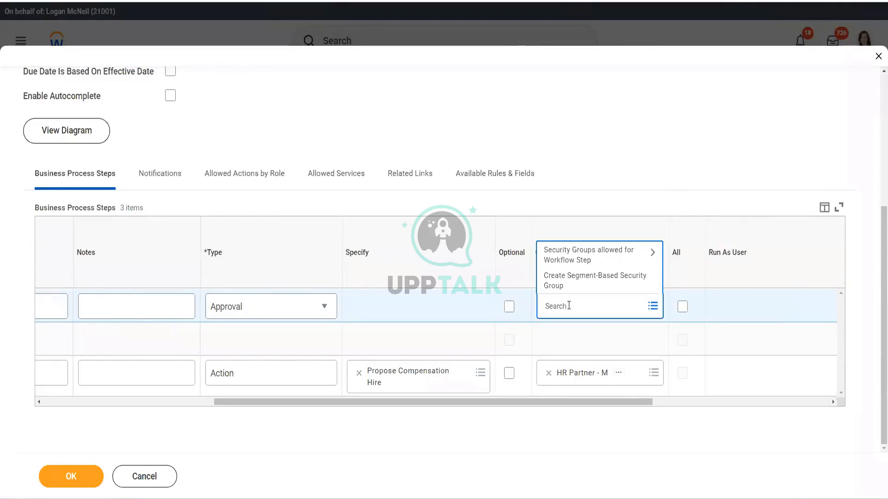
- Enter 'Manager' and browse the security groups offered for the approval step
text(Manager)
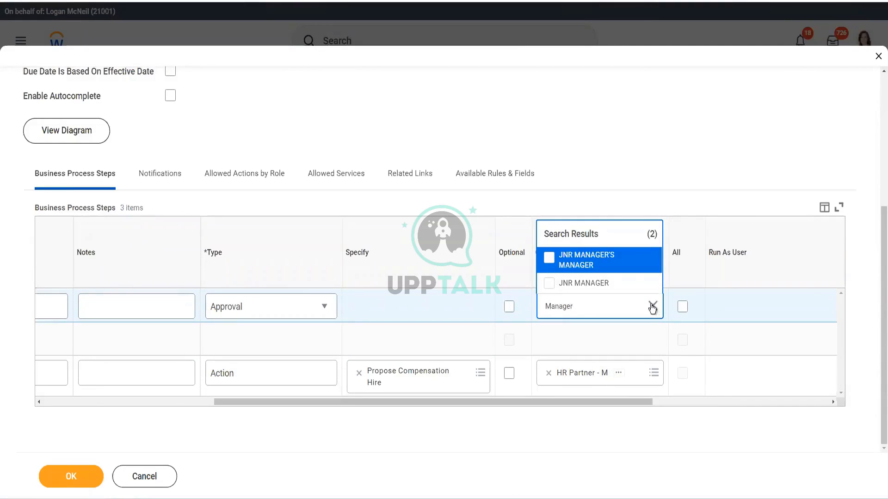
mouse_move(649, 305)
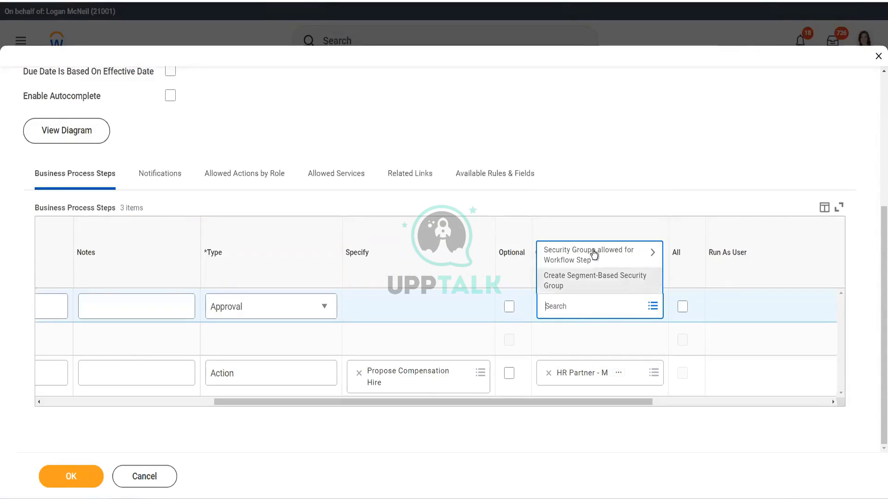
click(589, 255)
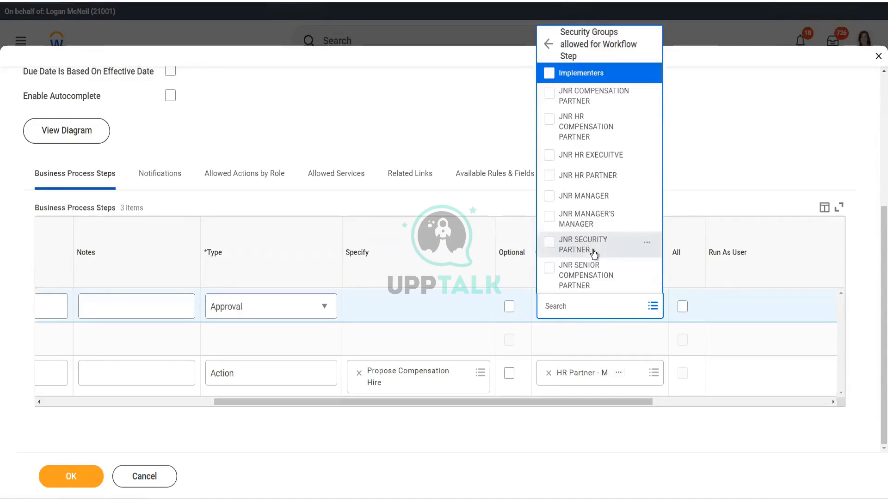
mouse_move(600, 169)
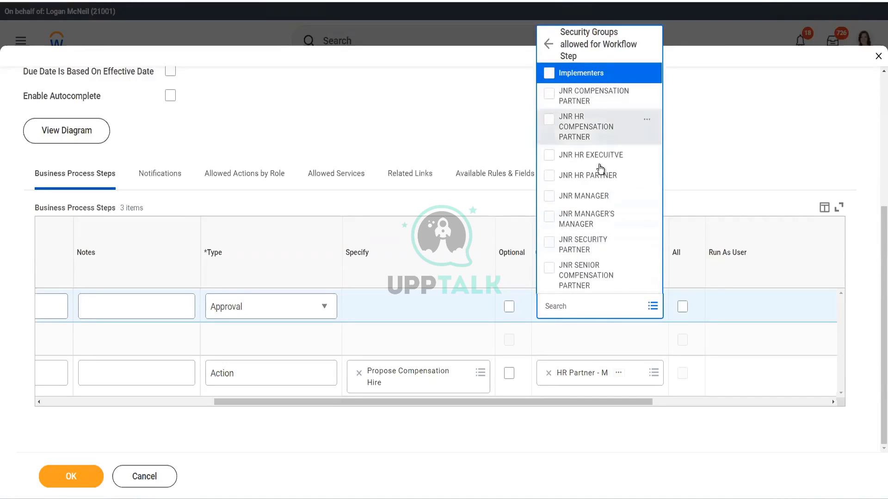
mouse_move(592, 287)
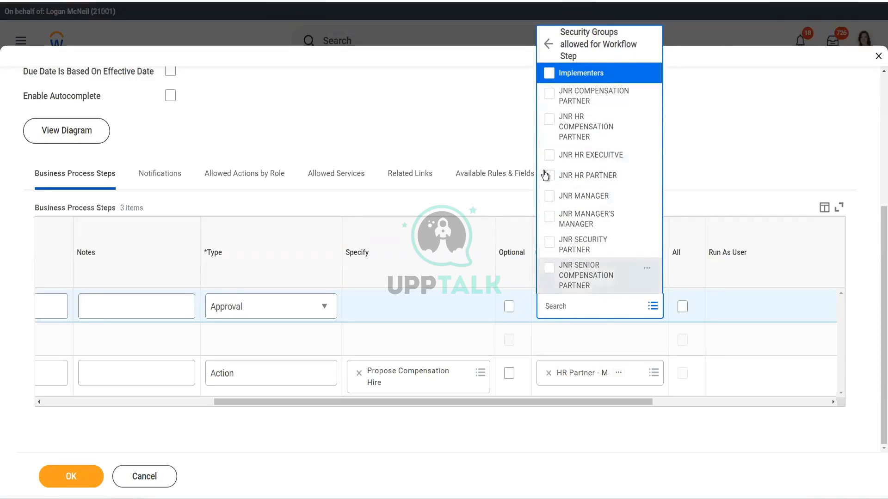
mouse_move(479, 123)
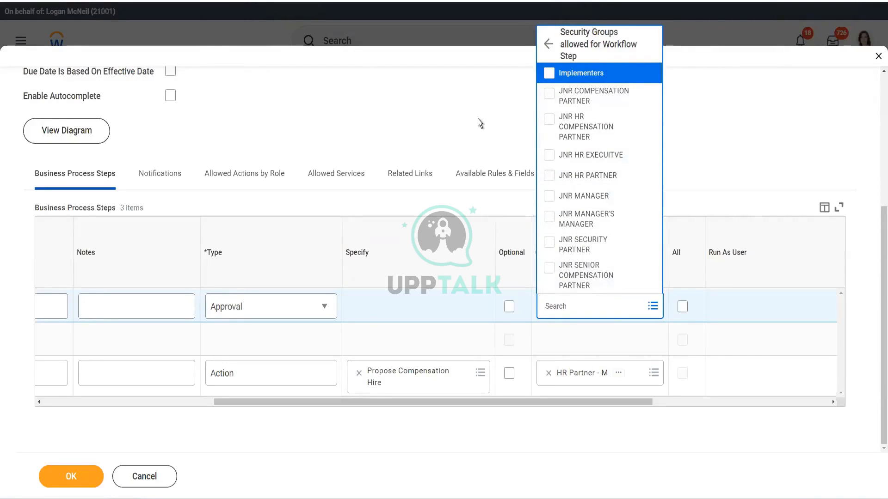
mouse_move(477, 134)
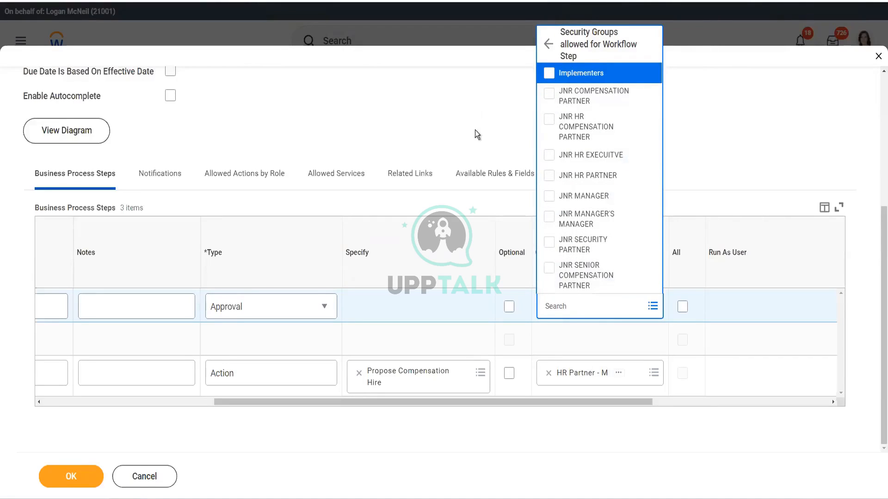
mouse_move(626, 174)
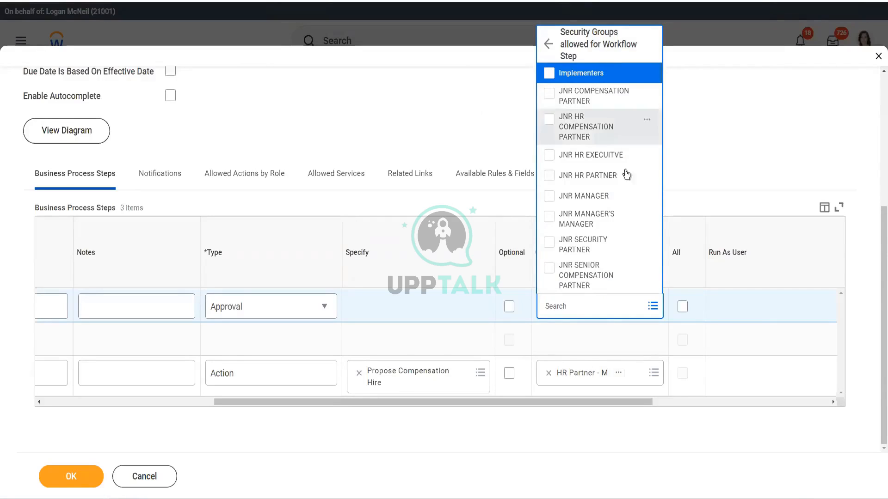
mouse_move(594, 276)
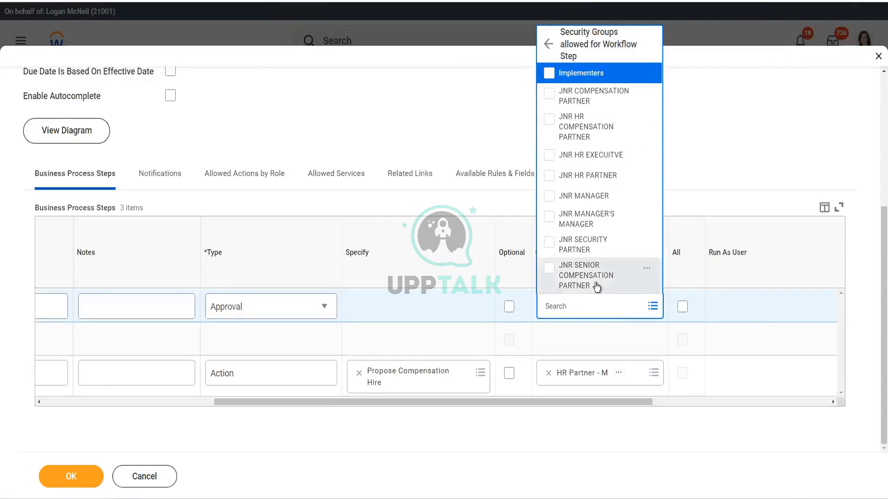
mouse_move(481, 122)
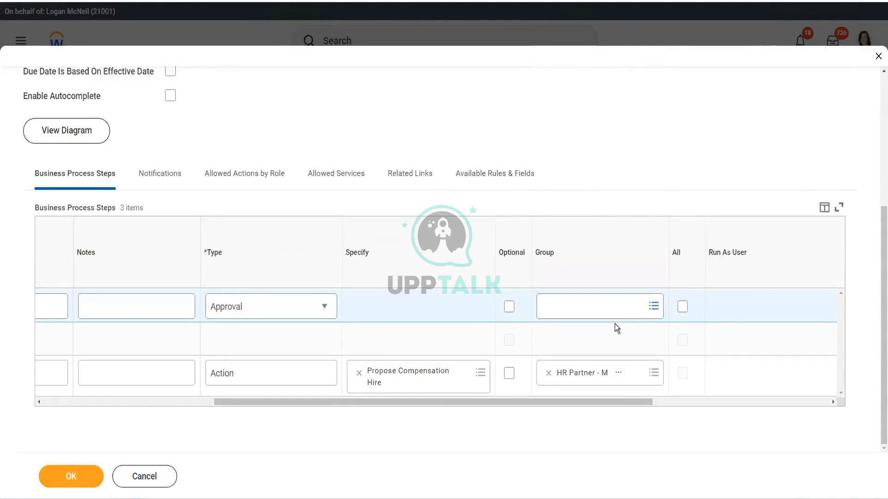
click(589, 306)
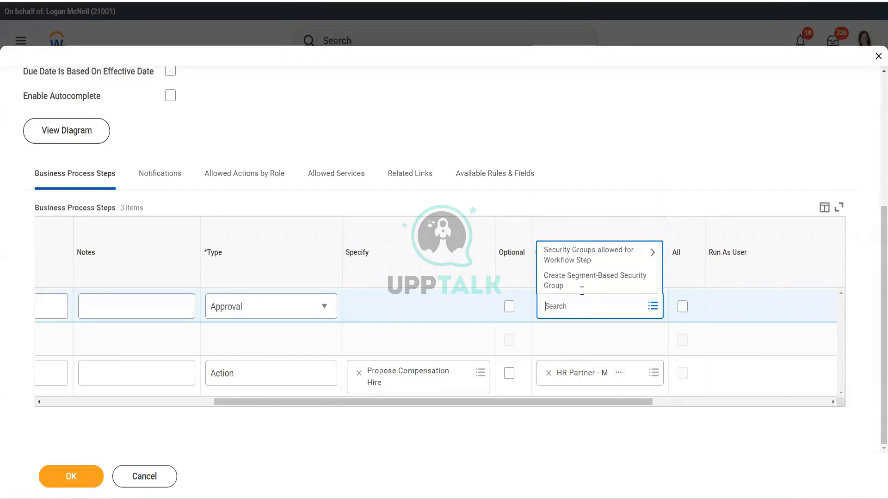
click(589, 255)
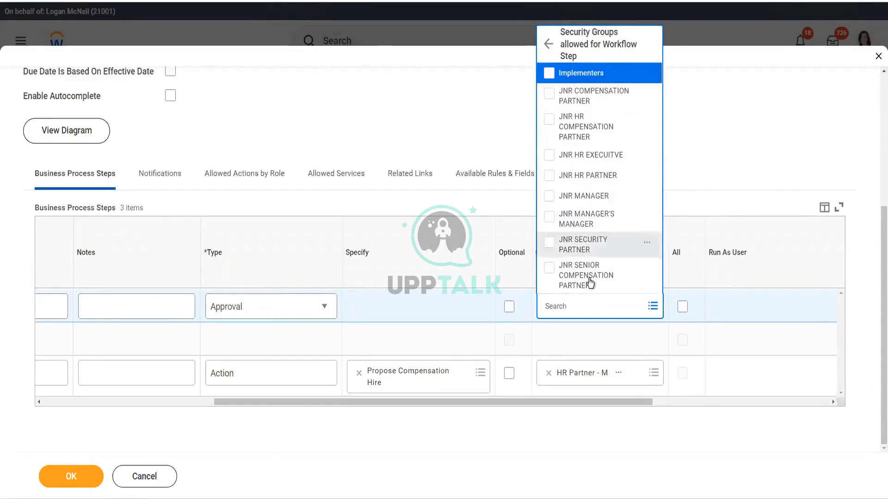
mouse_move(444, 108)
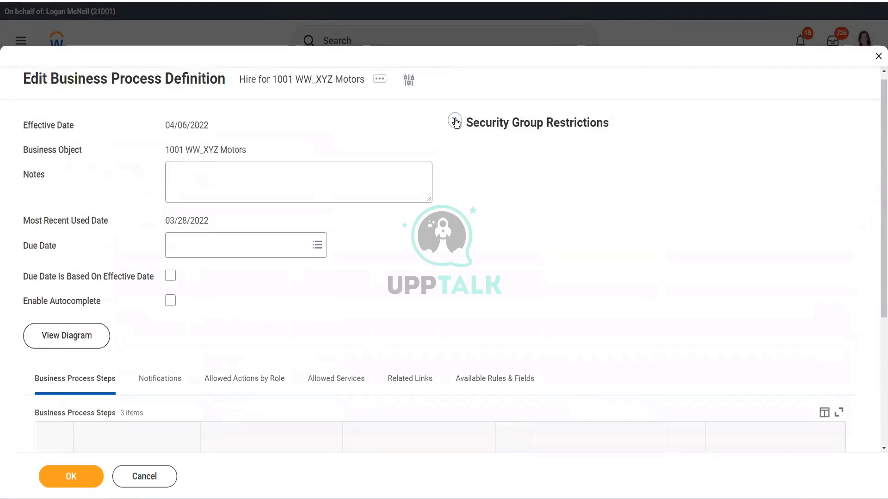
click(454, 121)
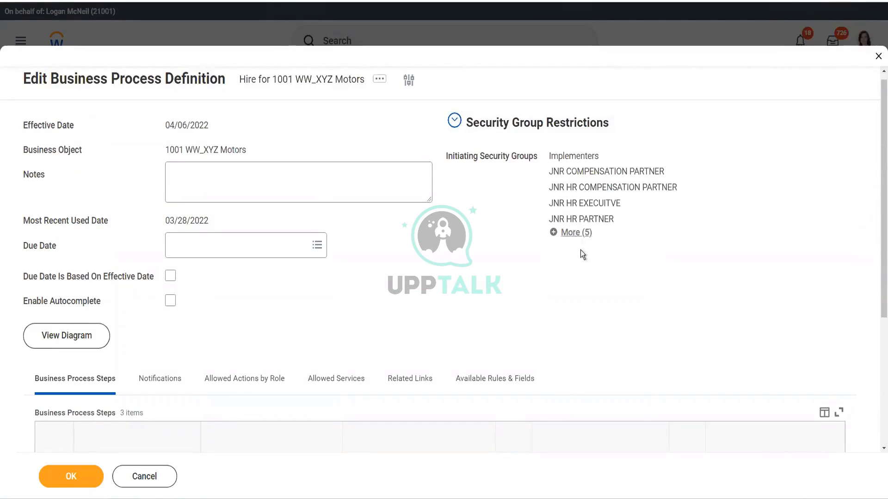
click(570, 232)
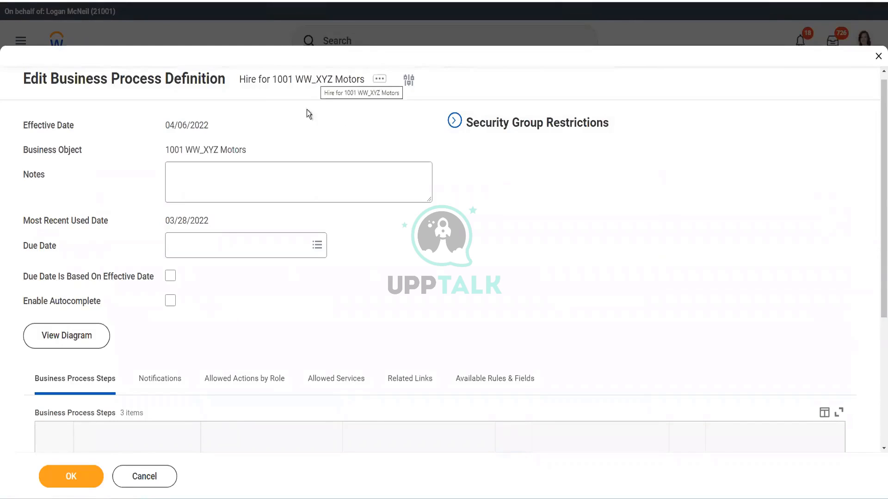
mouse_move(263, 7)
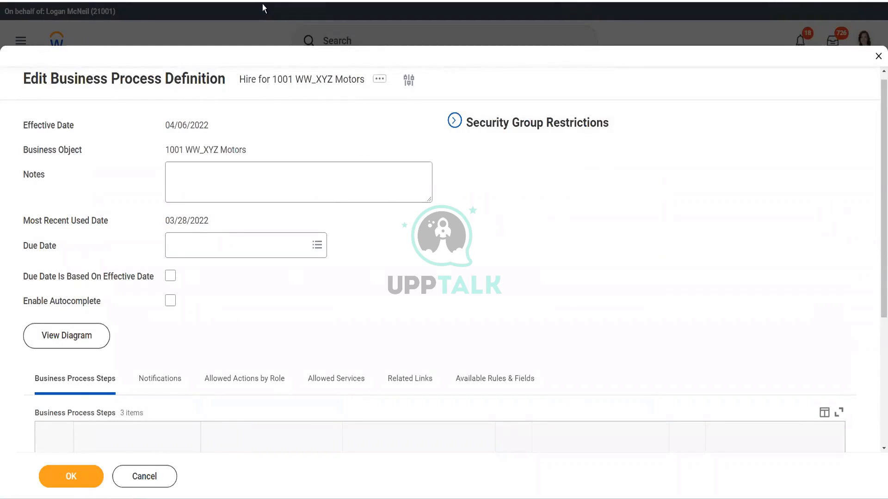
- Reload the page, browse the approval step's group choices again, then close them unselected
right_click(263, 7)
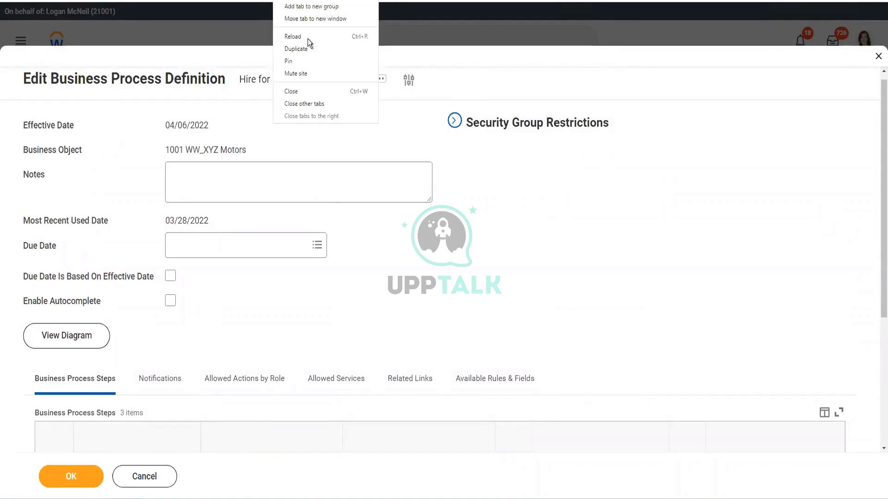
click(479, 289)
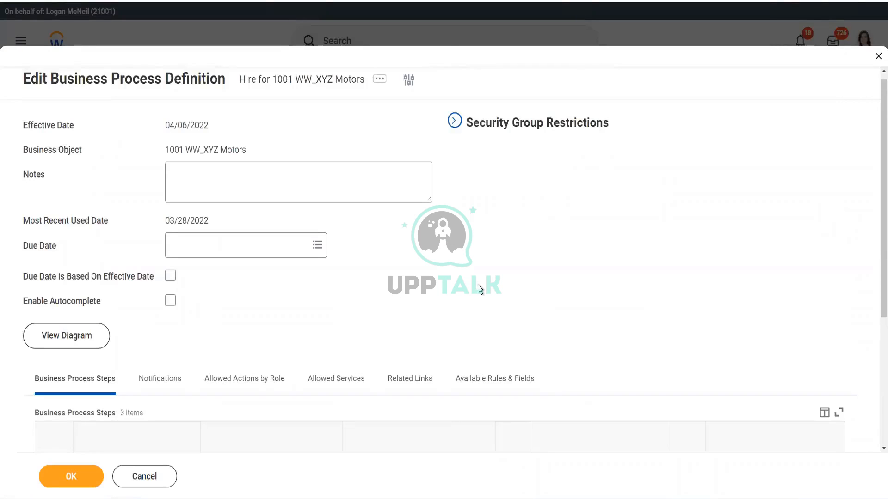
mouse_move(493, 262)
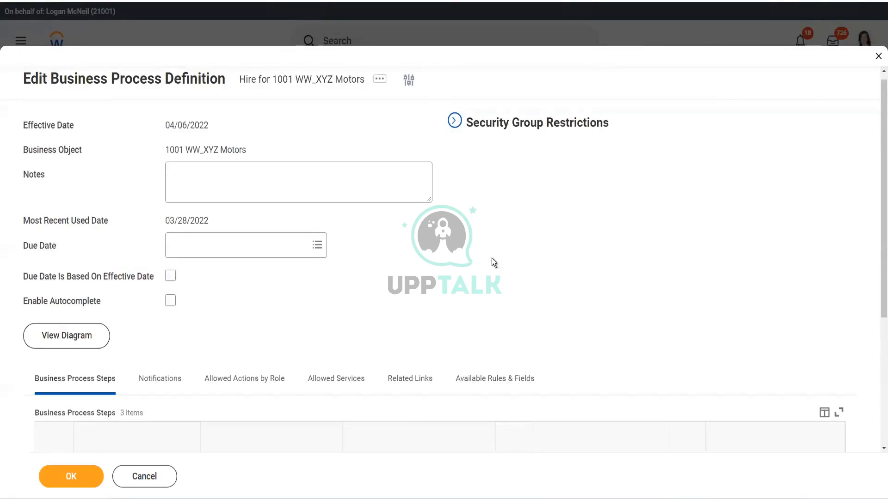
scroll(down, 3)
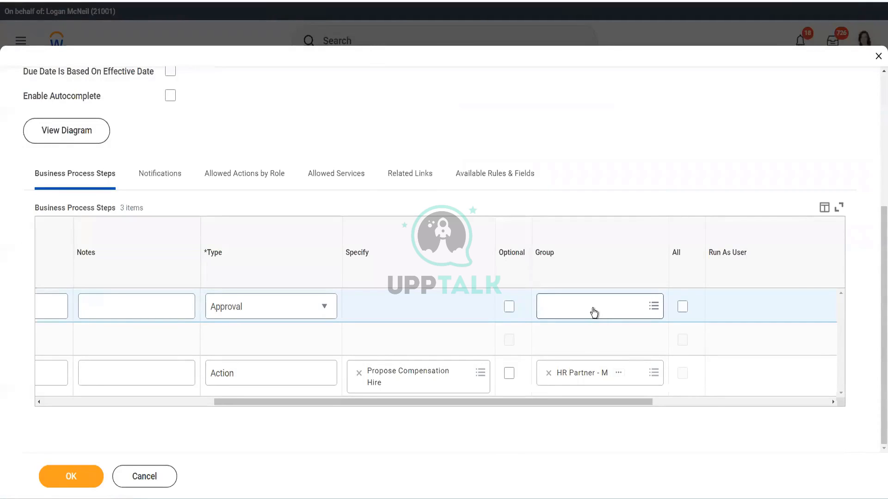
click(597, 306)
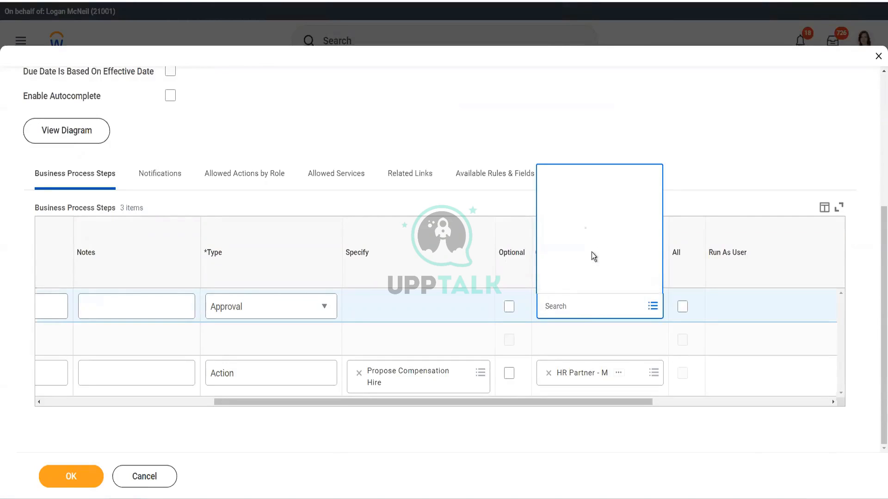
click(652, 306)
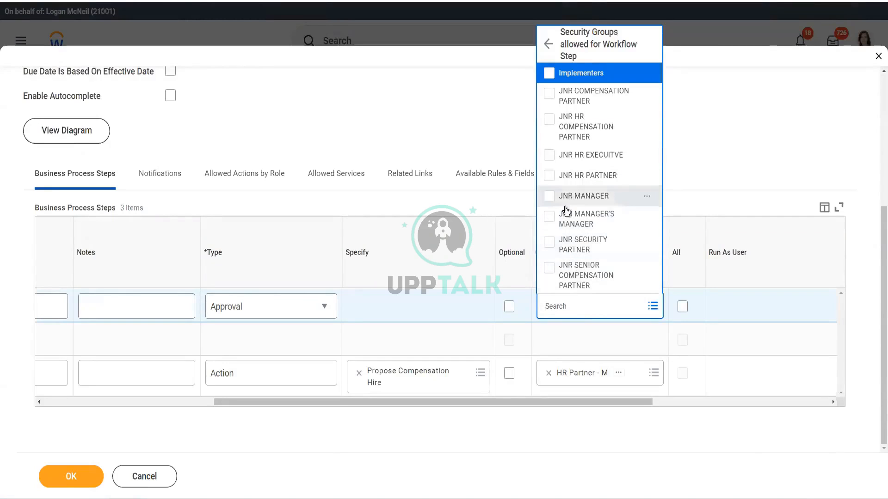
mouse_move(554, 61)
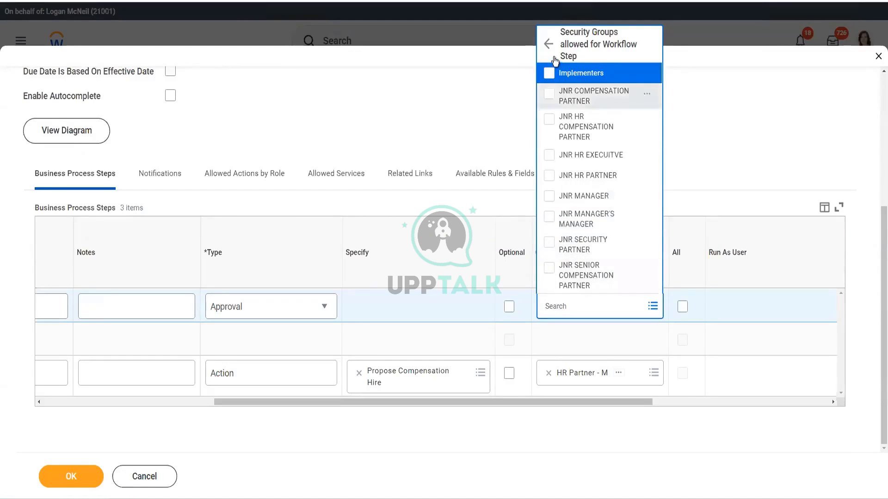
mouse_move(605, 230)
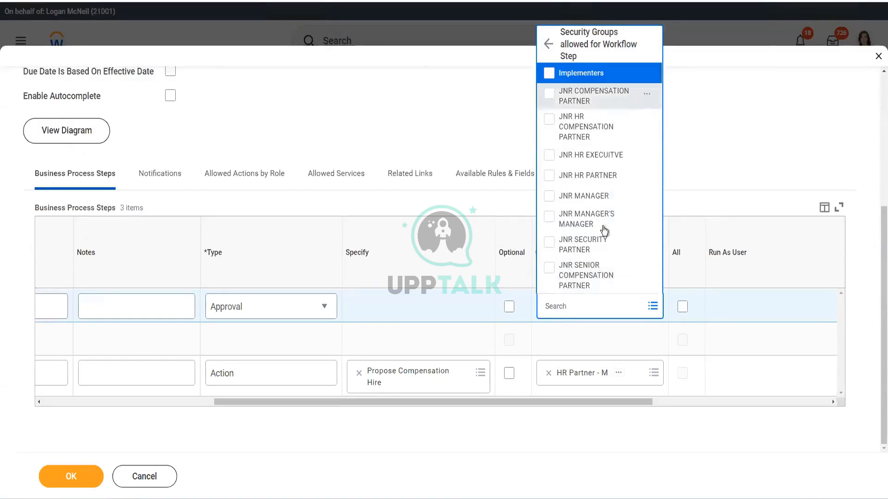
mouse_move(579, 253)
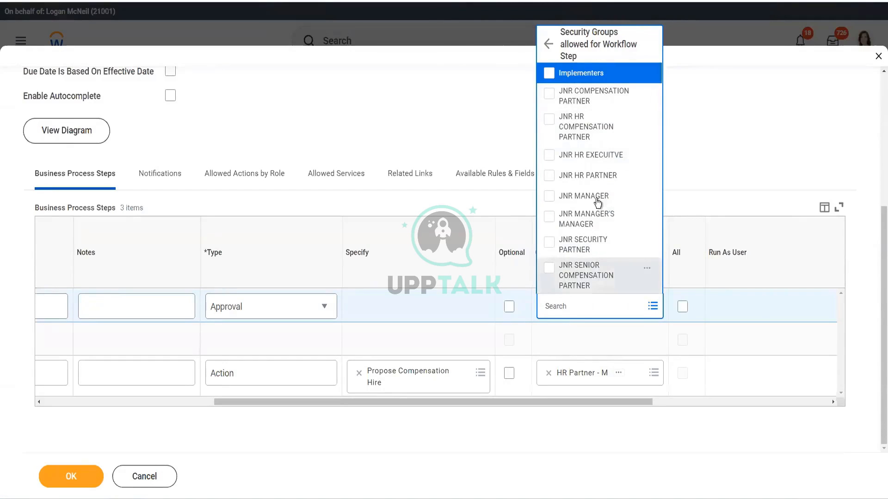
mouse_move(582, 290)
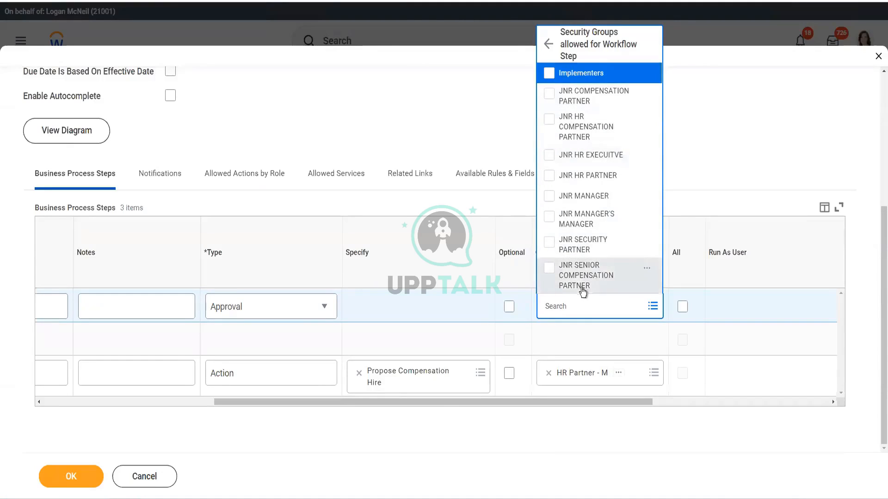
click(547, 44)
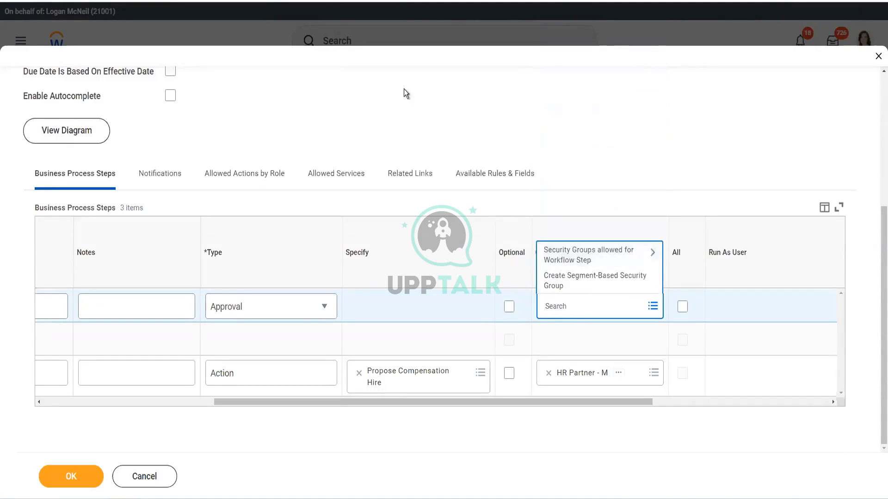
click(397, 76)
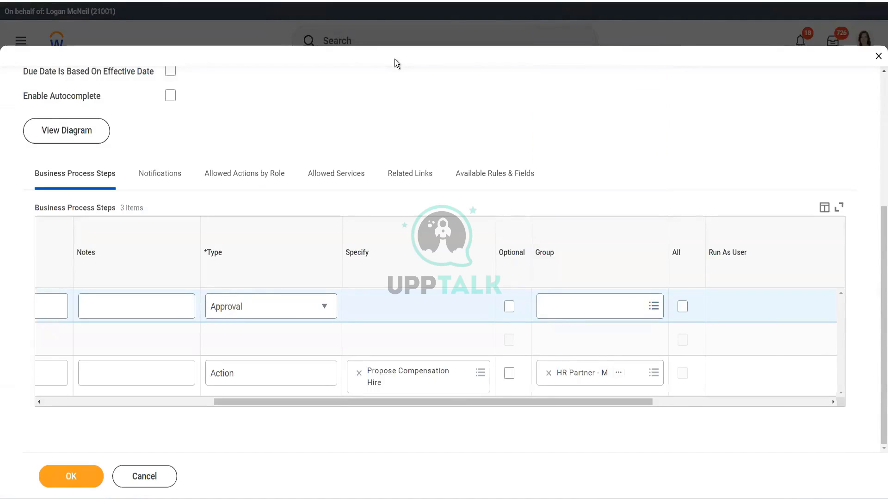
mouse_move(397, 63)
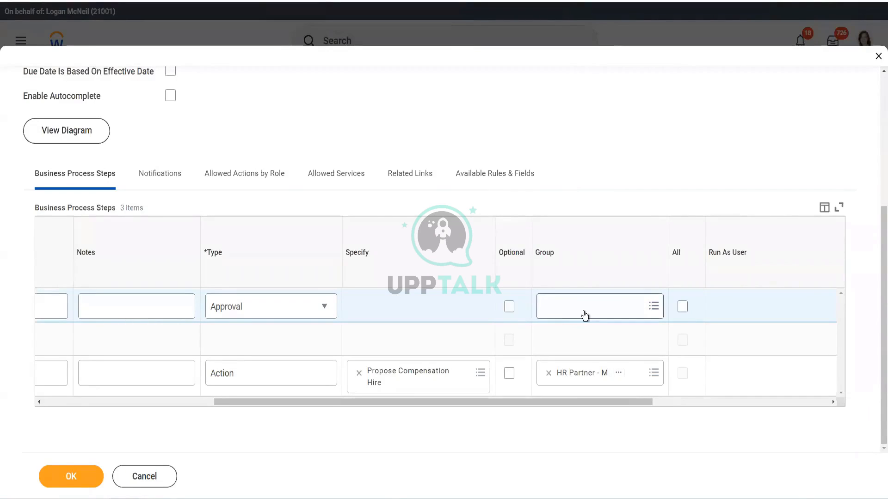
mouse_move(579, 318)
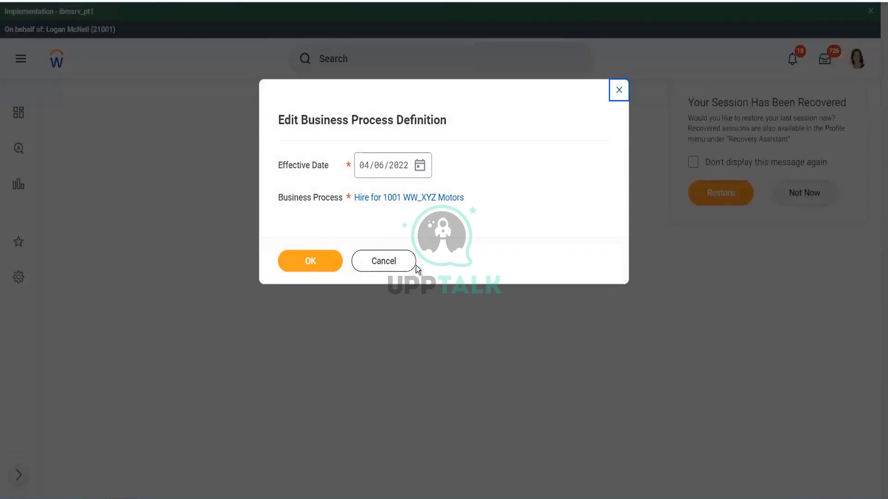
- Cancel the edit prompt and reopen 'Hire for 1001 WW_XYZ Motors' from recent searches
click(383, 261)
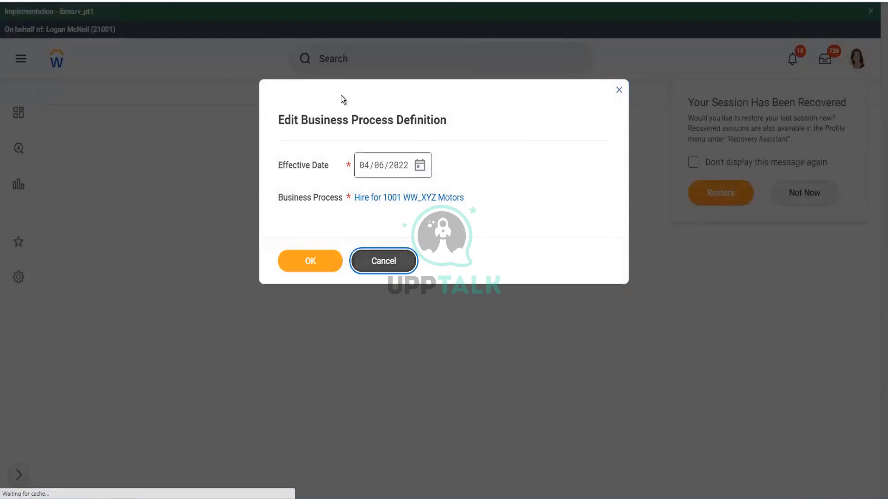
click(383, 261)
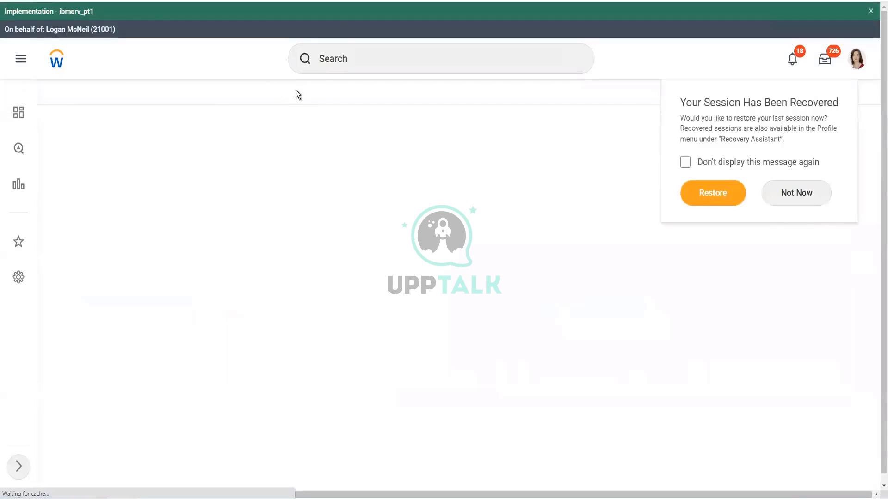
click(794, 193)
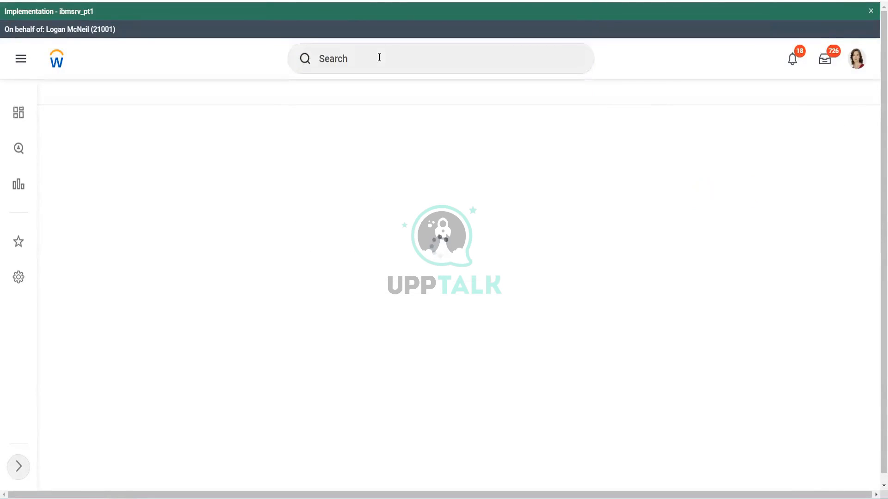
click(397, 58)
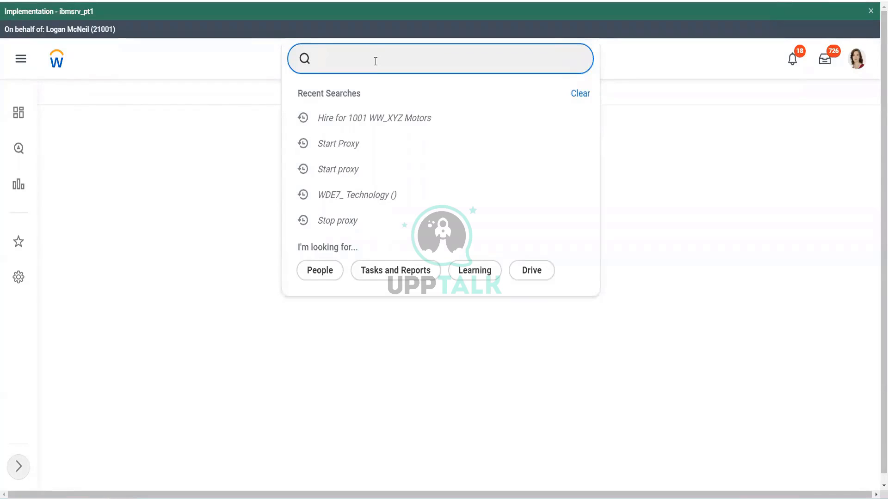
click(374, 117)
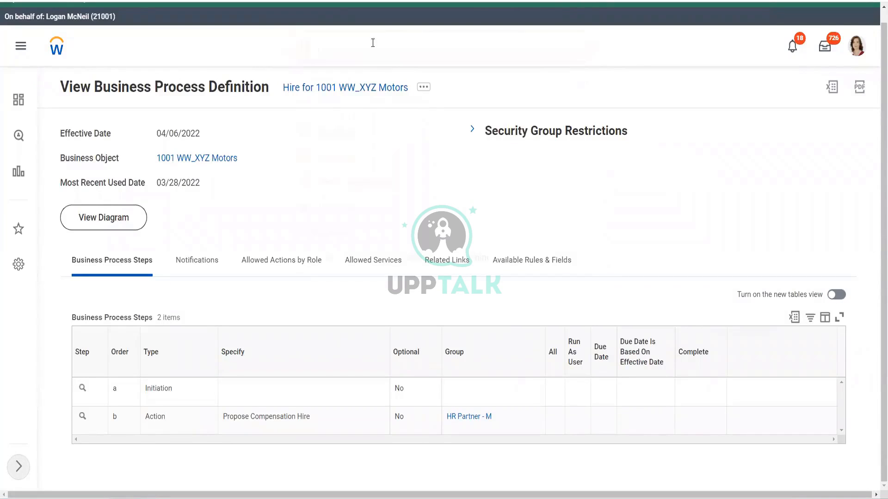
click(396, 45)
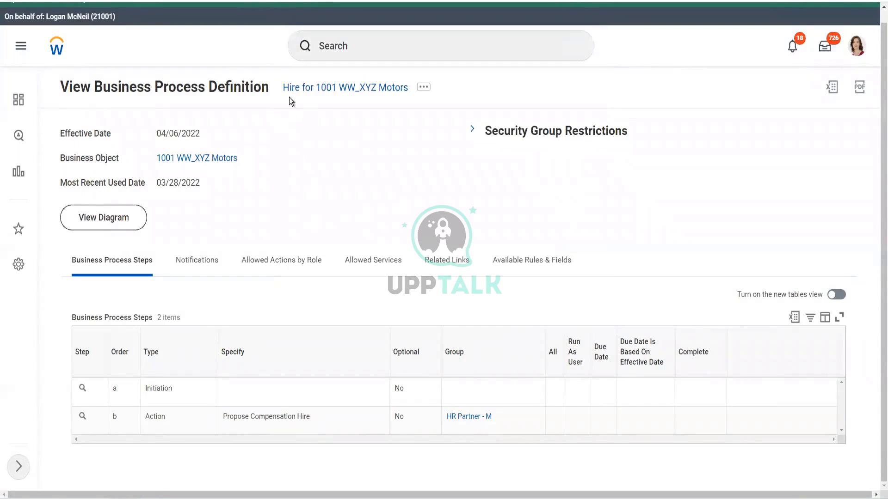
double_click(138, 87)
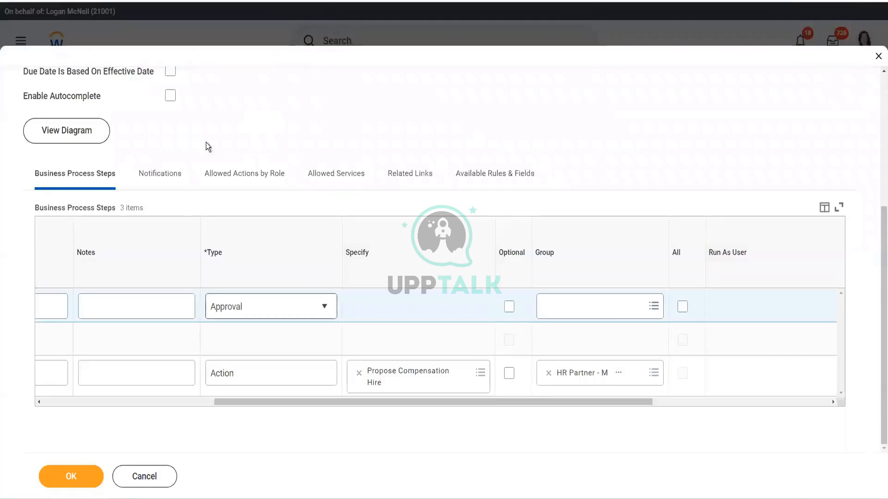
scroll(up, 3)
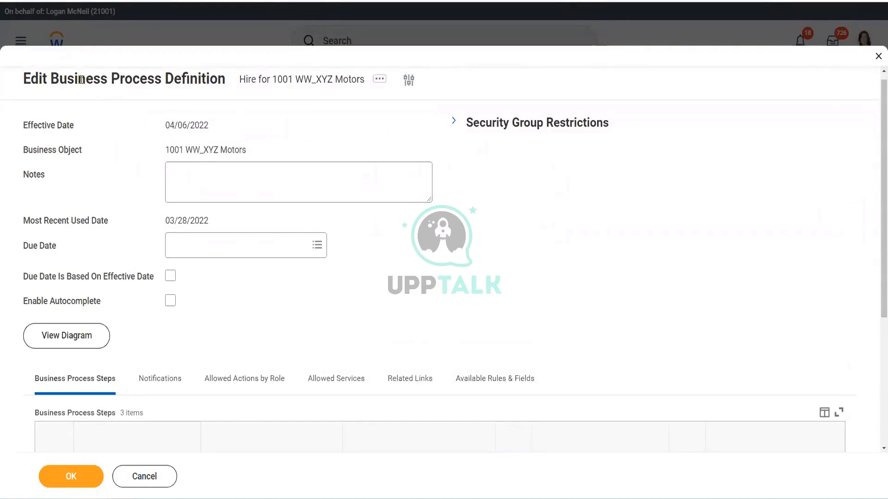
mouse_move(356, 7)
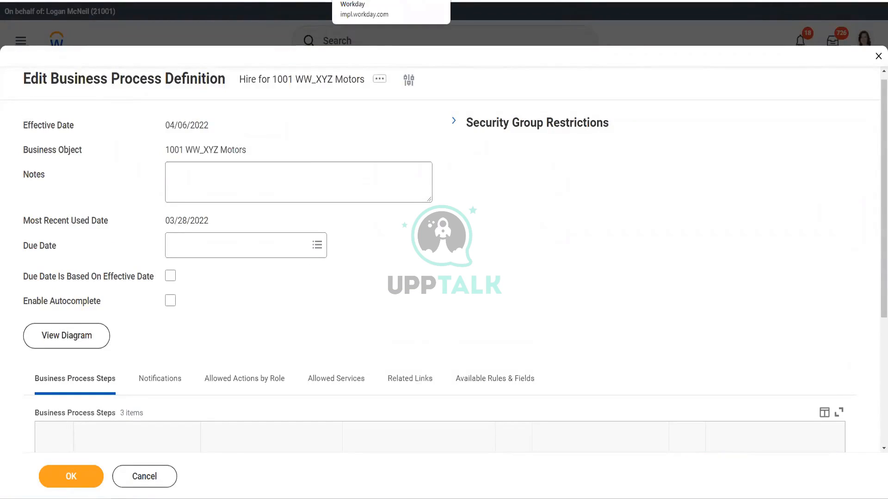
click(71, 476)
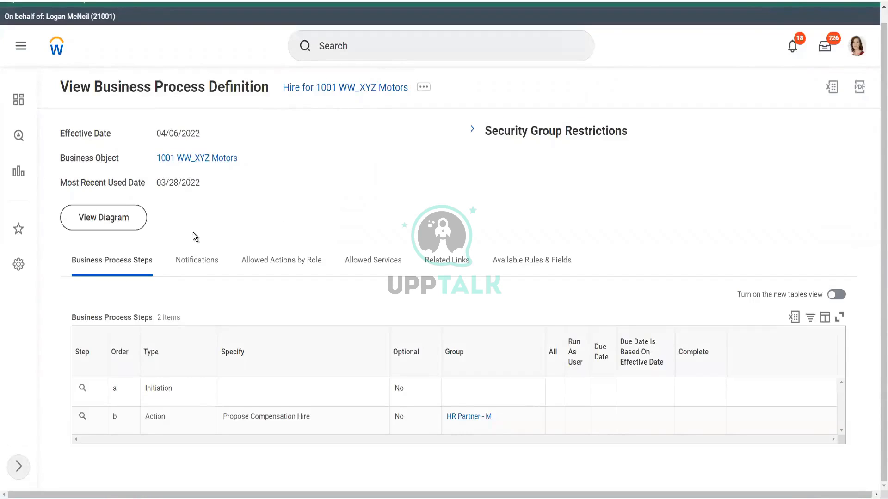
mouse_move(363, 174)
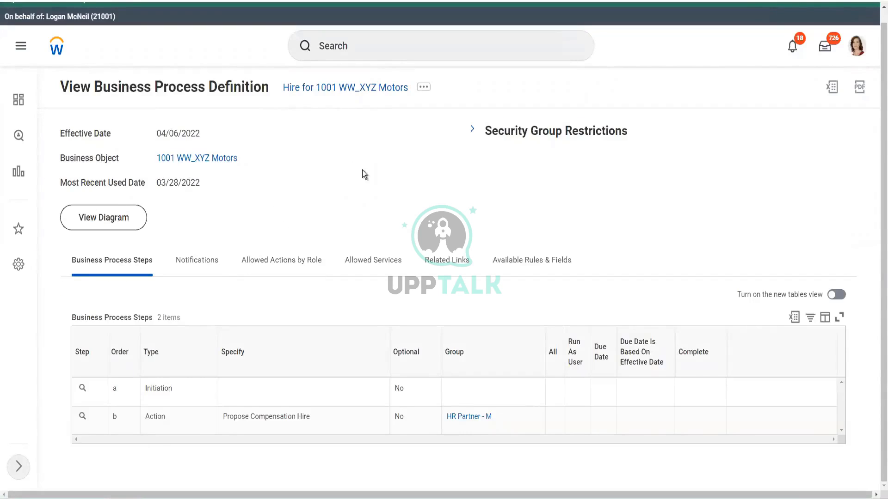
mouse_move(366, 133)
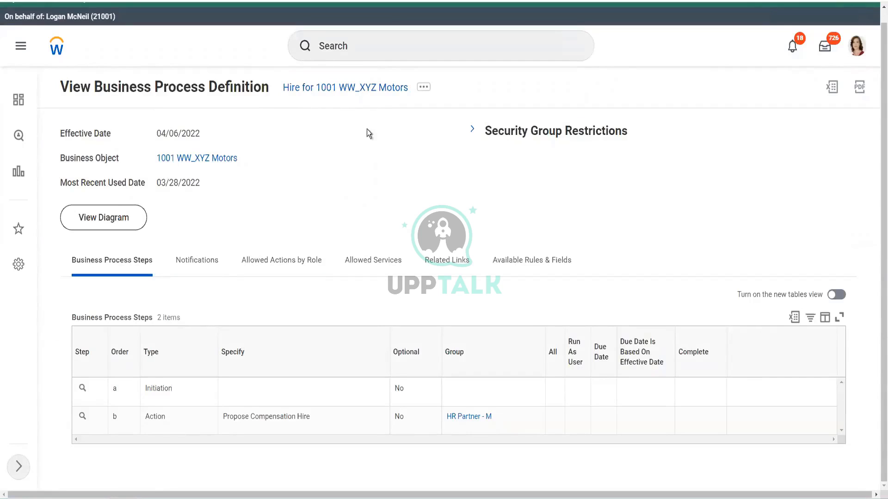
mouse_move(389, 149)
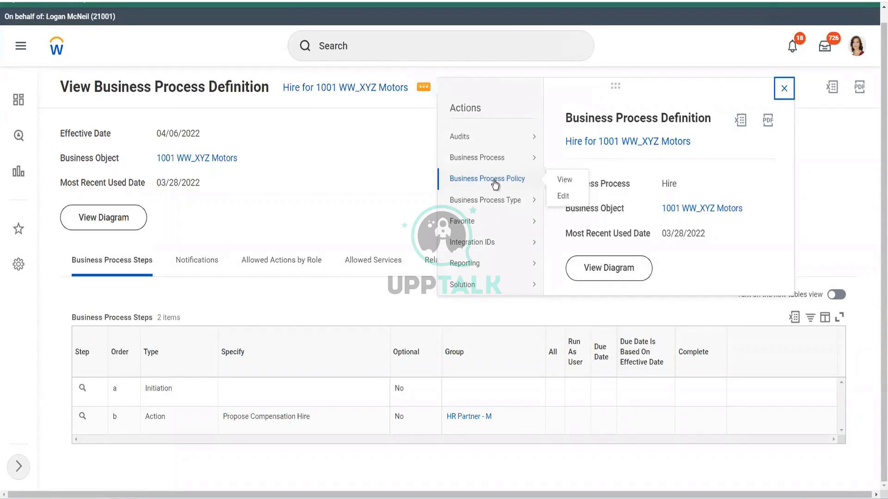
mouse_move(563, 195)
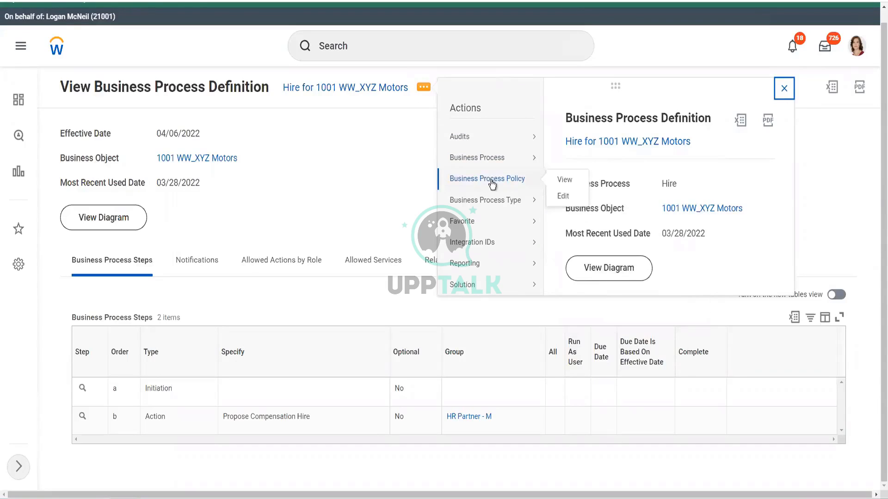
mouse_move(552, 201)
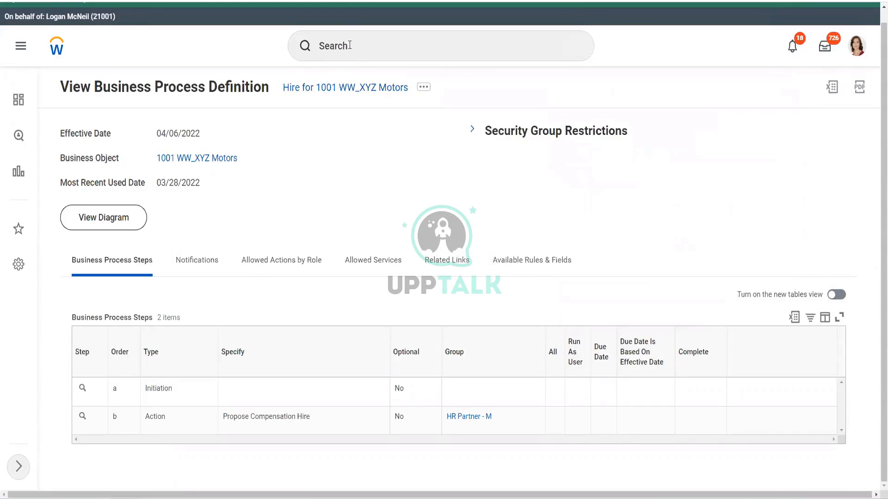
- Search Workday for 'business process sec pol for func area'
click(440, 46)
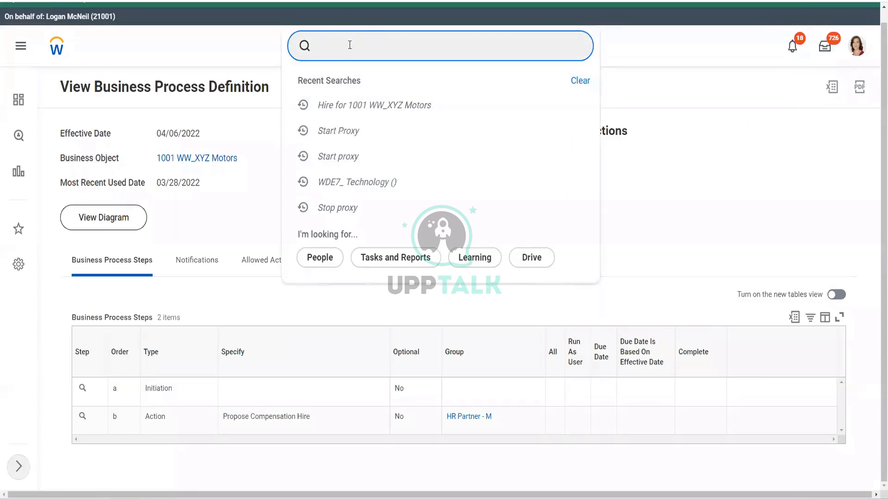
text(business process e)
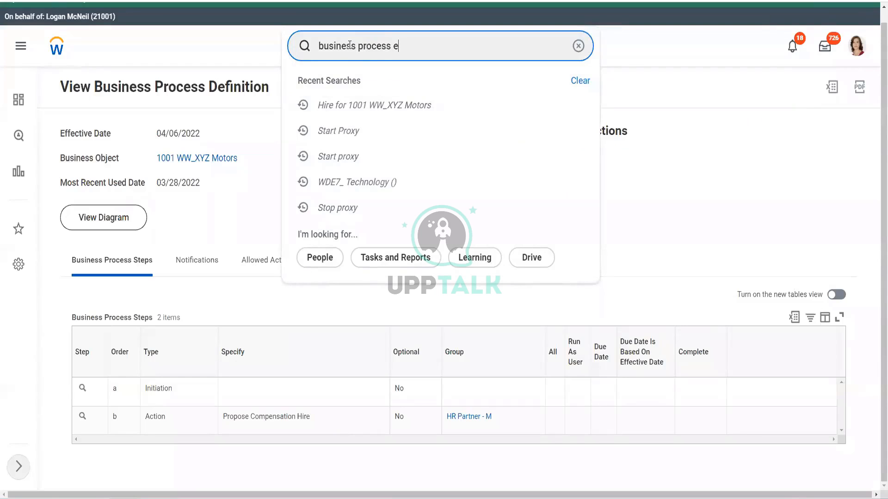
text(sec pol)
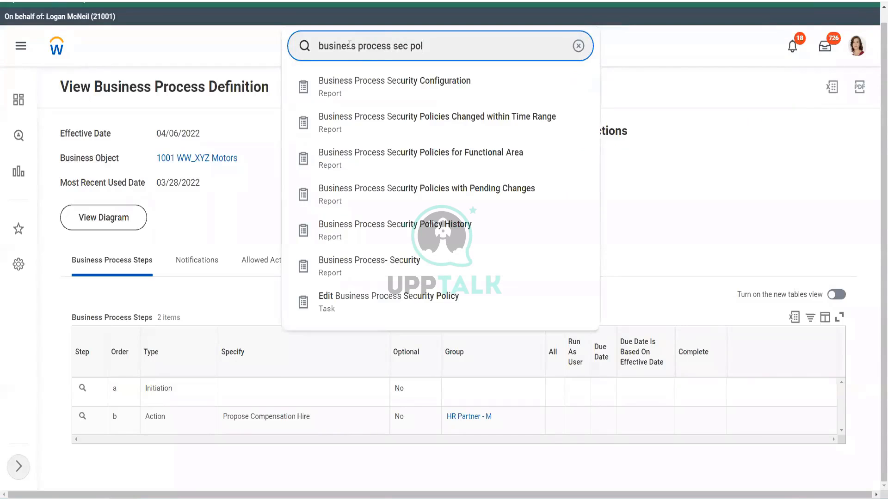
text(for func area)
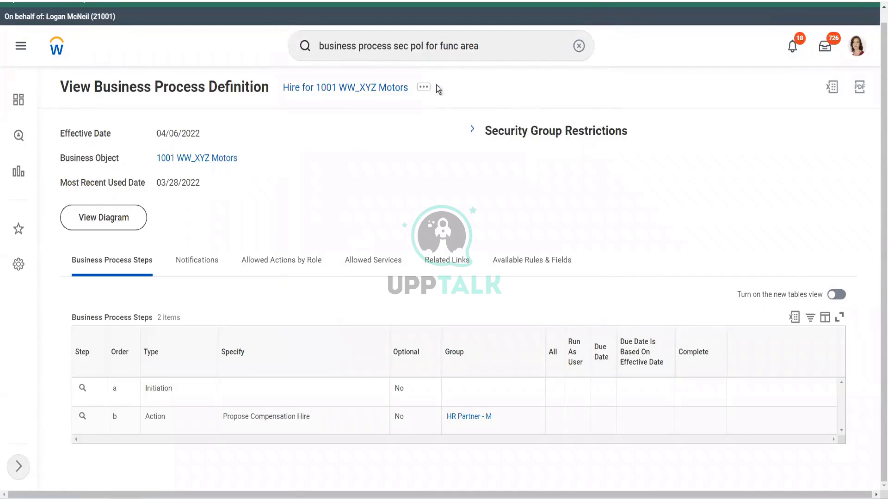
- Open Business Process Security Policies for Functional Area with Staffing and Hire selected
click(423, 87)
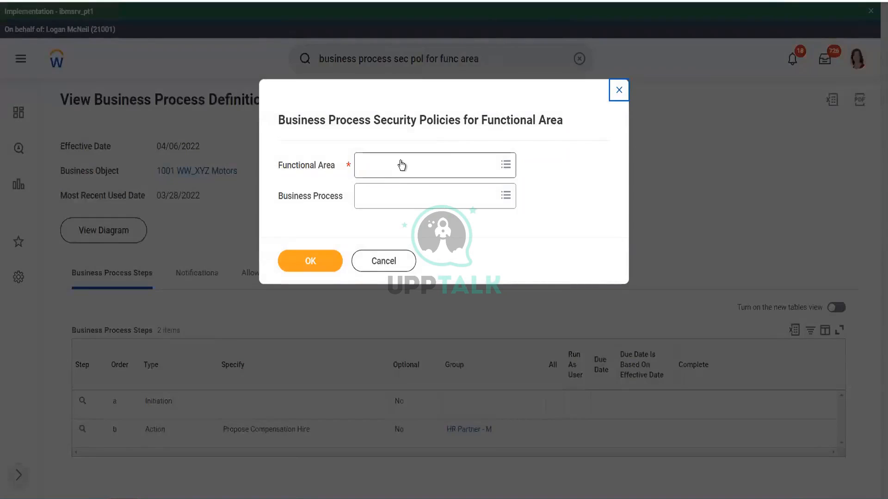
text(staffing)
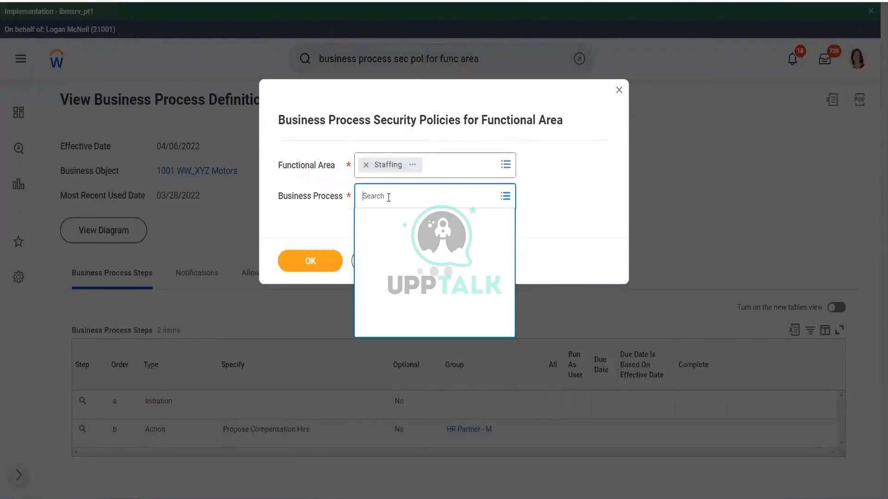
text(hire)
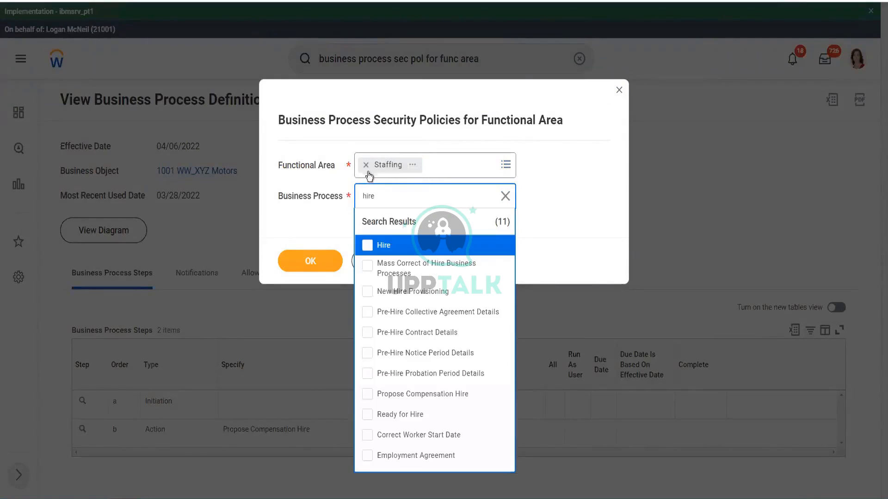
click(367, 245)
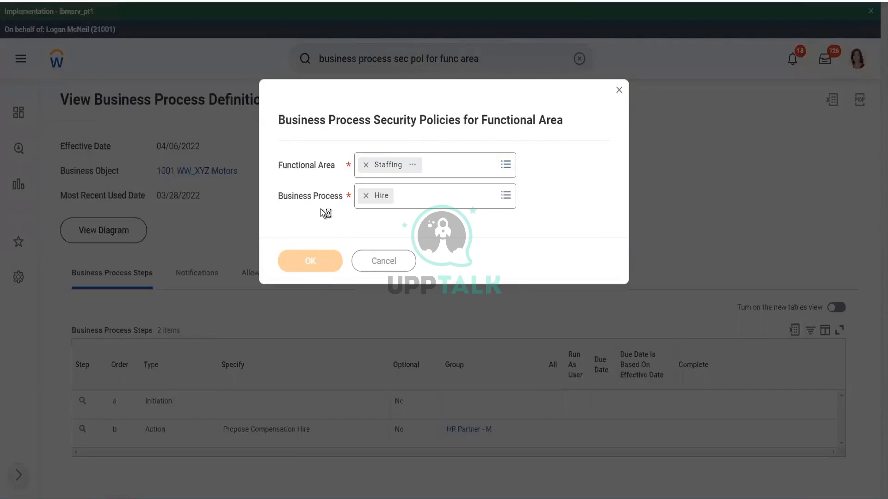
mouse_move(318, 185)
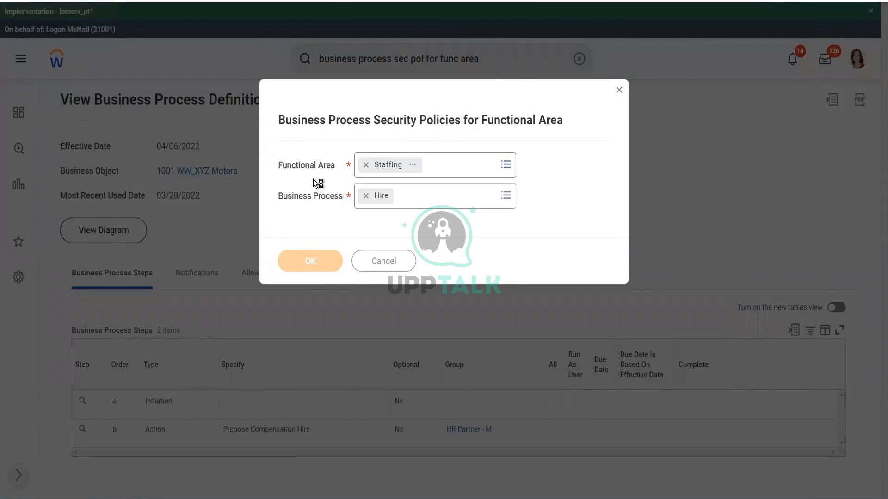
mouse_move(318, 189)
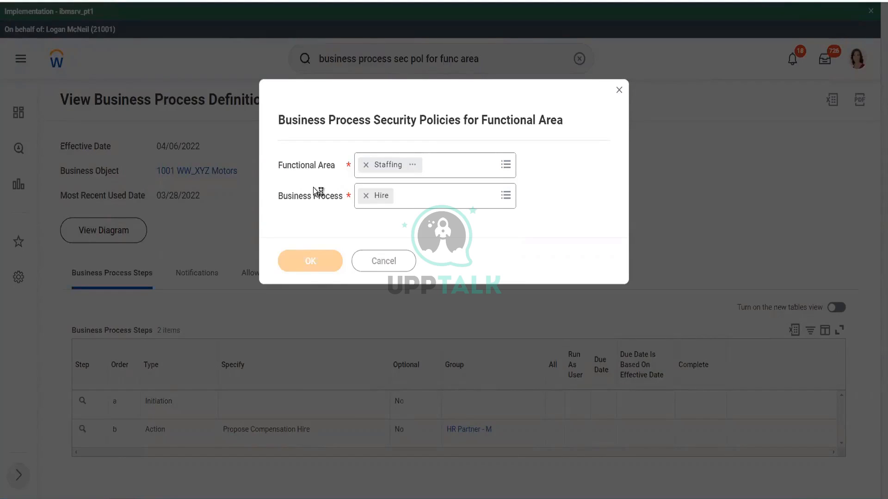
mouse_move(320, 192)
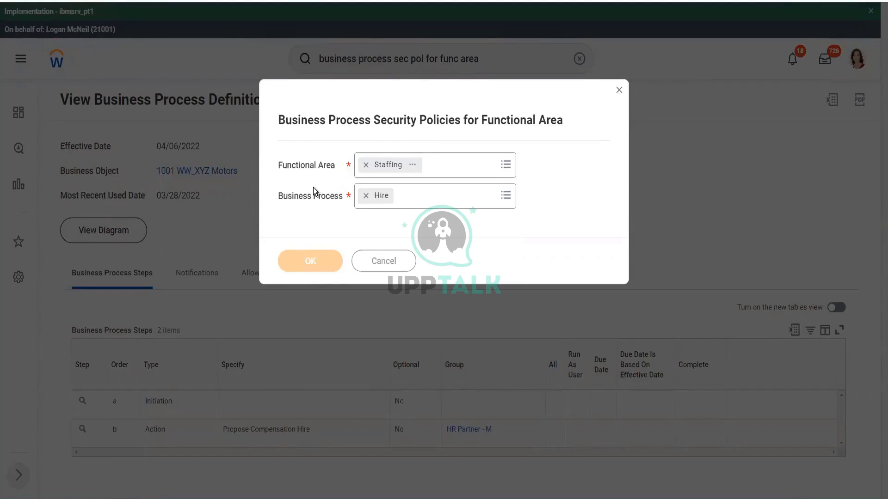
click(310, 261)
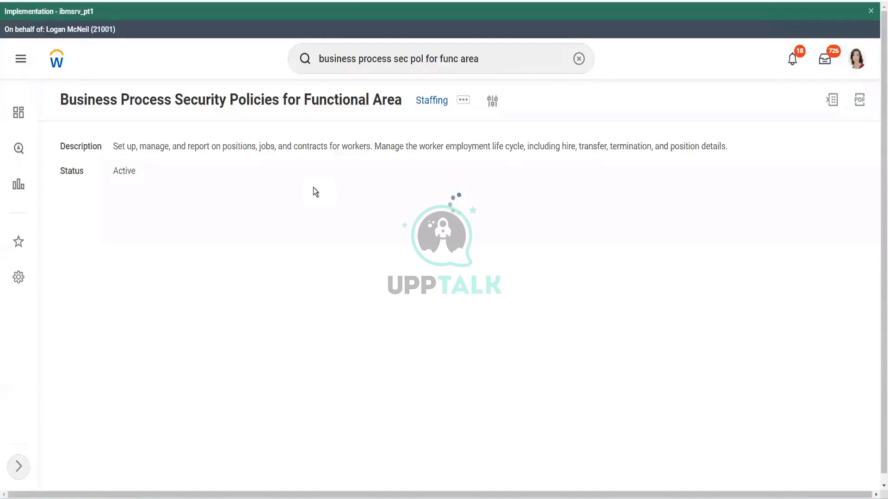
mouse_move(303, 277)
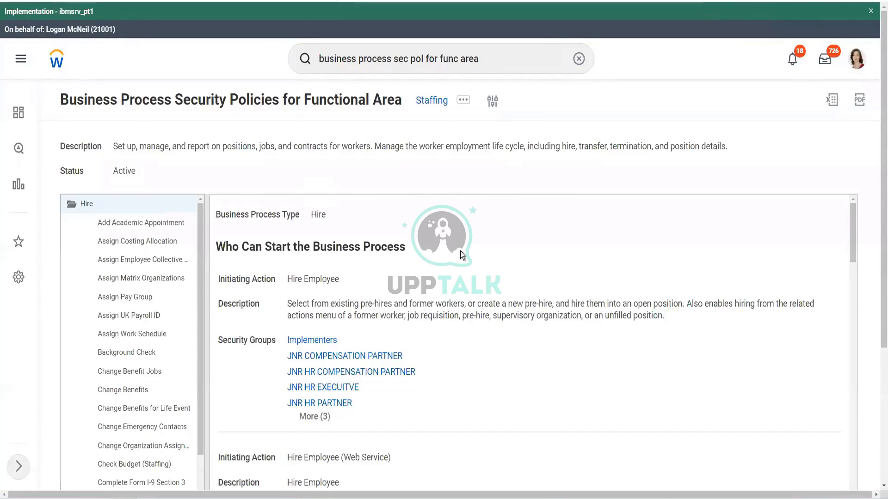
scroll(down, 3)
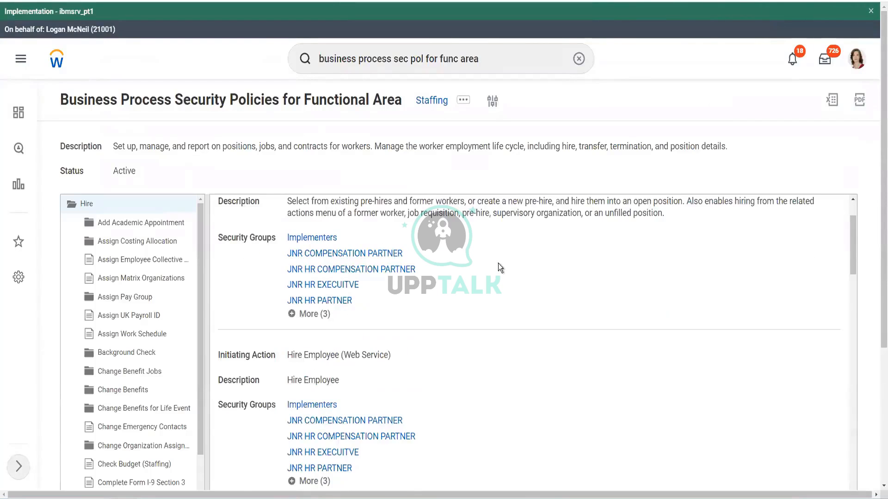
scroll(down, 3)
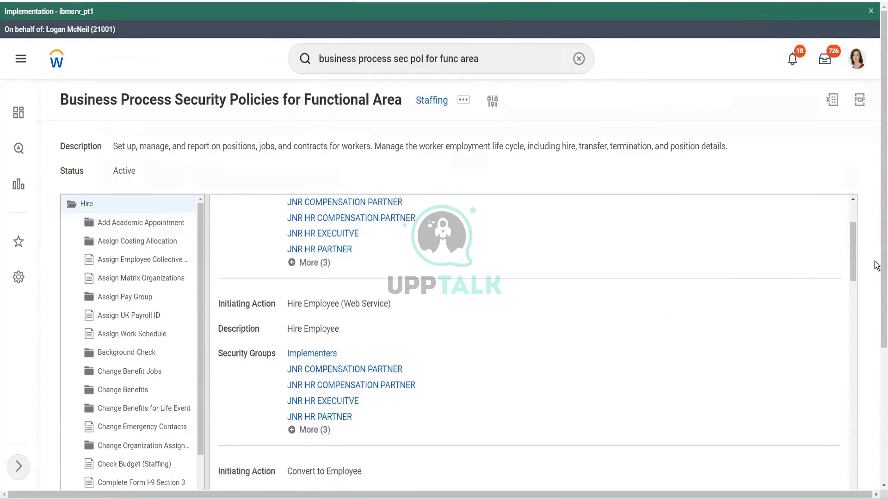
scroll(down, 3)
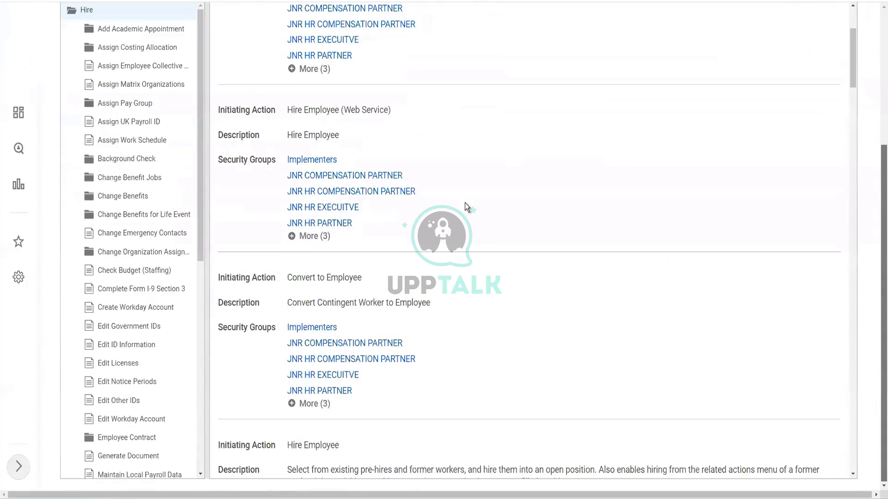
scroll(down, 3)
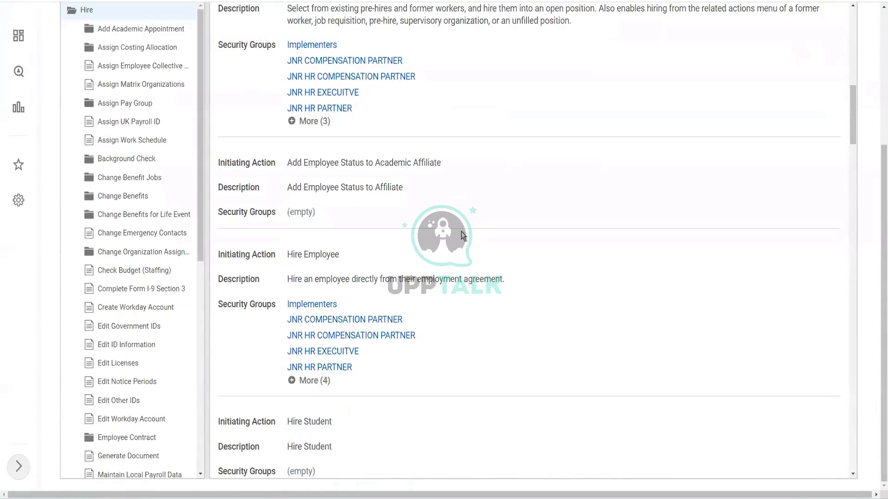
mouse_move(463, 203)
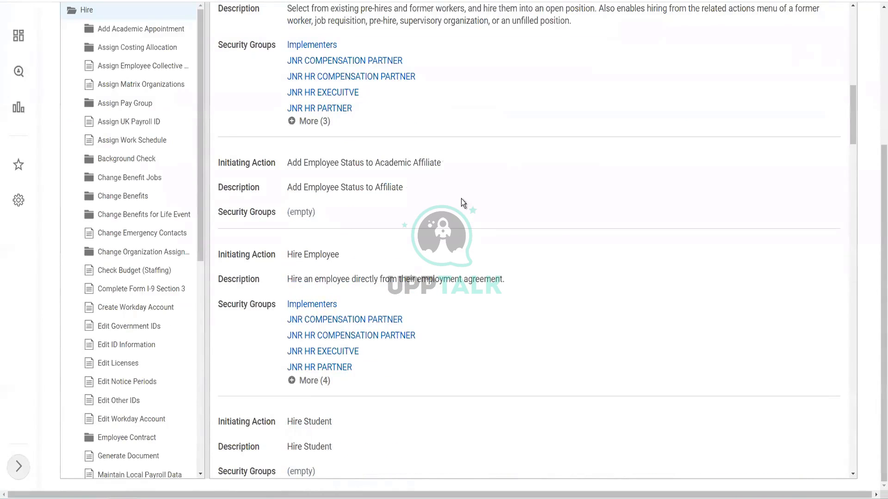
scroll(down, 3)
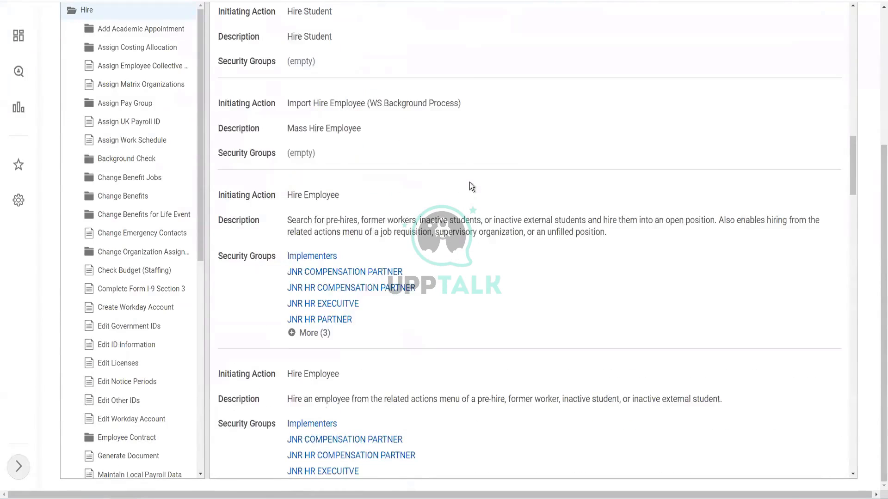
scroll(down, 3)
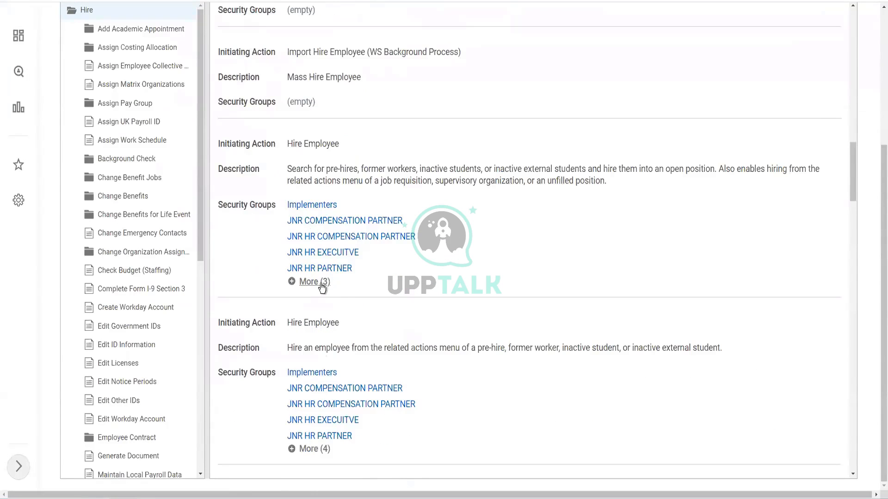
mouse_move(310, 282)
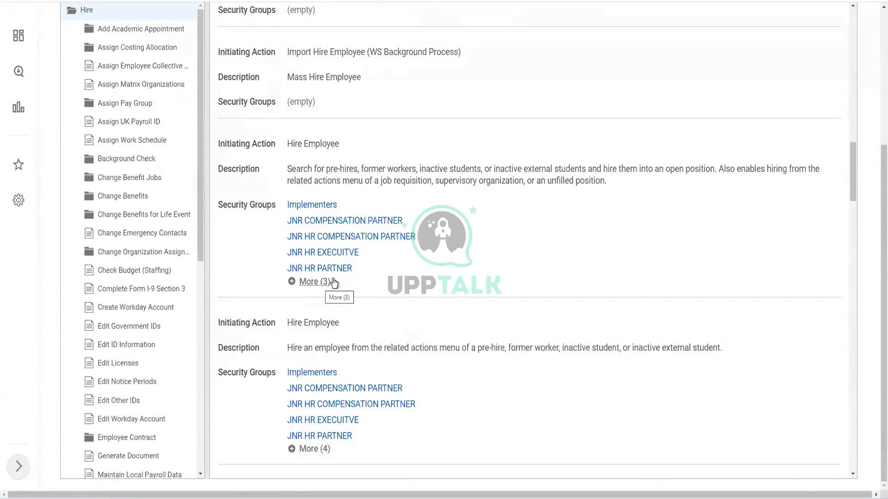
mouse_move(331, 252)
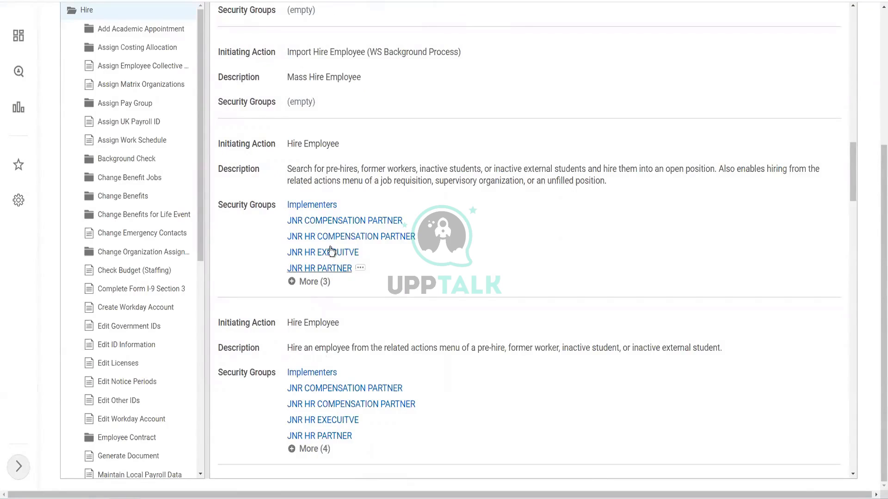
mouse_move(319, 273)
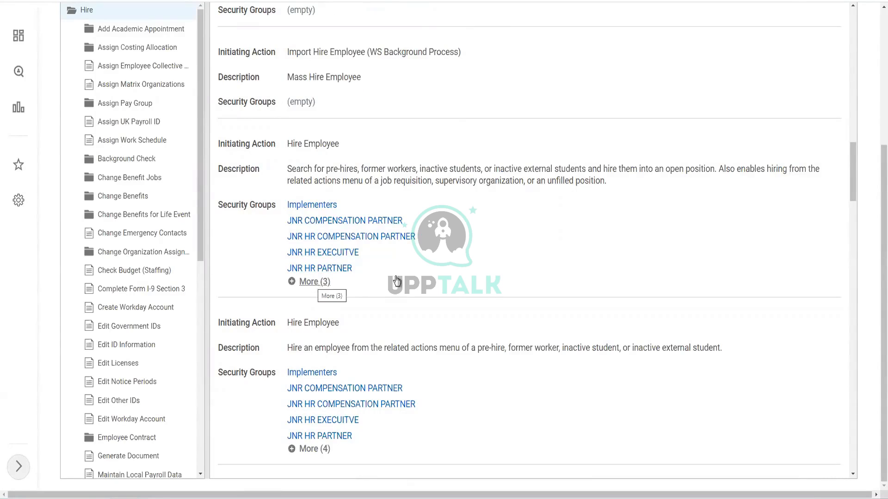
mouse_move(500, 258)
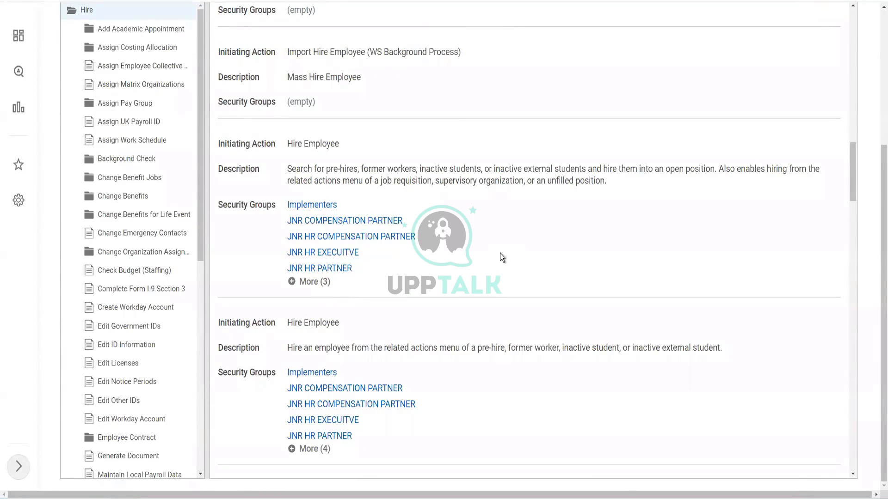
mouse_move(505, 228)
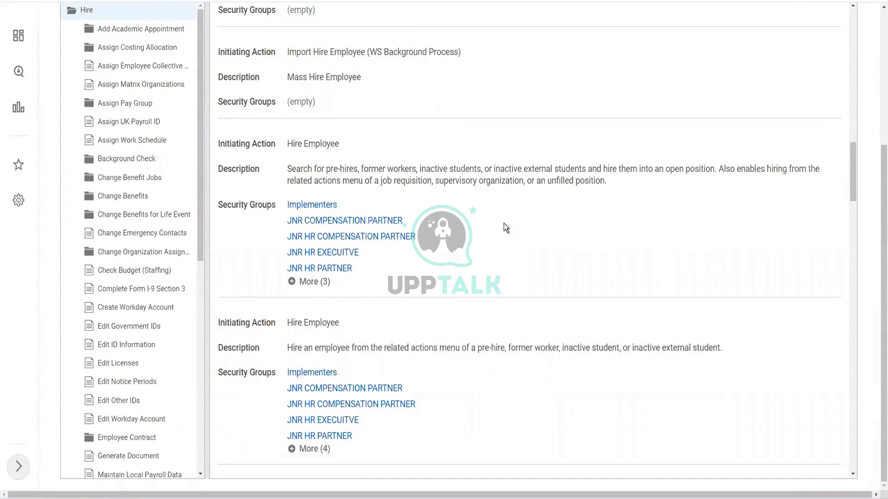
mouse_move(507, 234)
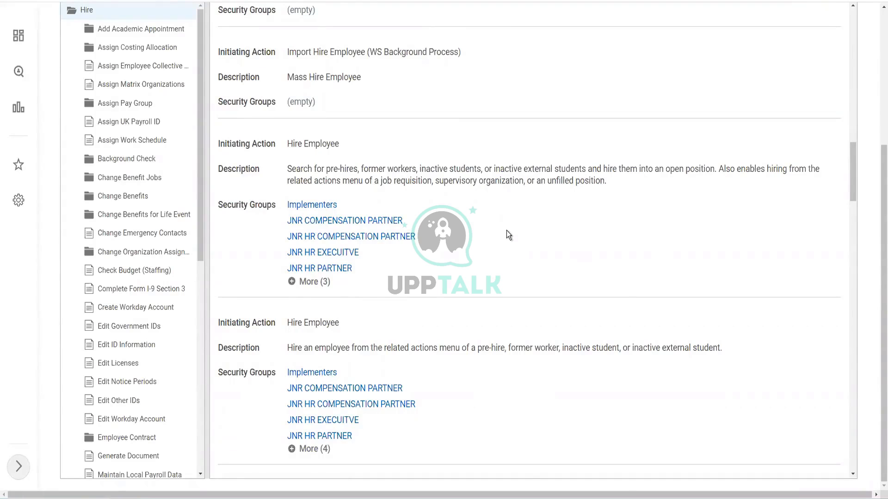
scroll(down, 3)
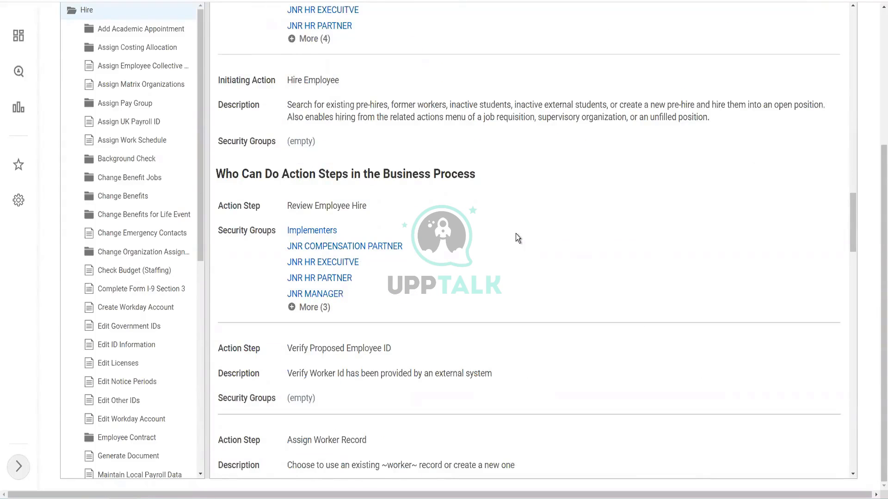
scroll(down, 3)
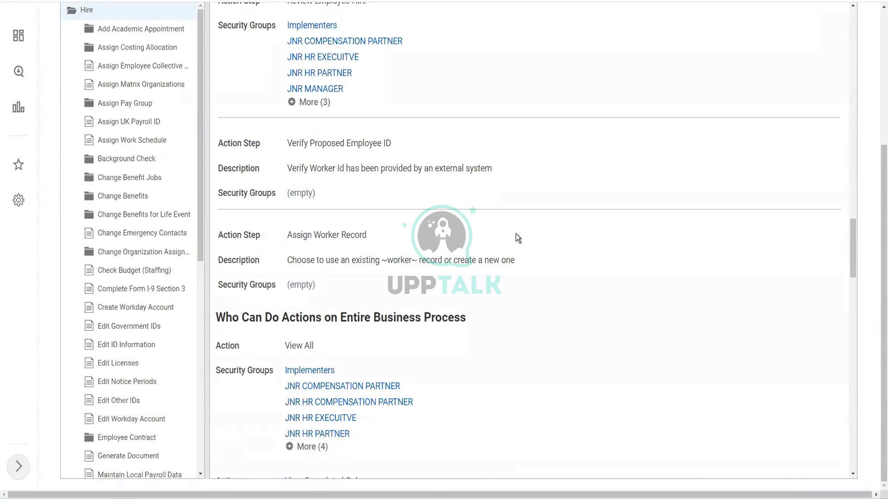
mouse_move(508, 252)
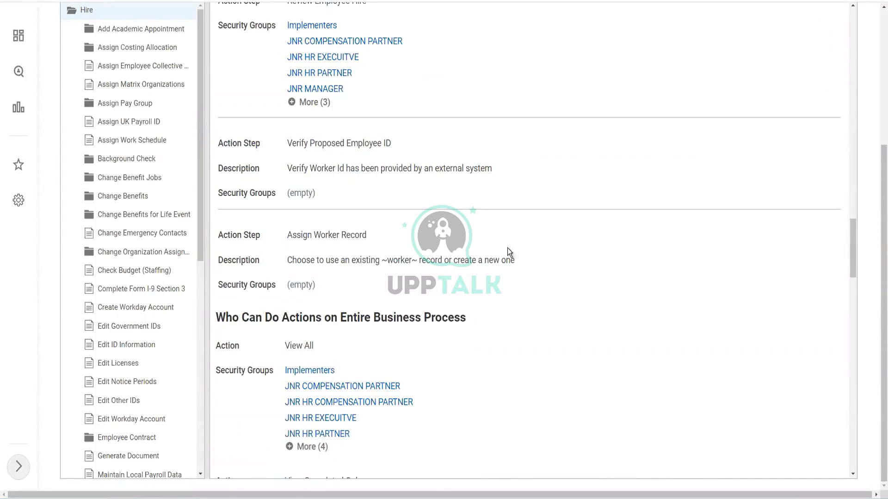
scroll(up, 3)
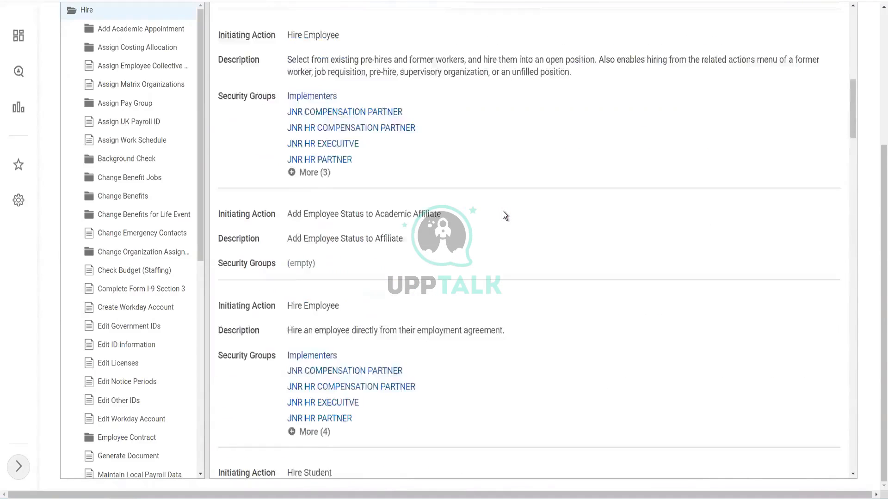
scroll(up, 3)
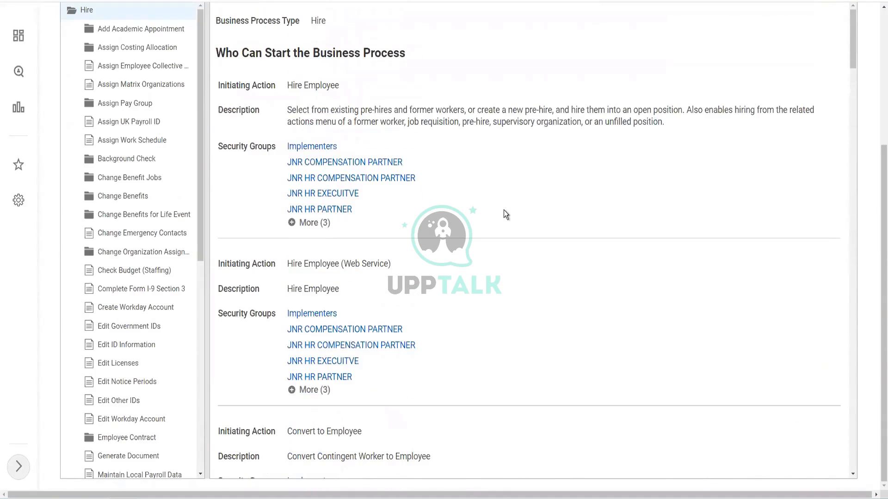
mouse_move(498, 194)
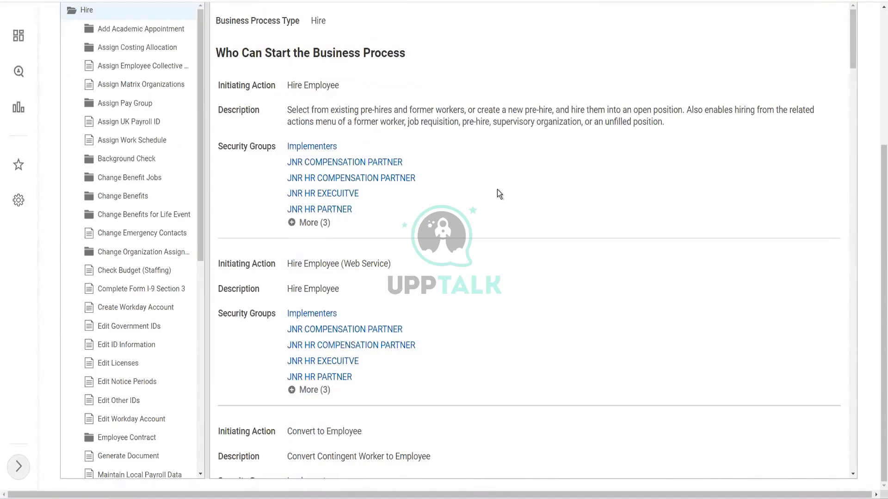
mouse_move(493, 192)
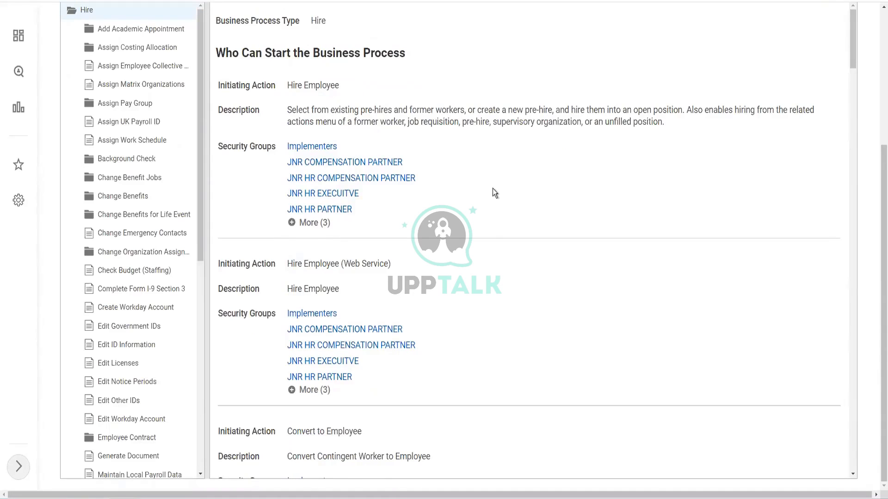
mouse_move(491, 174)
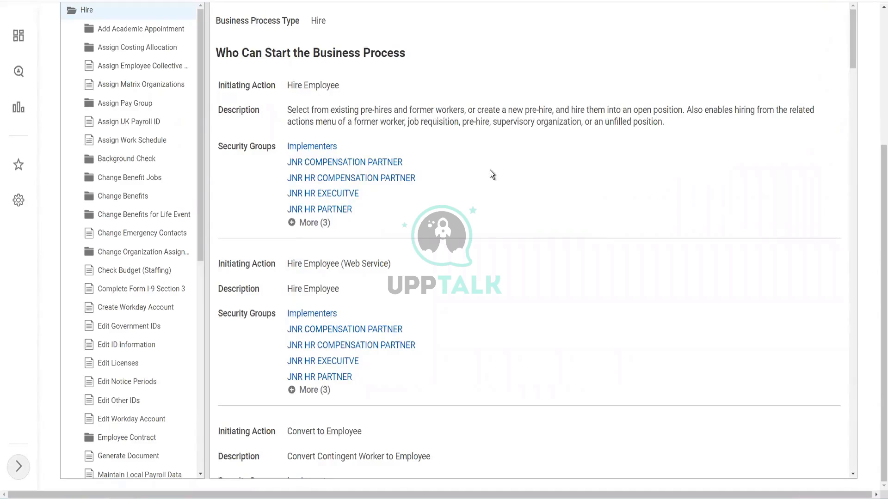
mouse_move(484, 179)
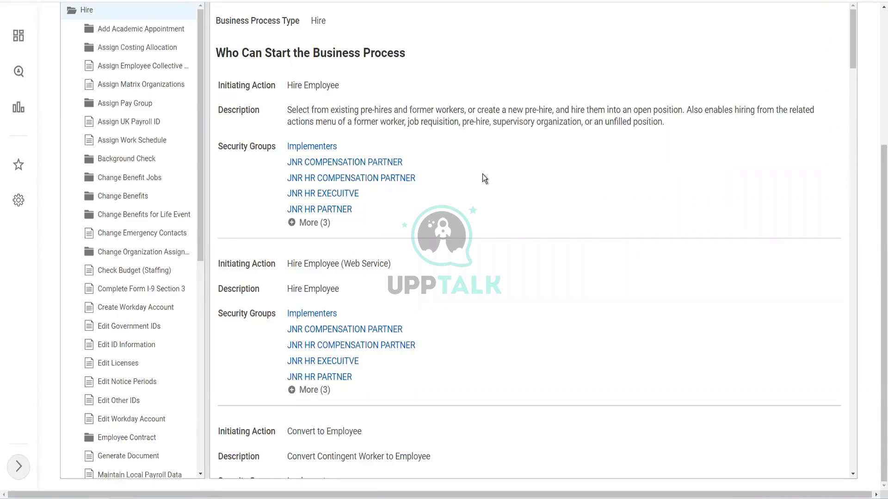
mouse_move(487, 187)
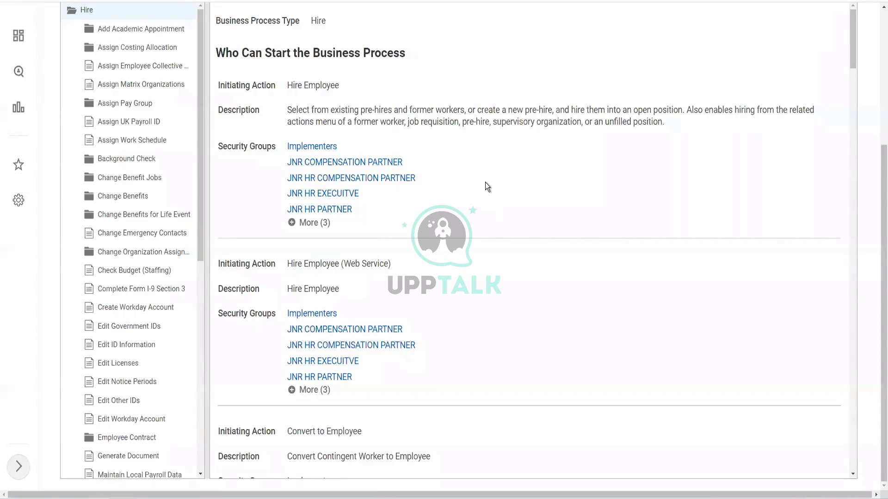
mouse_move(497, 184)
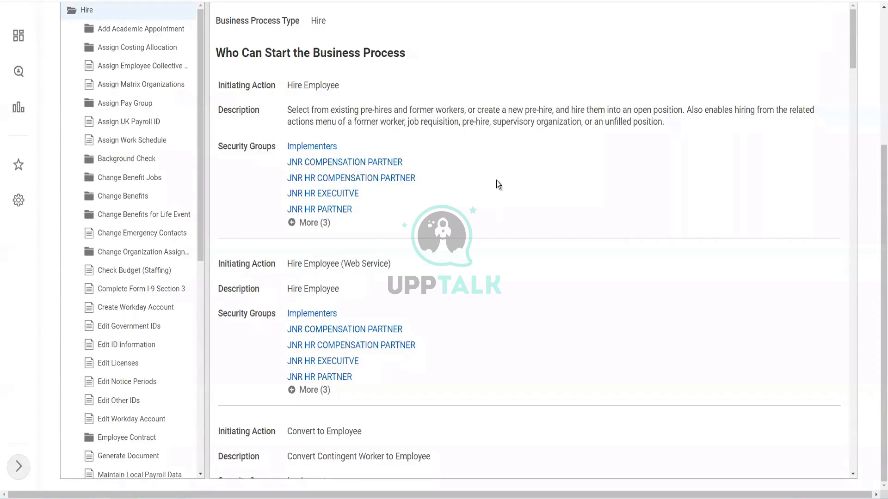
mouse_move(516, 207)
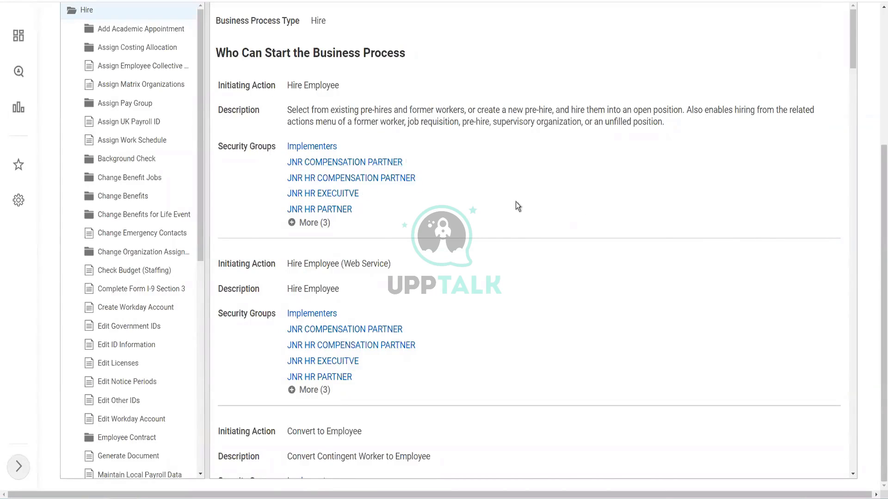
mouse_move(479, 186)
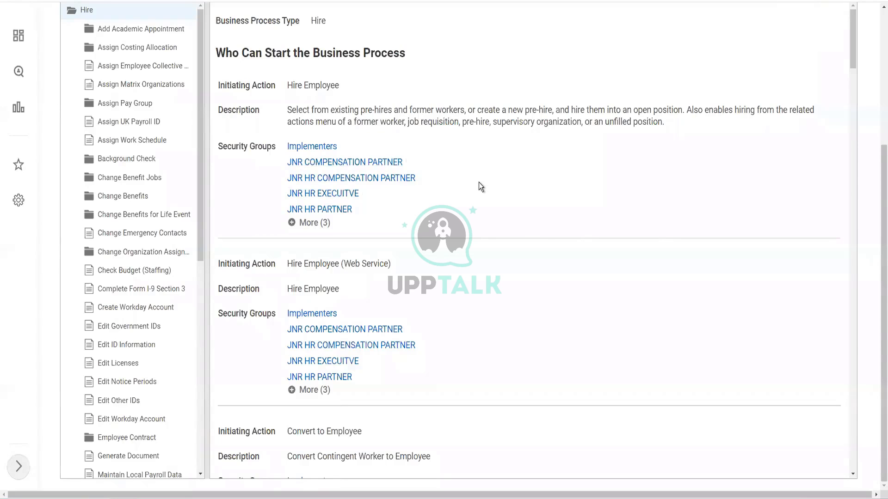
scroll(down, 3)
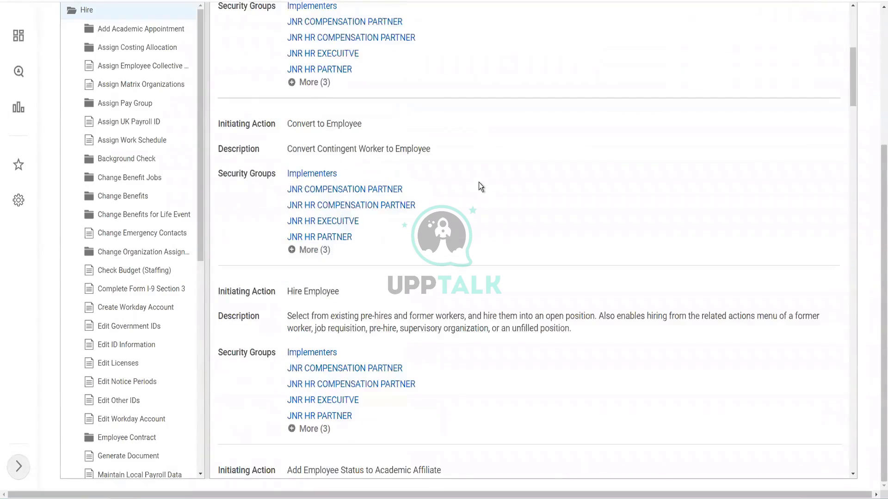
scroll(down, 3)
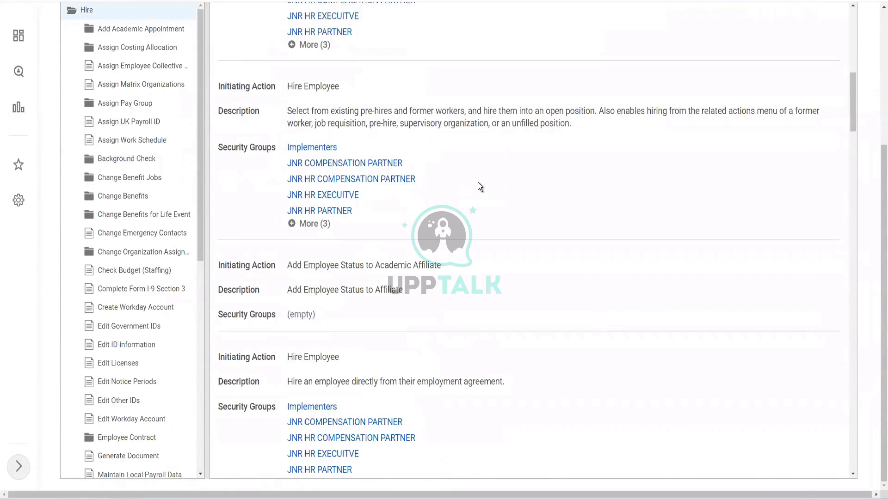
mouse_move(460, 207)
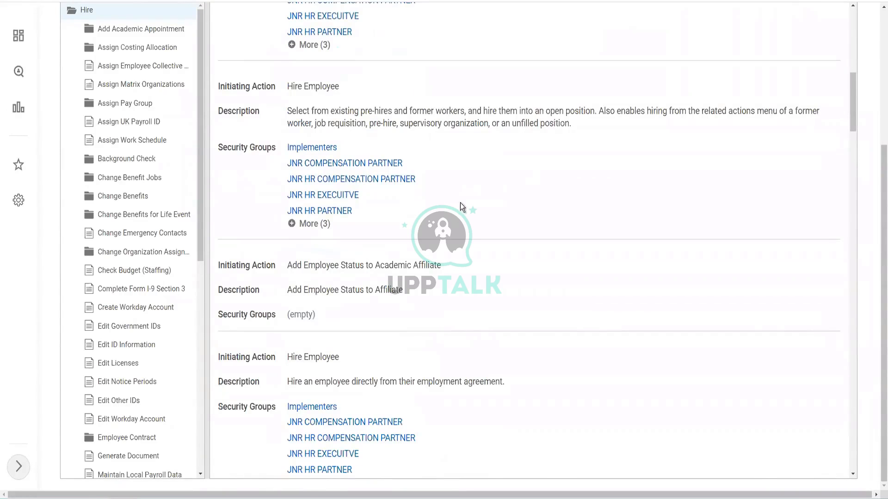
scroll(down, 3)
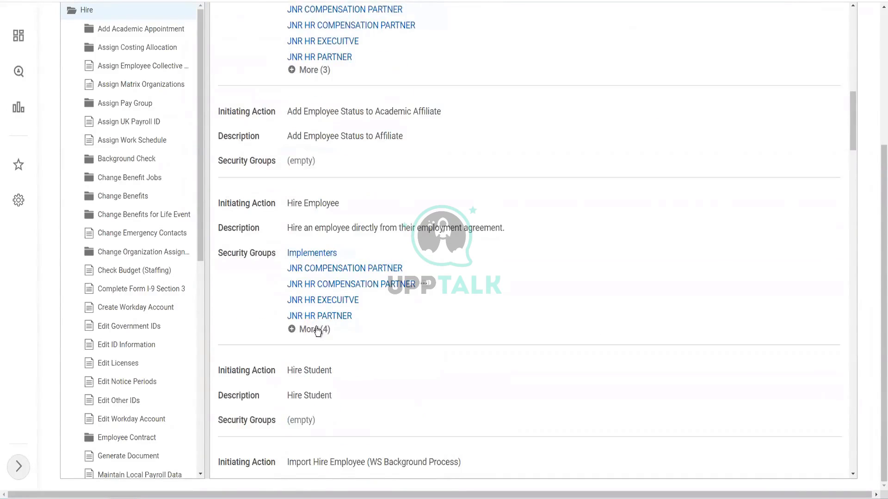
click(313, 330)
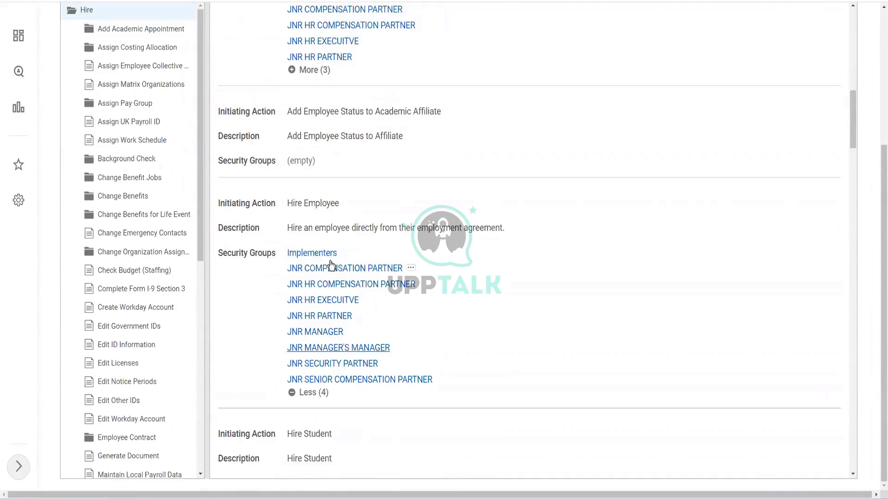
mouse_move(517, 294)
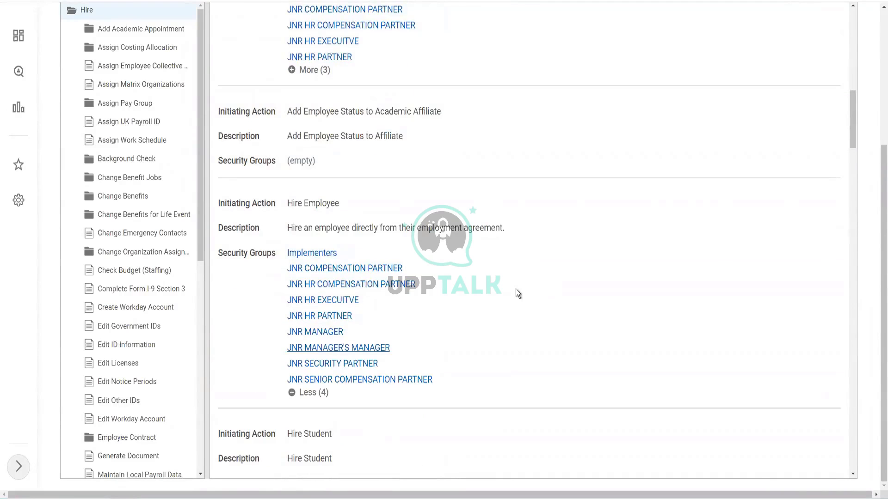
scroll(down, 3)
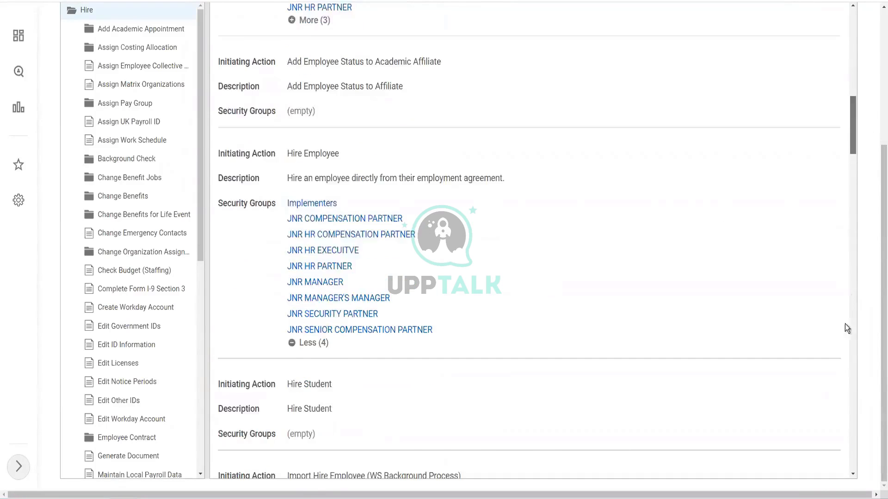
scroll(down, 3)
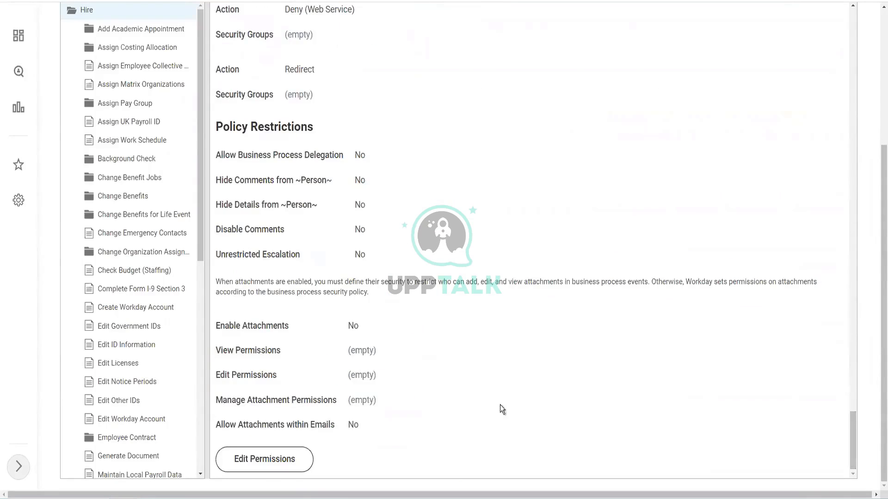
mouse_move(281, 477)
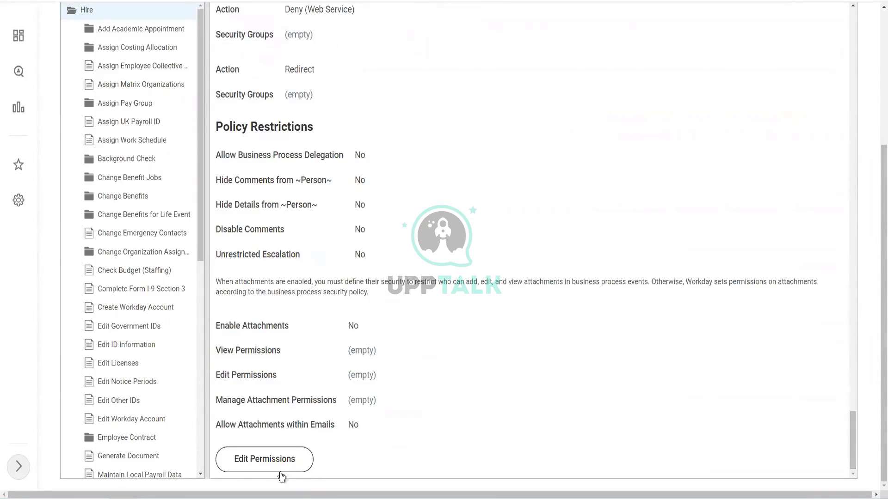
click(264, 459)
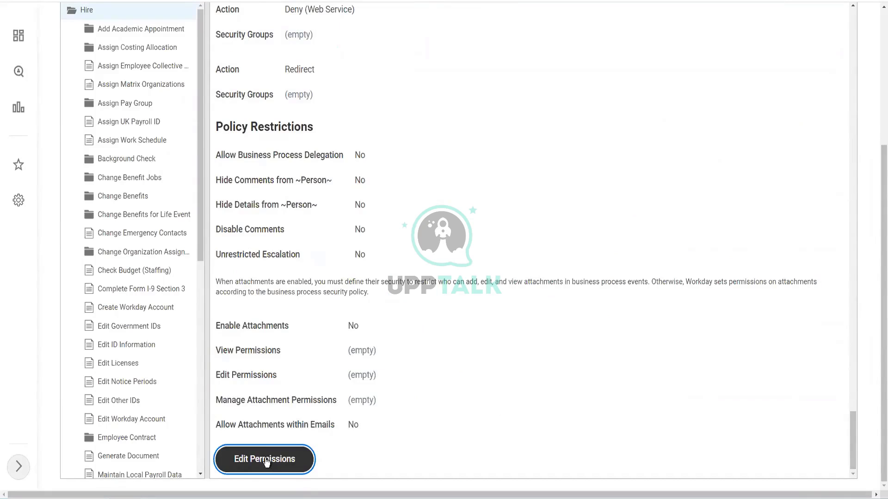
mouse_move(519, 216)
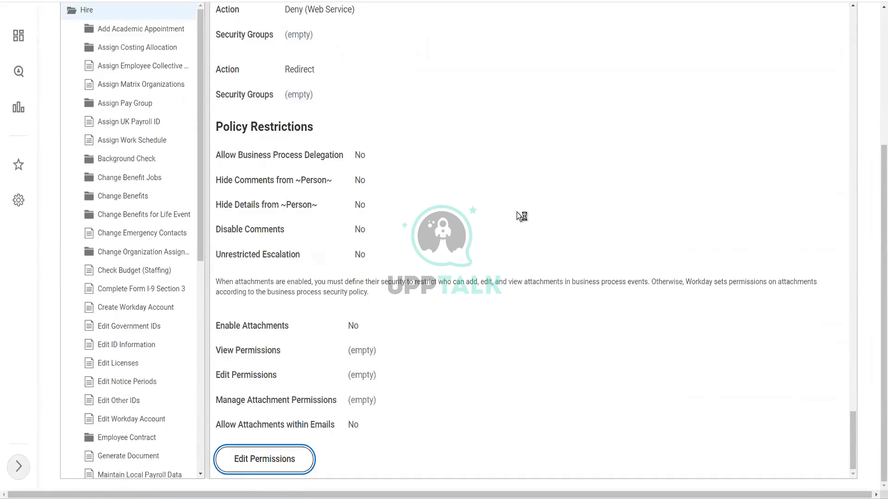
mouse_move(510, 216)
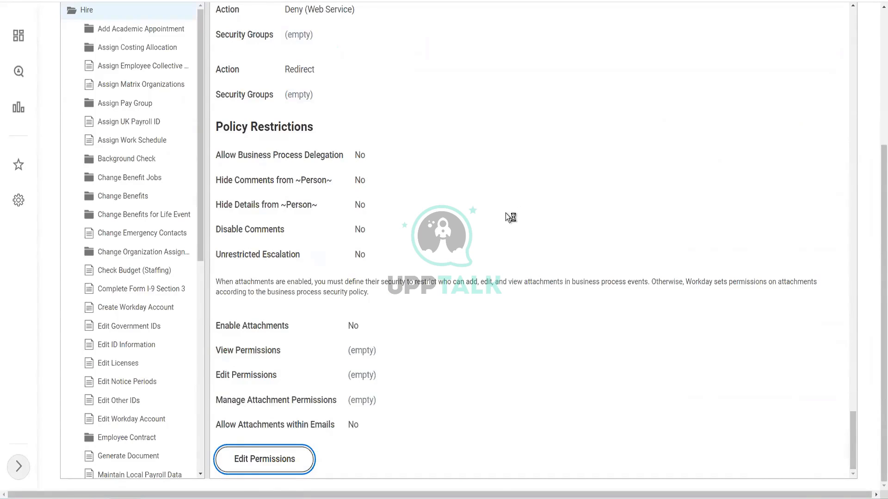
click(264, 459)
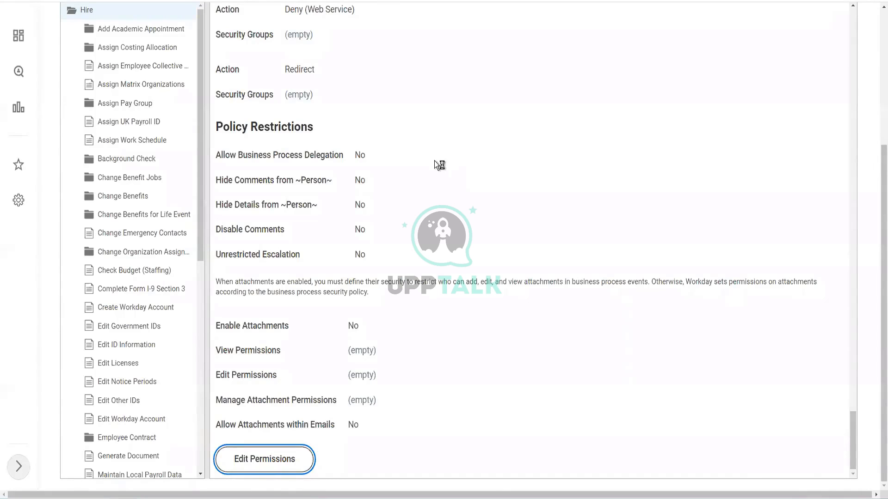
mouse_move(419, 167)
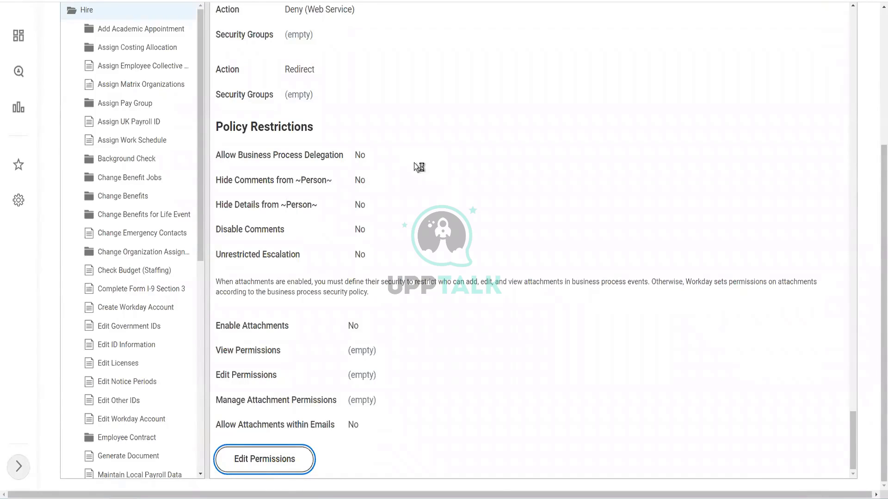
mouse_move(409, 168)
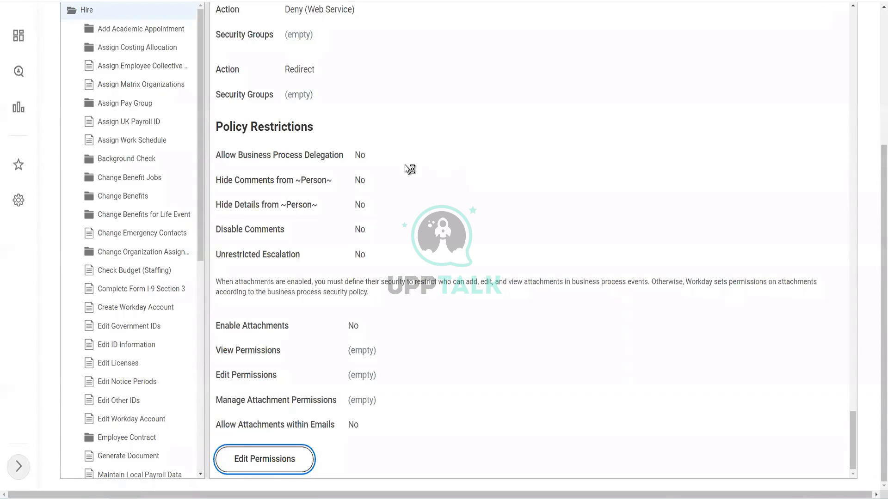
- Add 'HR Partner - M' to Hire Employee's initiating groups and review its details
click(264, 459)
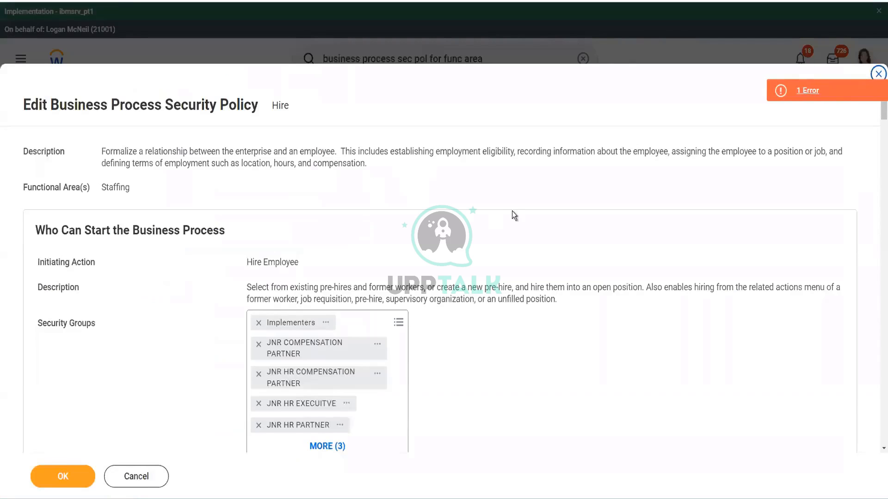
scroll(down, 3)
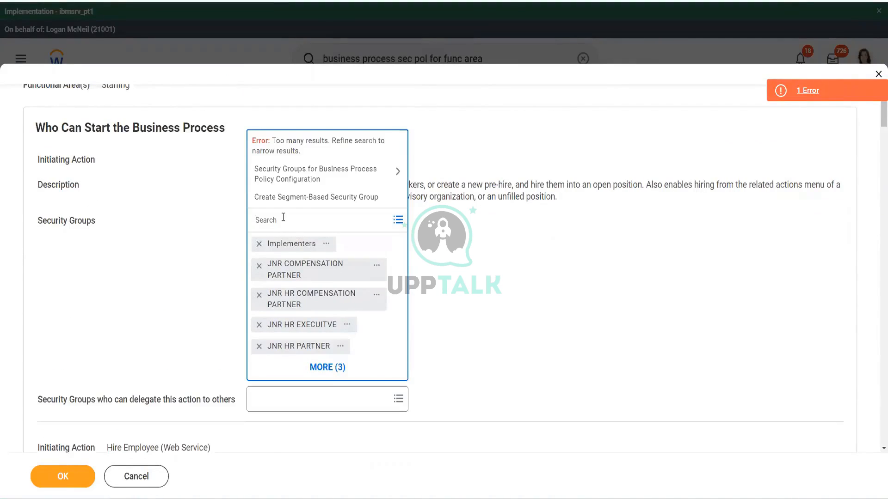
text(HR Partner)
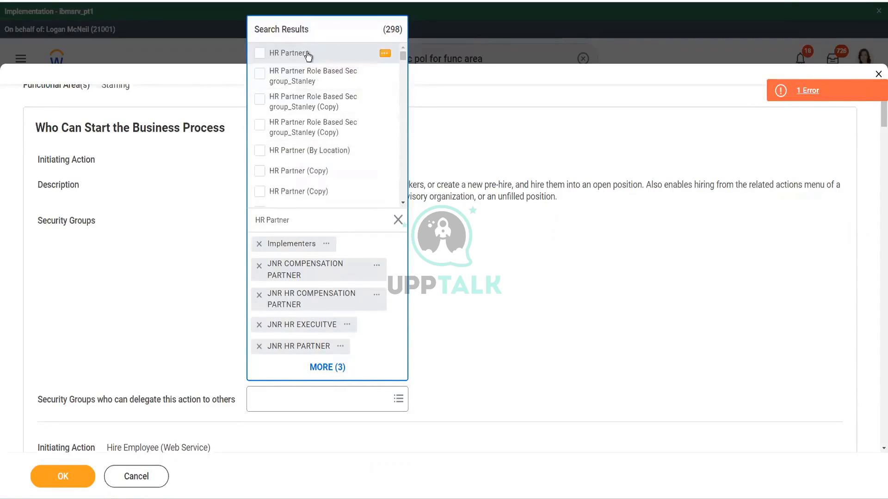
mouse_move(386, 53)
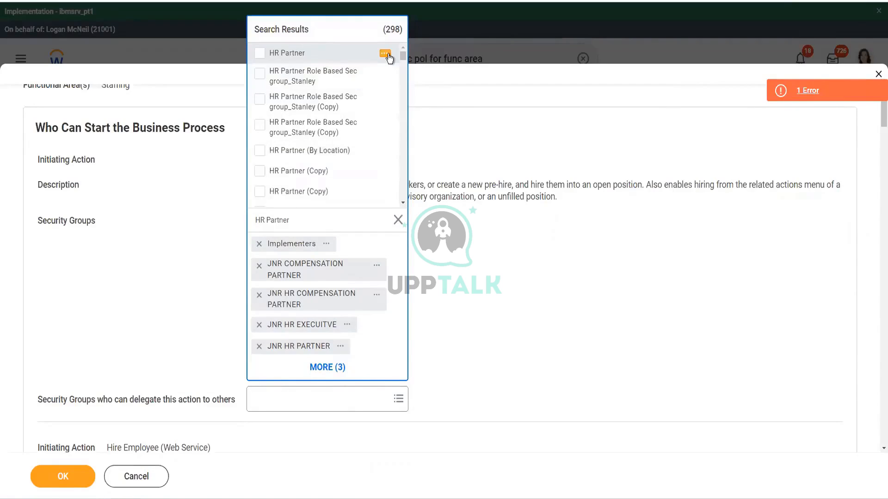
click(386, 54)
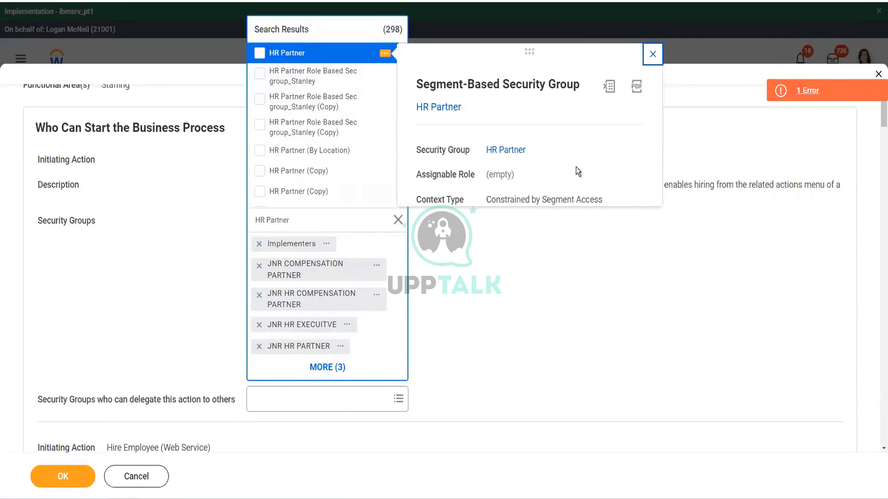
mouse_move(337, 144)
text( -)
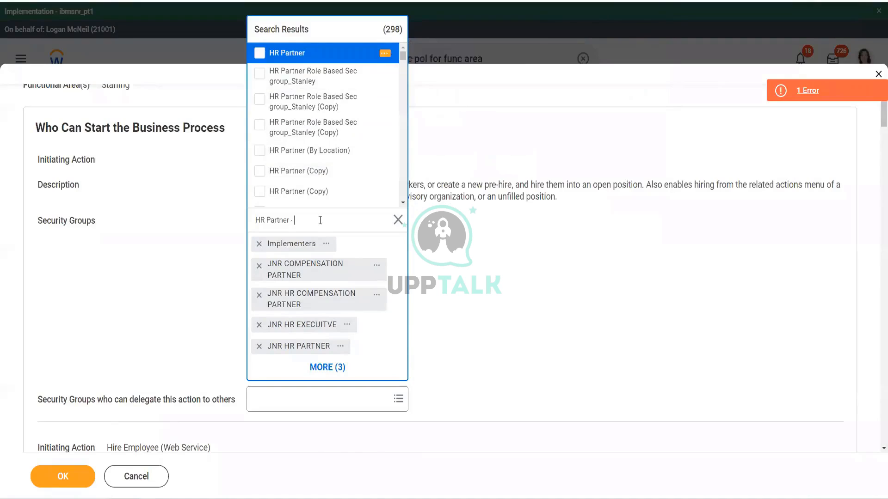
text(M)
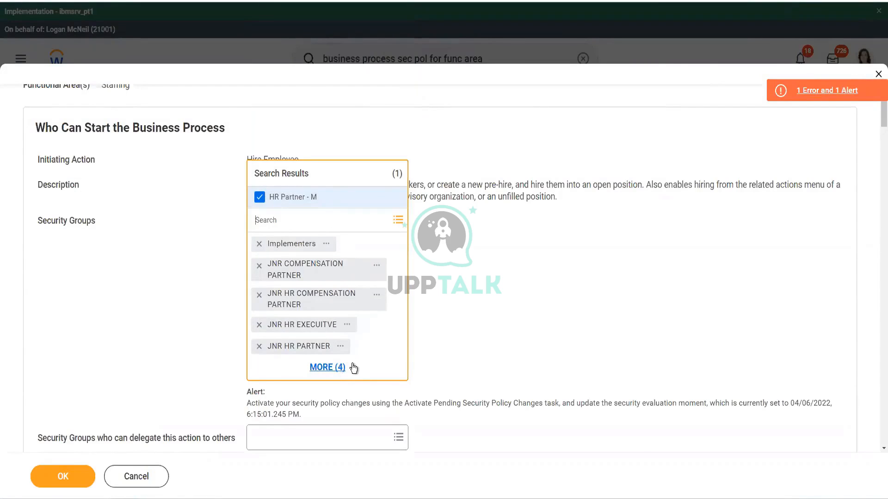
click(327, 367)
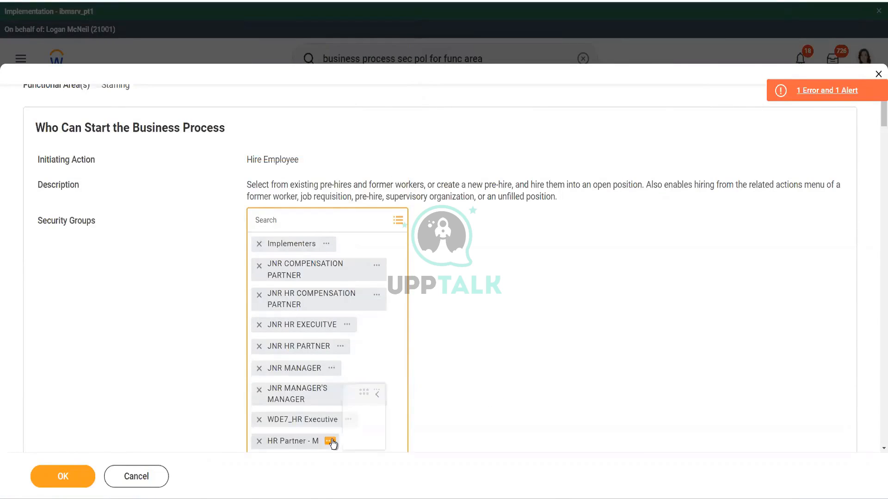
click(332, 441)
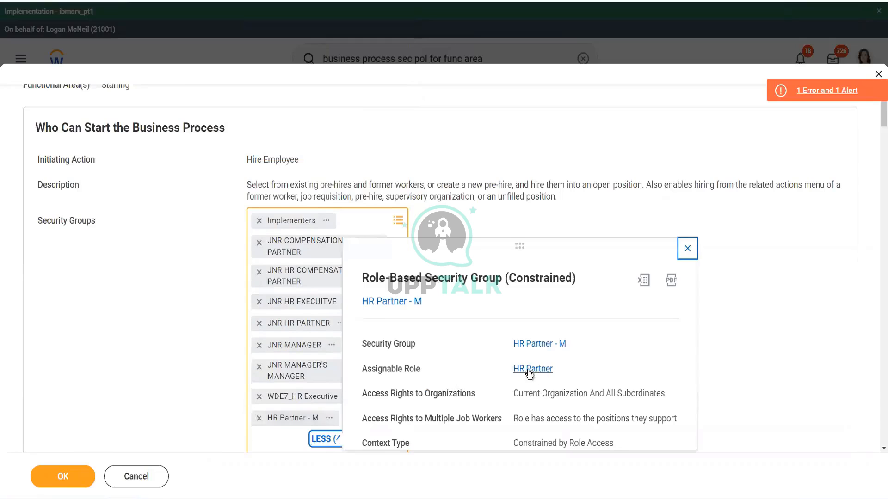
mouse_move(773, 352)
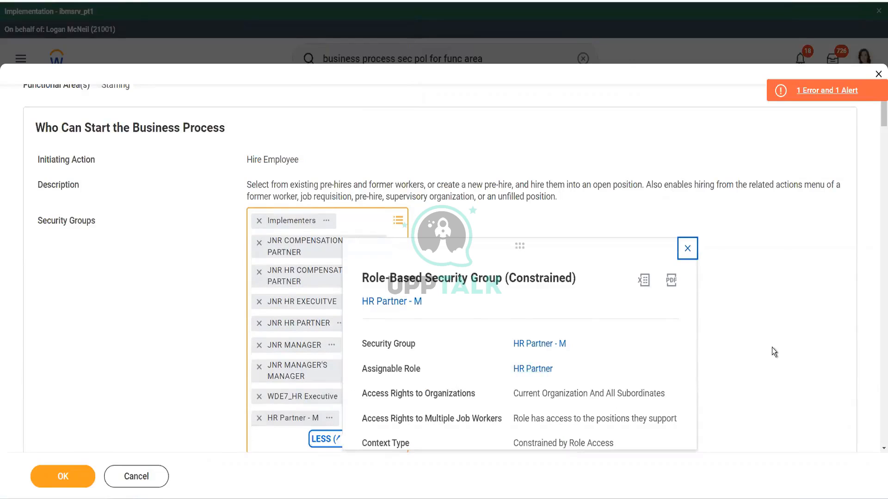
click(686, 248)
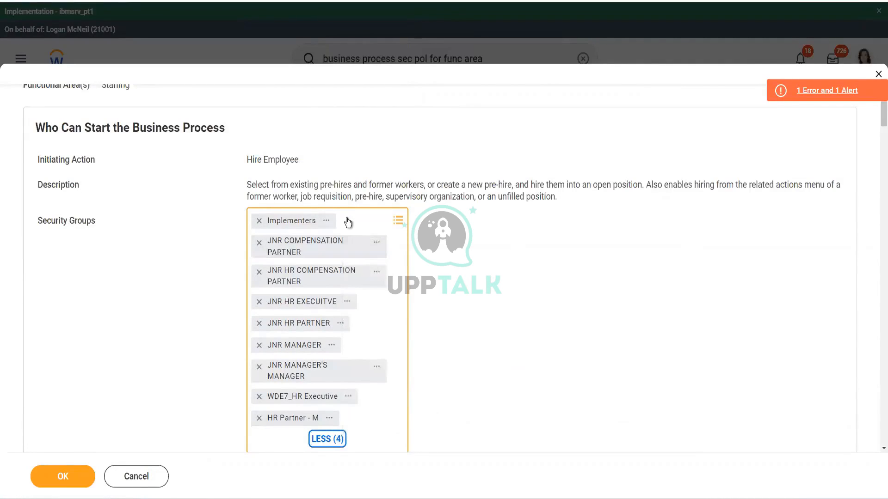
scroll(down, 3)
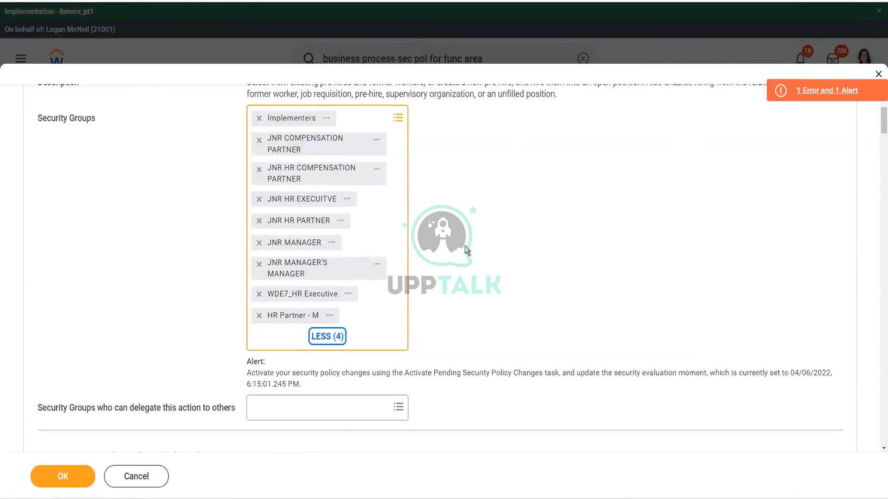
scroll(down, 3)
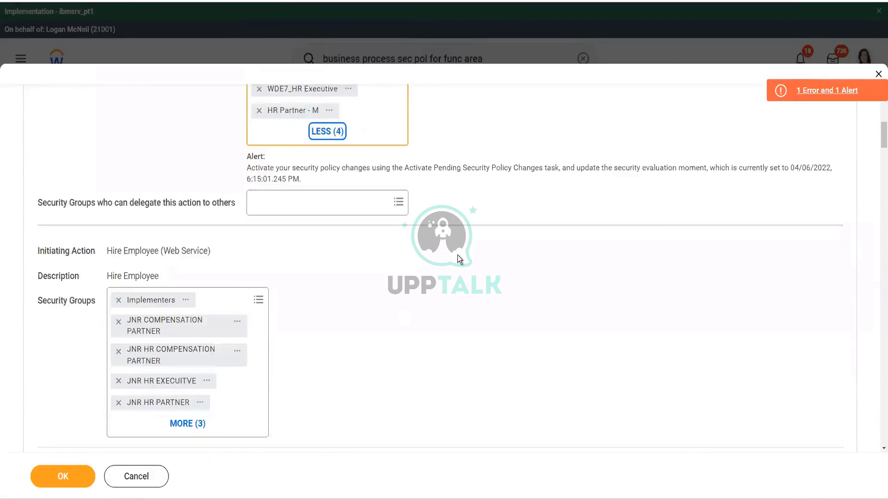
scroll(down, 3)
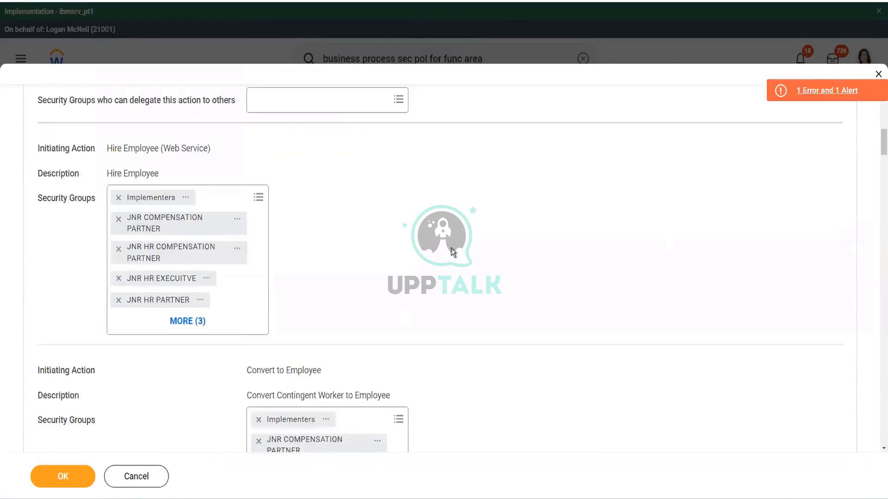
scroll(down, 3)
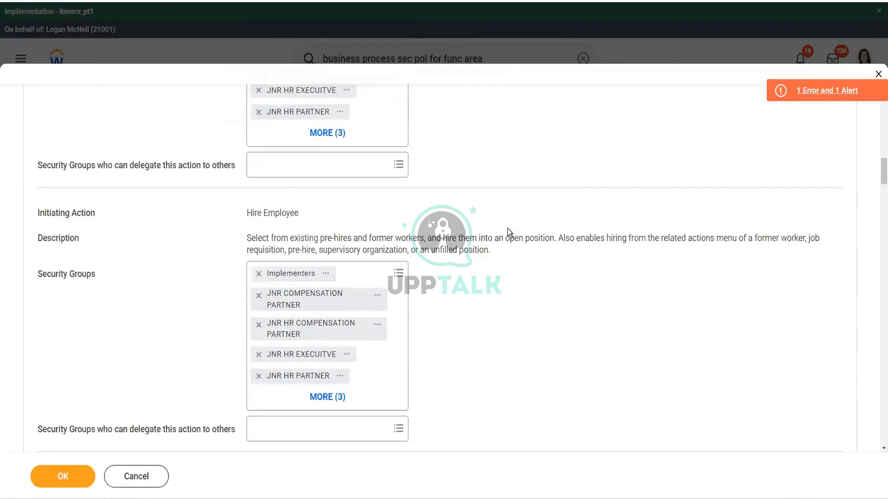
scroll(down, 3)
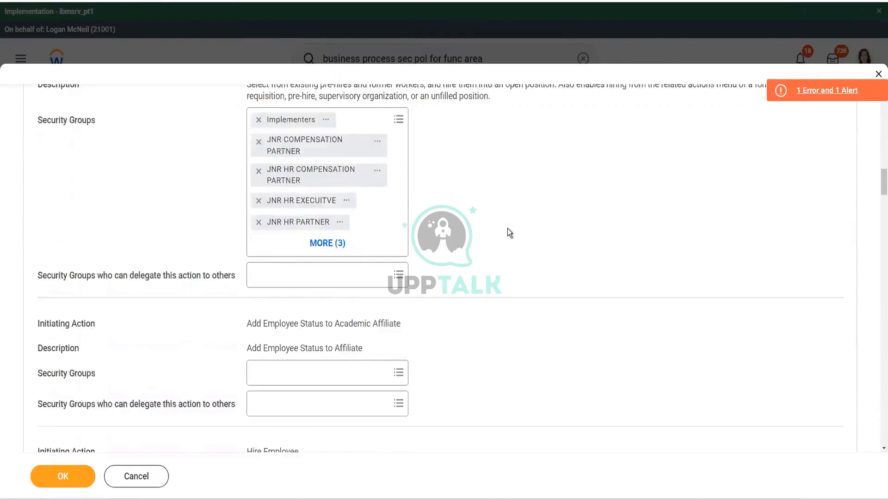
scroll(down, 3)
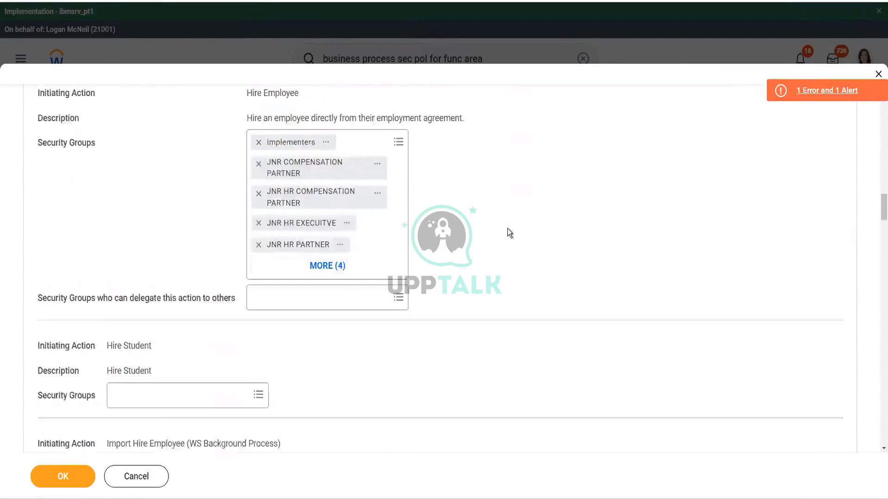
scroll(down, 3)
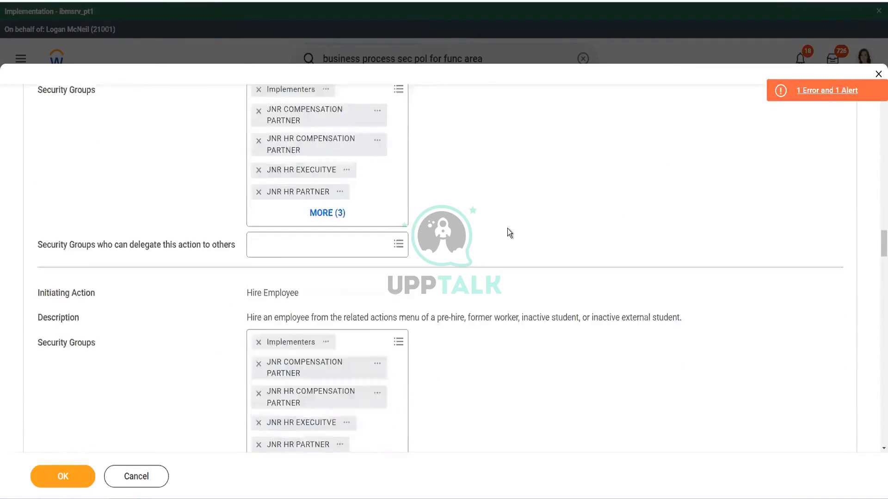
scroll(down, 3)
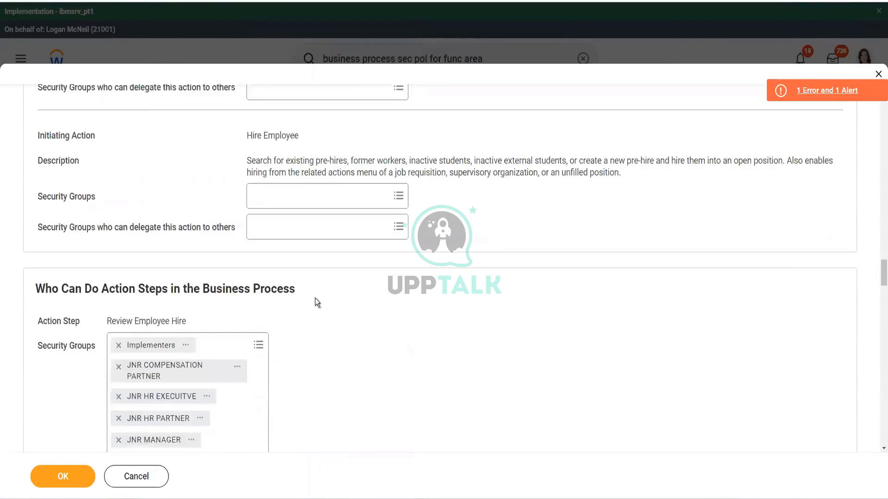
scroll(down, 3)
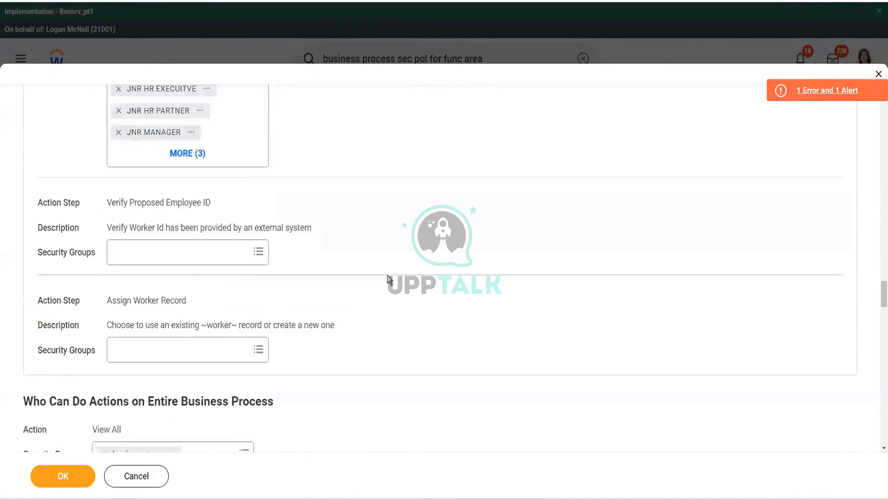
scroll(down, 3)
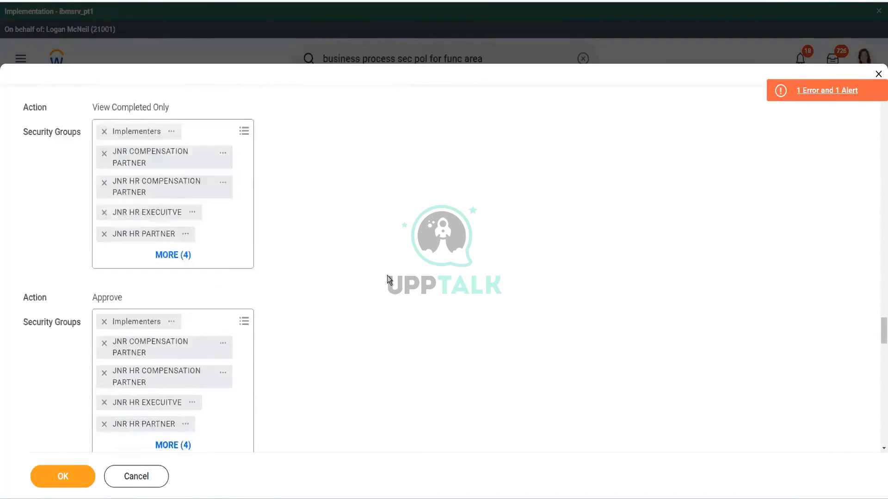
scroll(down, 3)
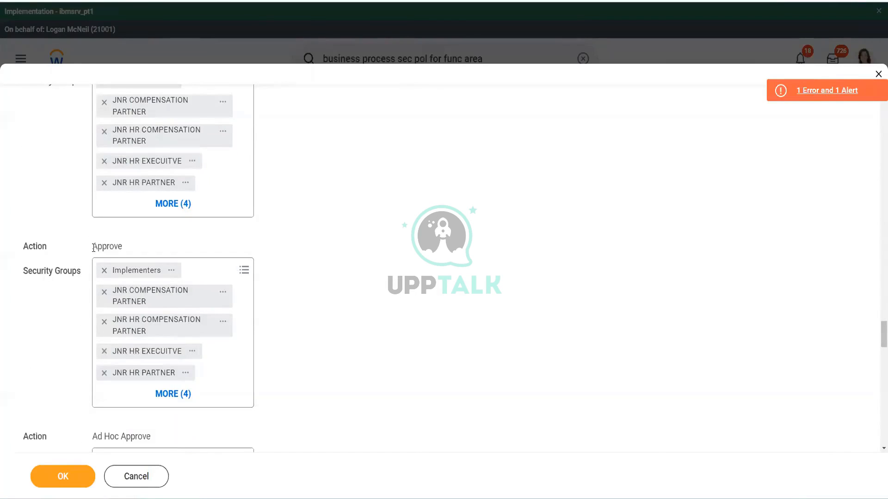
- Search 'Manager' in the Approve groups prompt, add it, and show all groups
double_click(107, 247)
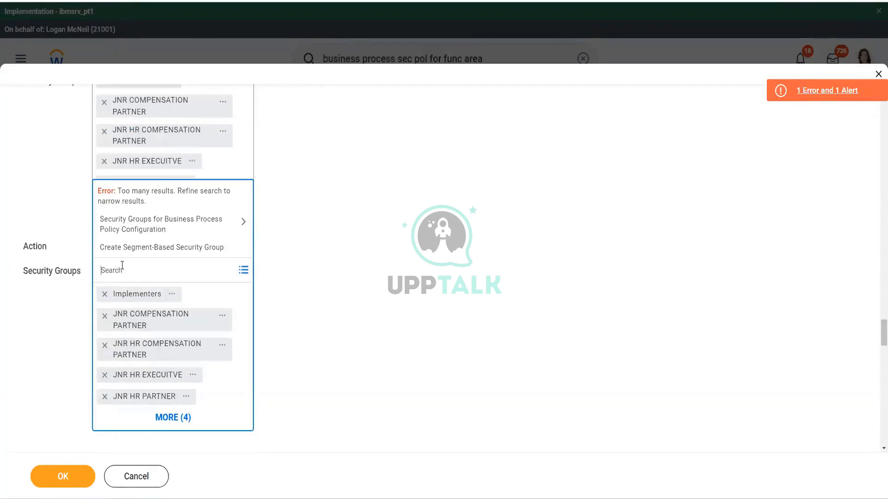
text(Manager)
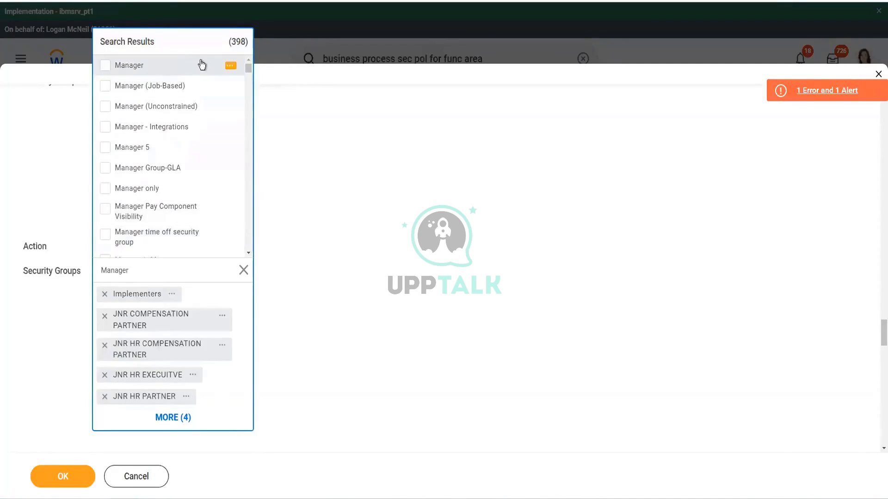
click(230, 65)
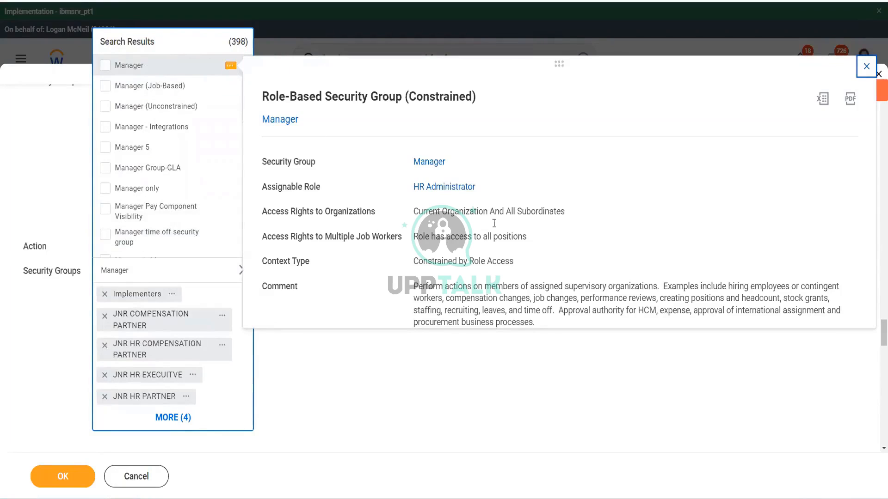
click(129, 65)
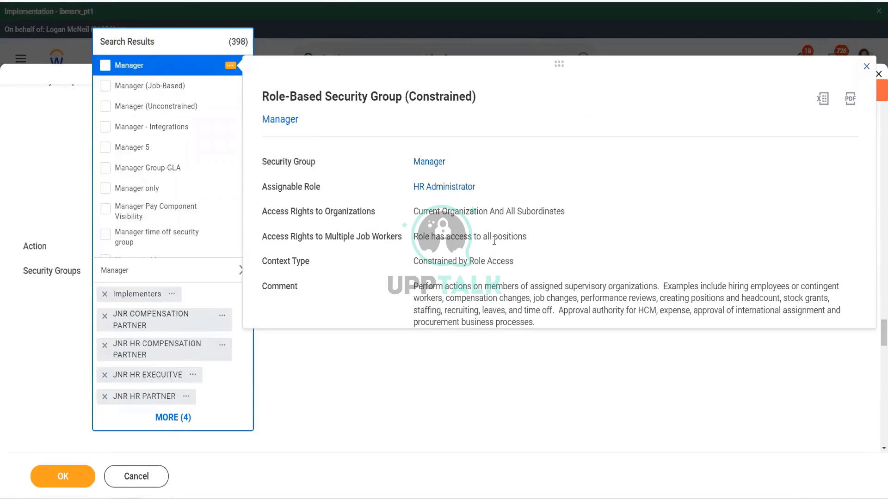
mouse_move(482, 227)
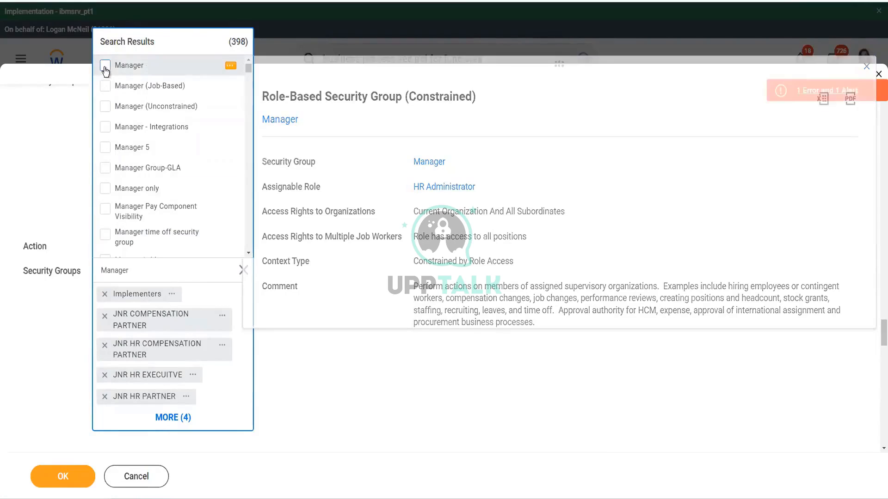
click(105, 65)
text( - M)
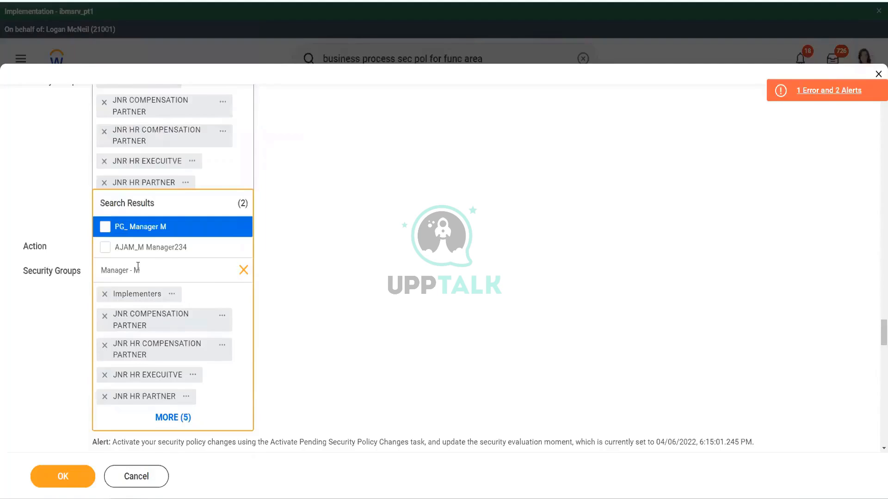
mouse_move(297, 260)
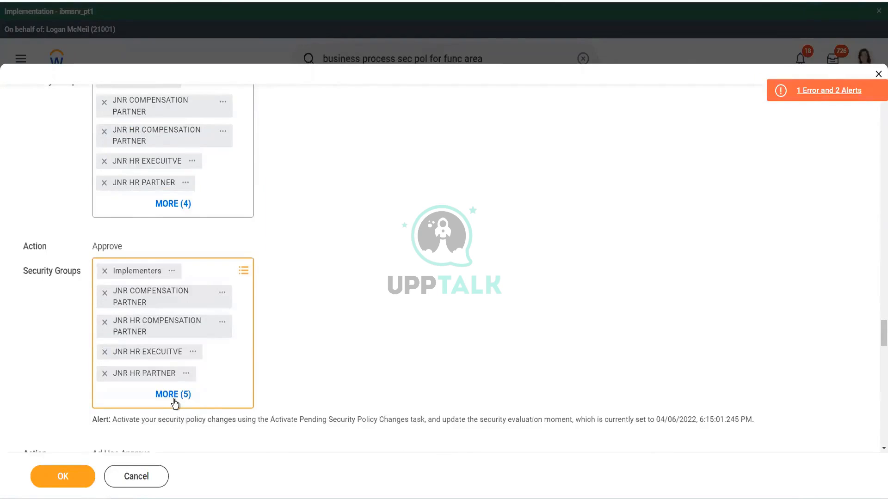
click(172, 394)
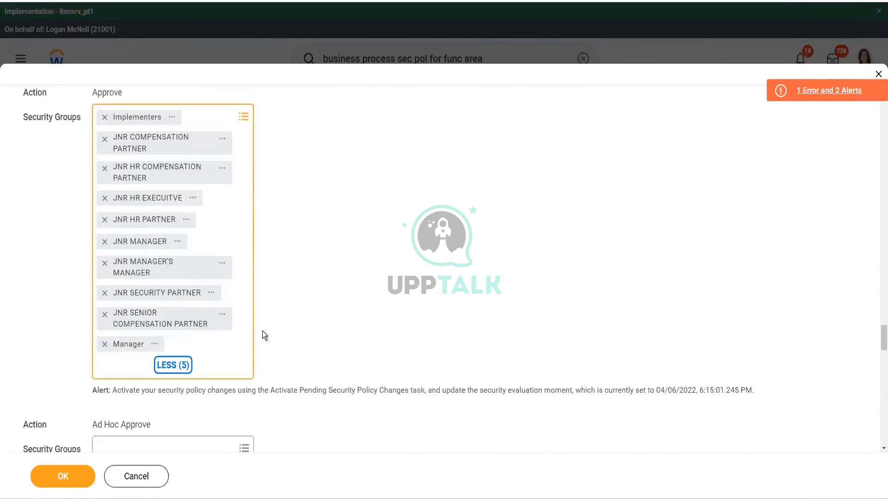
mouse_move(147, 234)
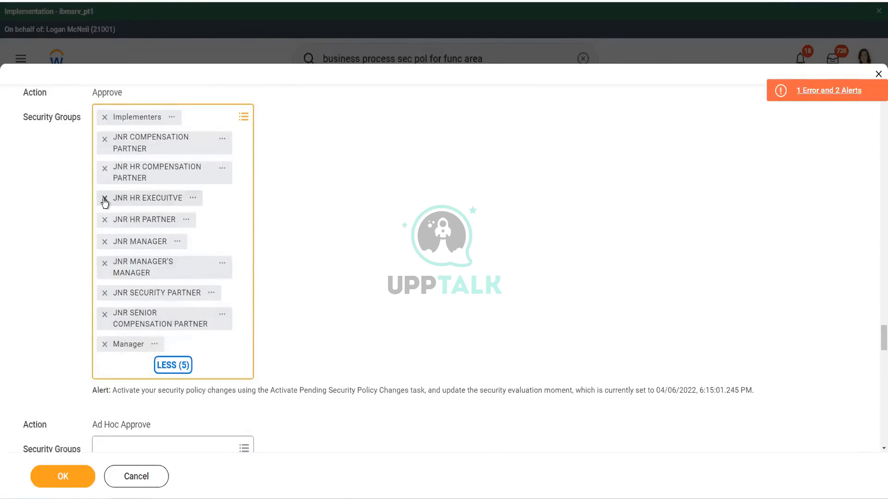
- Remove the five JNR groups, including HR Executive and Compensation Partners, from Approve
click(105, 197)
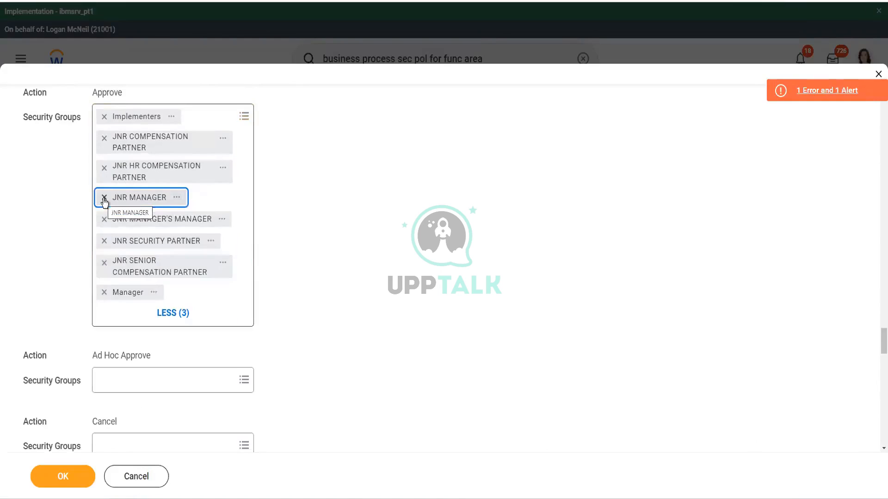
click(104, 198)
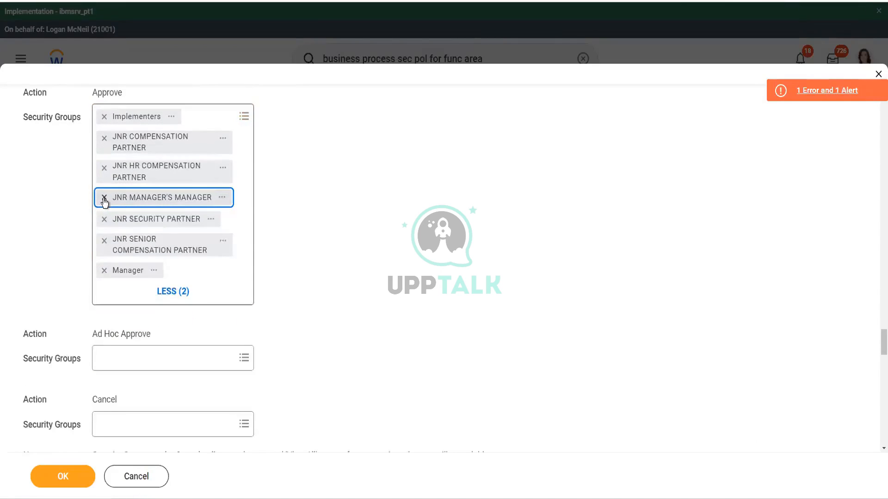
click(105, 140)
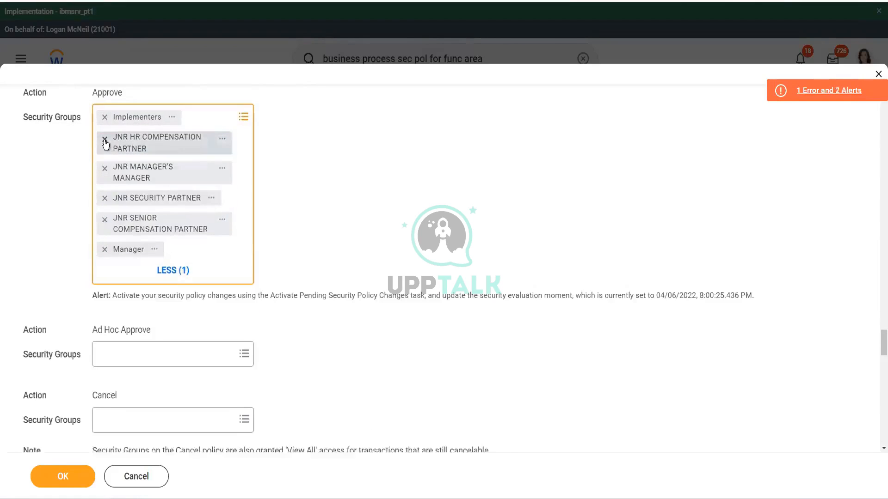
click(105, 142)
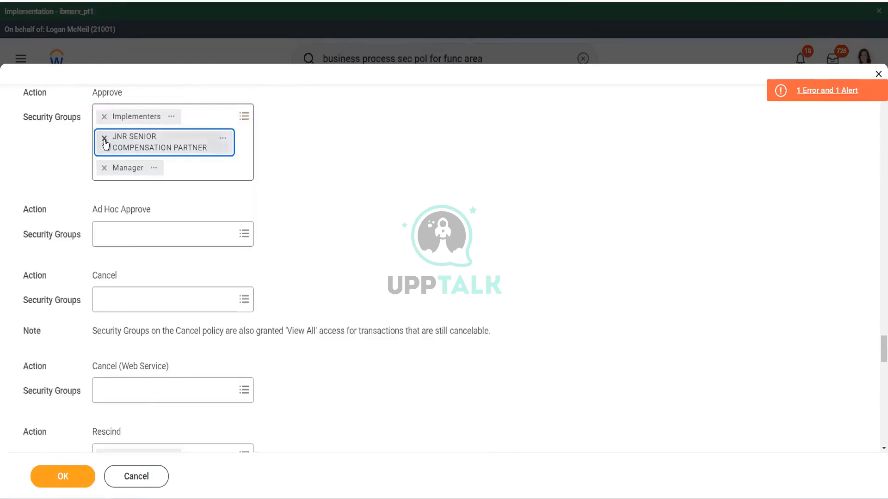
click(105, 141)
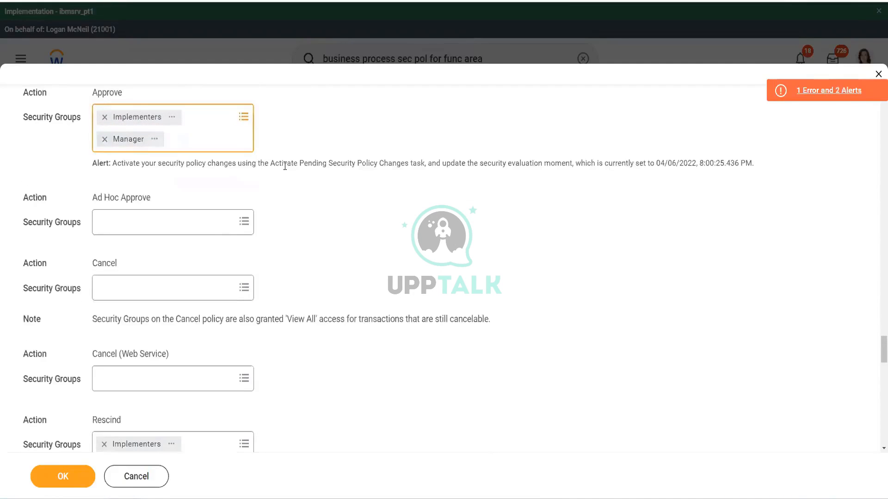
mouse_move(202, 170)
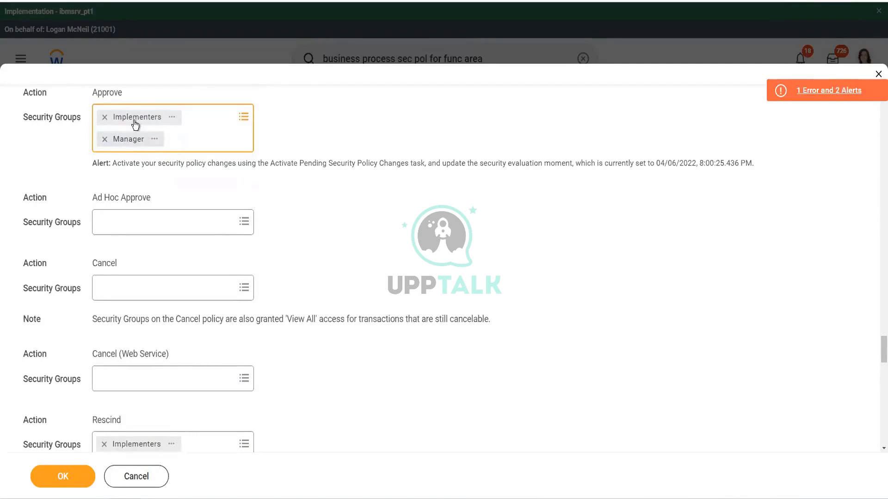
mouse_move(128, 139)
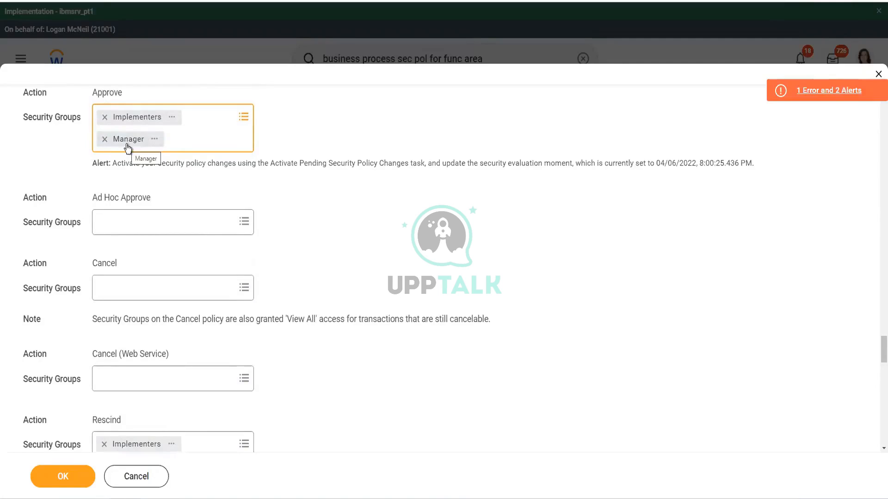
mouse_move(328, 261)
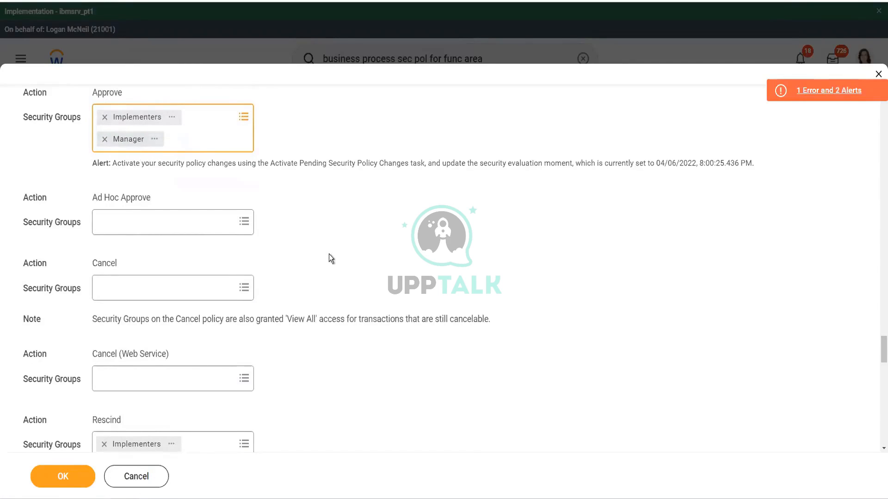
- Remove JNR HR Executive, JNR Manager and JNR Security Partner from View All
scroll(up, 3)
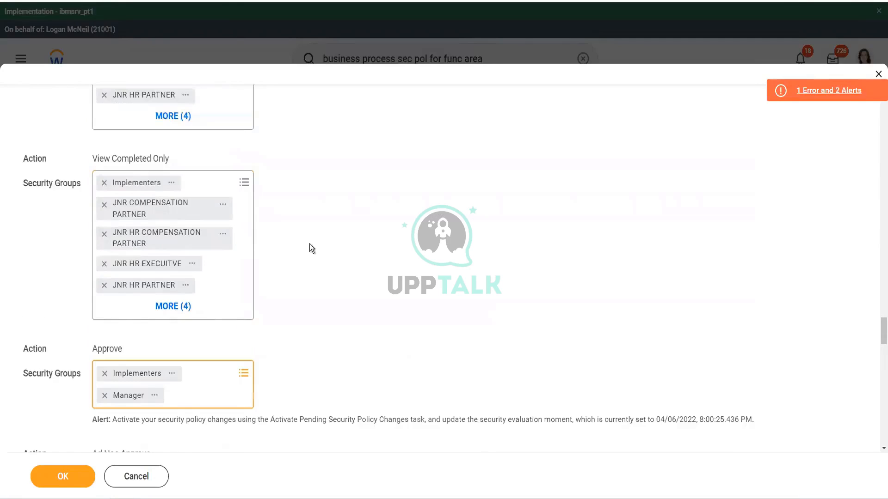
scroll(up, 3)
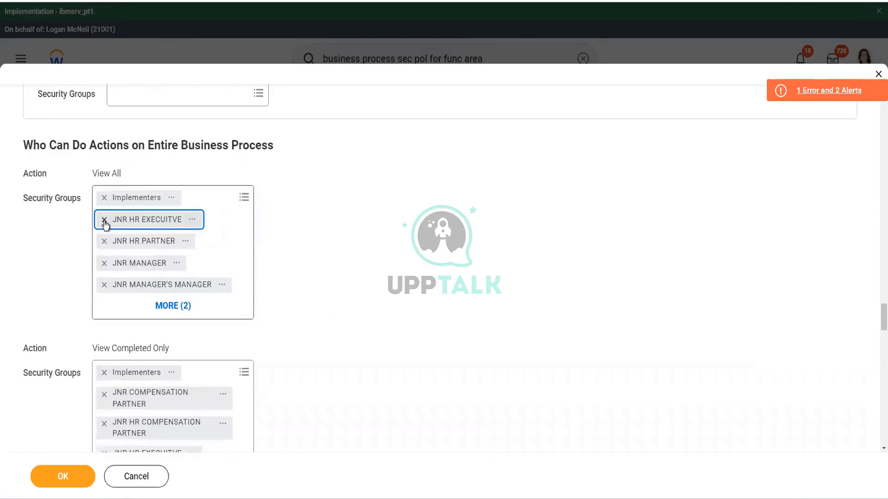
click(104, 222)
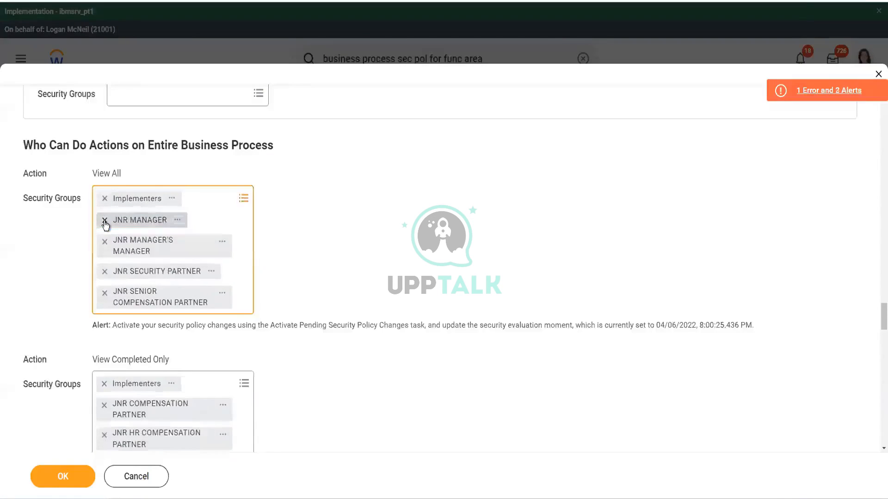
click(105, 221)
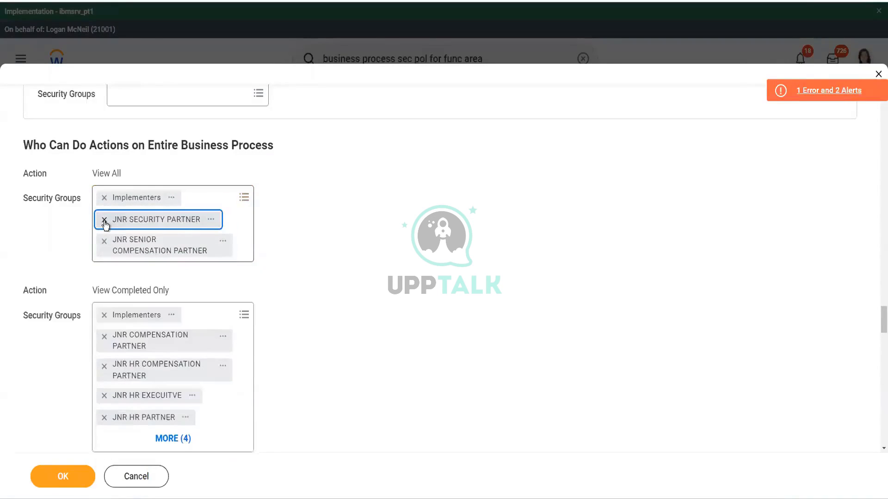
click(104, 221)
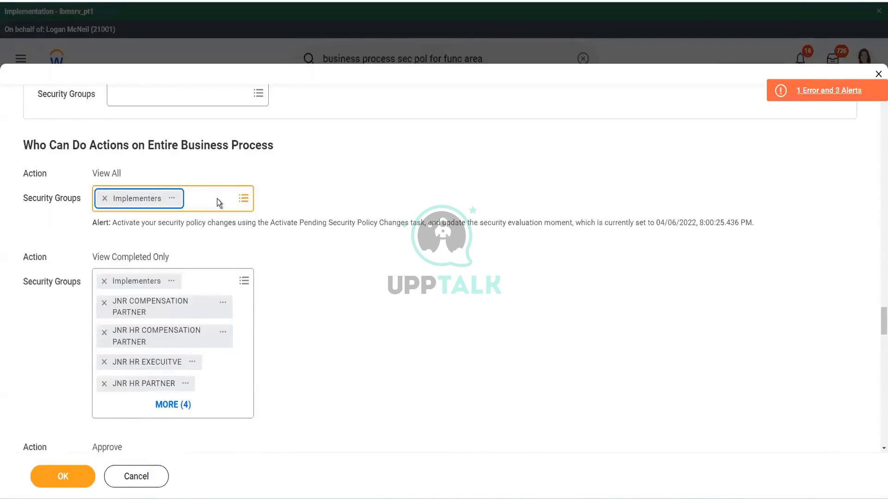
- Add Manager to the View All groups and search for 'HR Partner M'
click(172, 199)
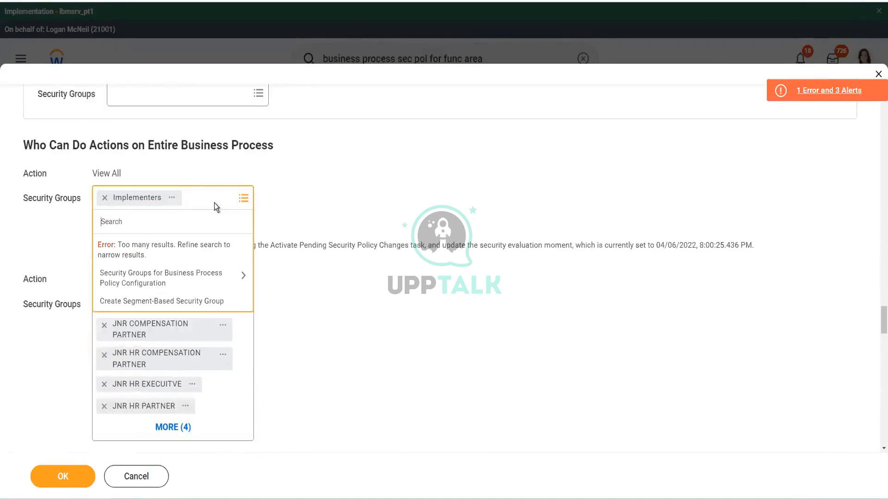
text(Manager)
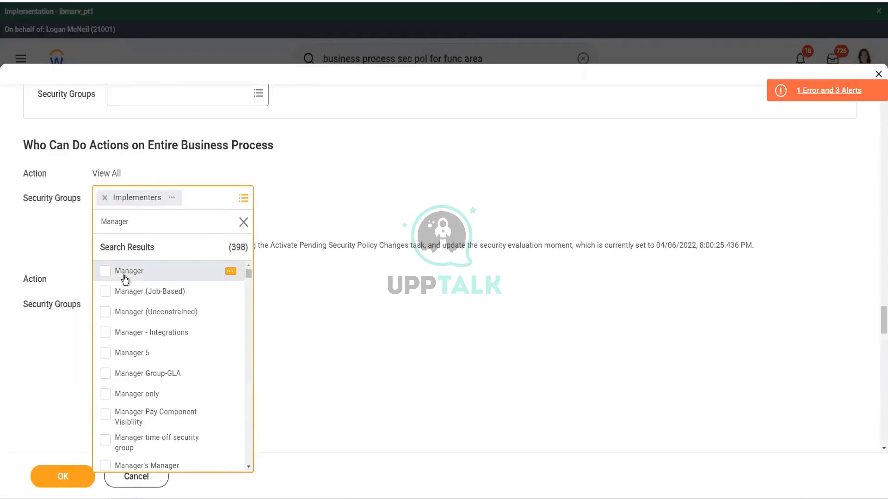
click(106, 271)
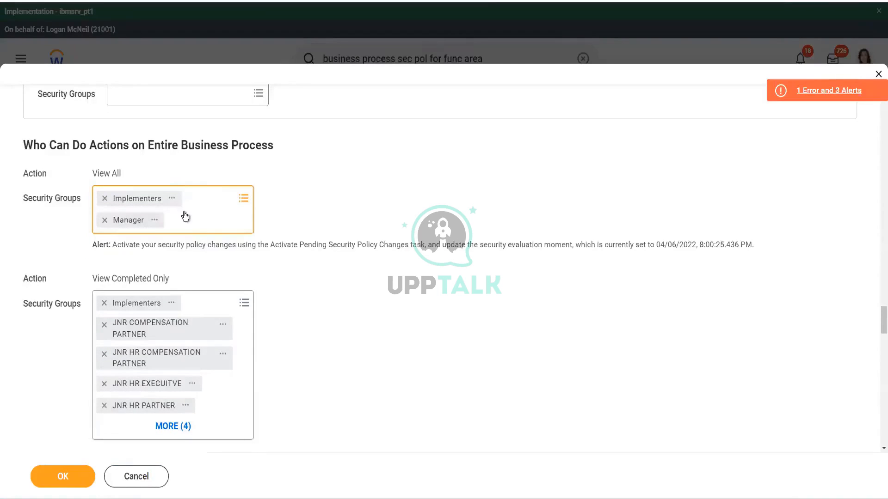
click(204, 209)
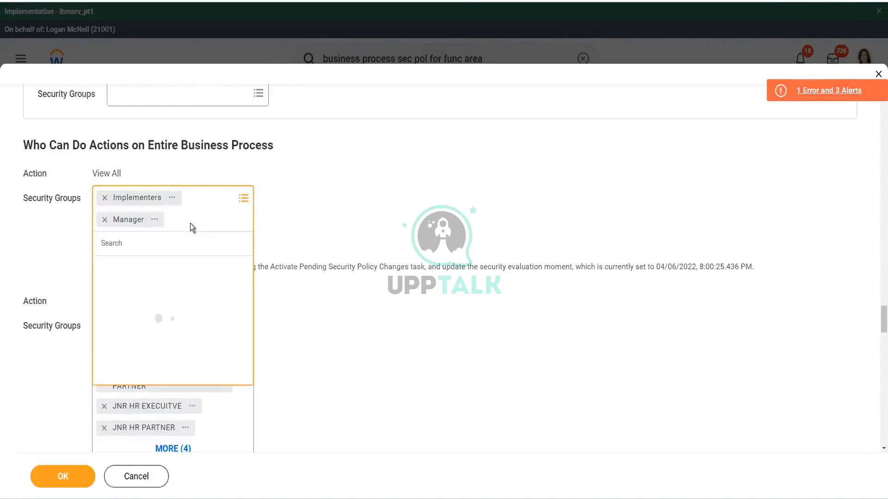
text(HR Part)
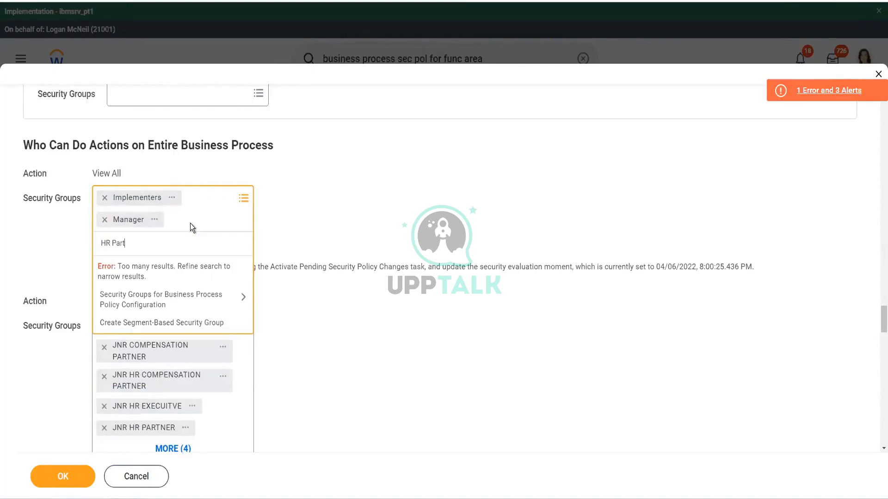
text(ner M)
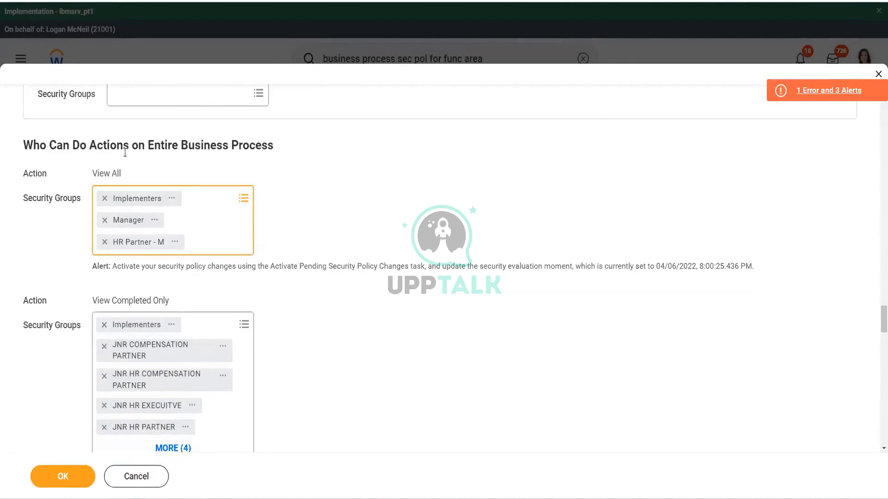
- Add Compensation Partner (by Supervisory) - M to View All and review its details
scroll(down, 3)
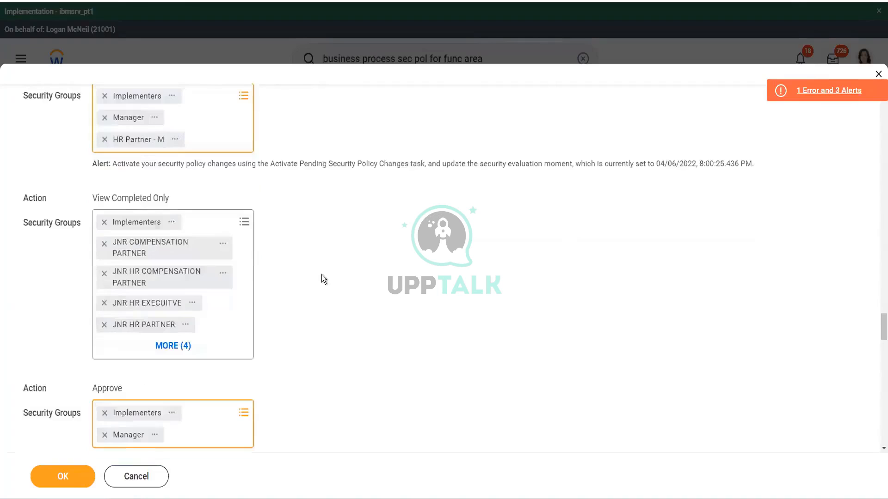
scroll(up, 3)
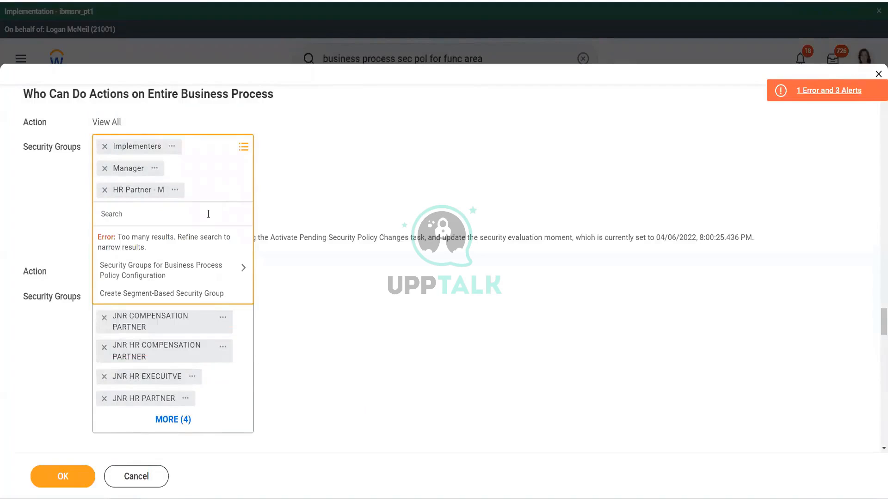
text(Compensatio)
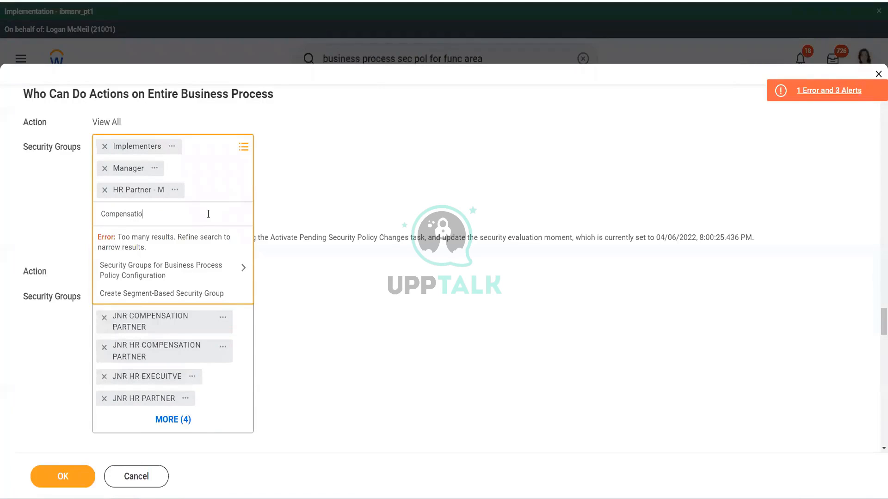
text(n Partner)
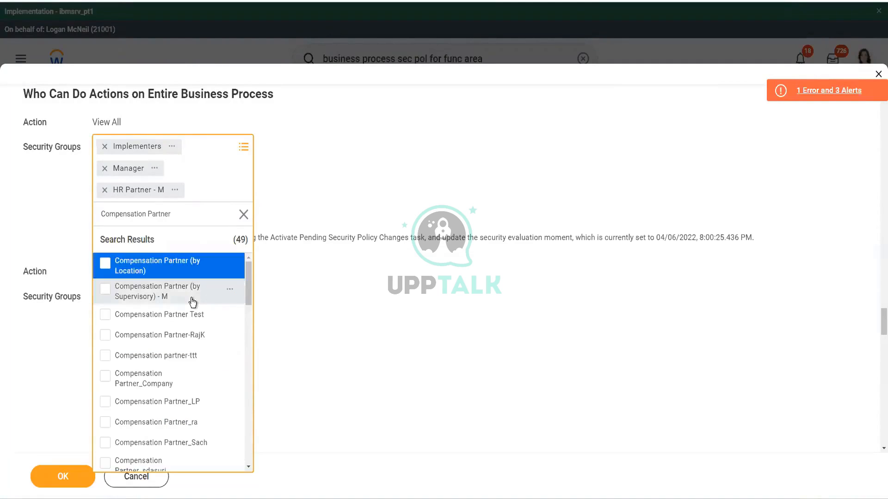
mouse_move(178, 298)
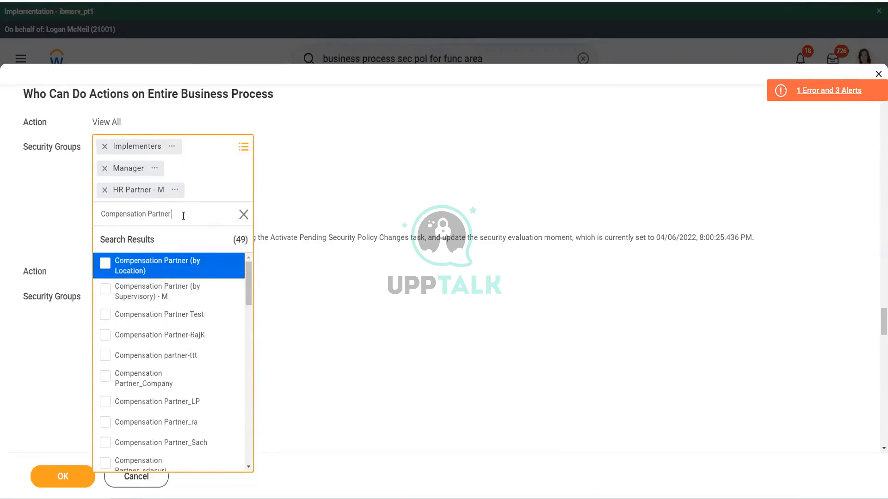
text(M)
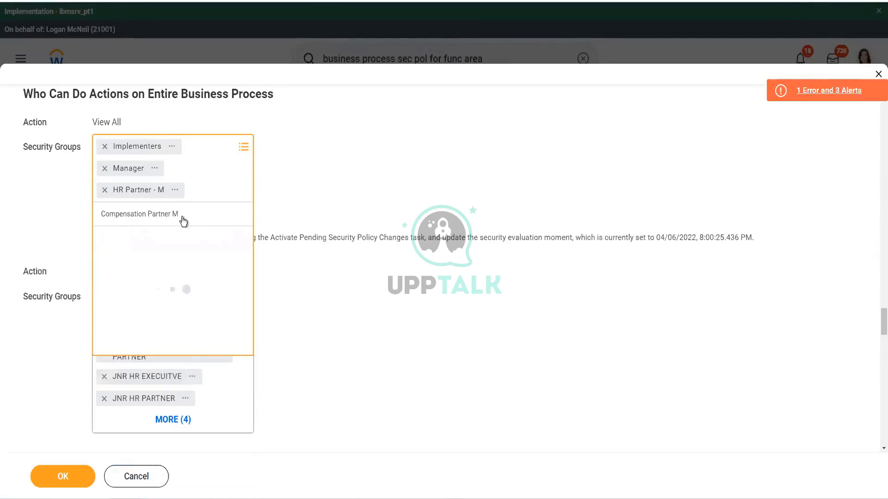
click(139, 214)
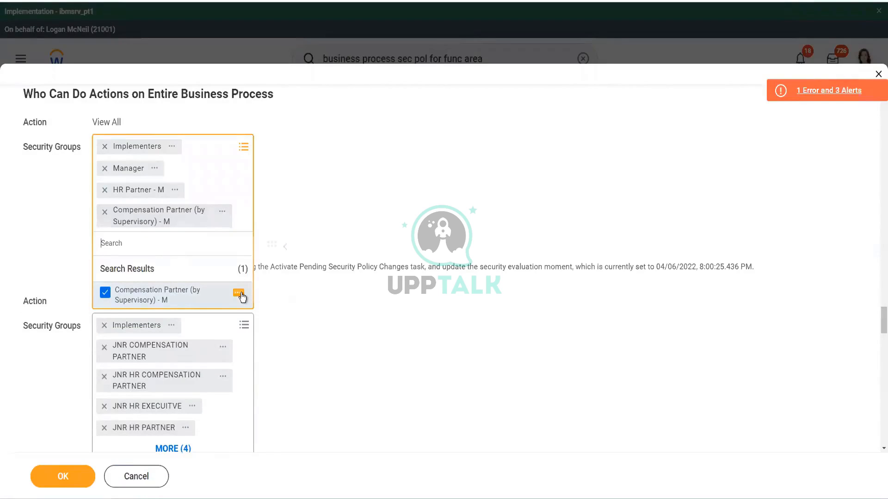
click(240, 293)
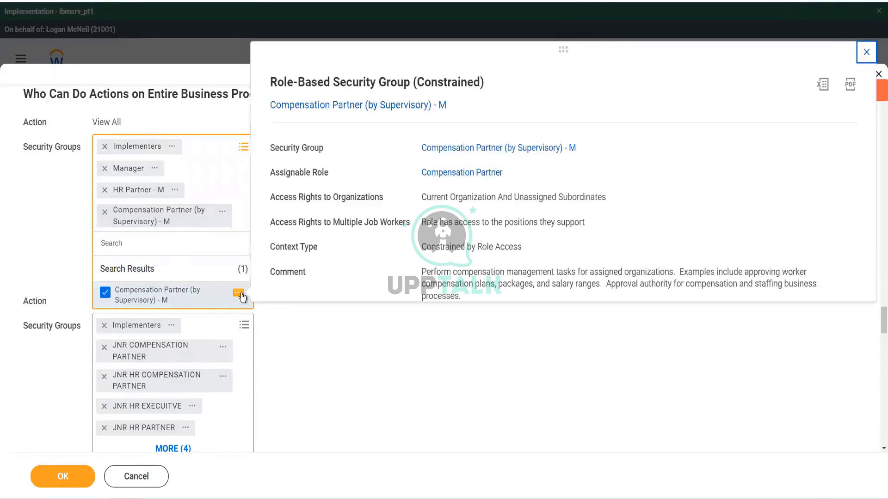
click(866, 51)
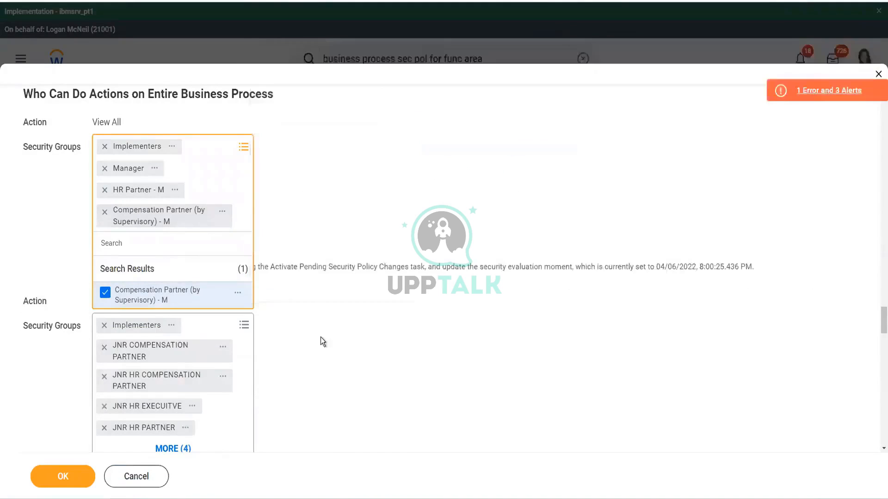
mouse_move(167, 285)
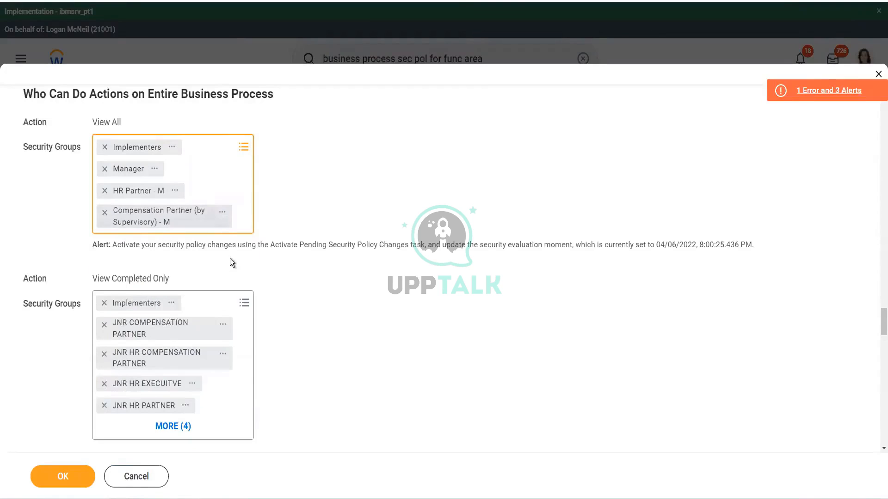
- Confirm the Edit Business Process Security Policy form with OK
scroll(down, 3)
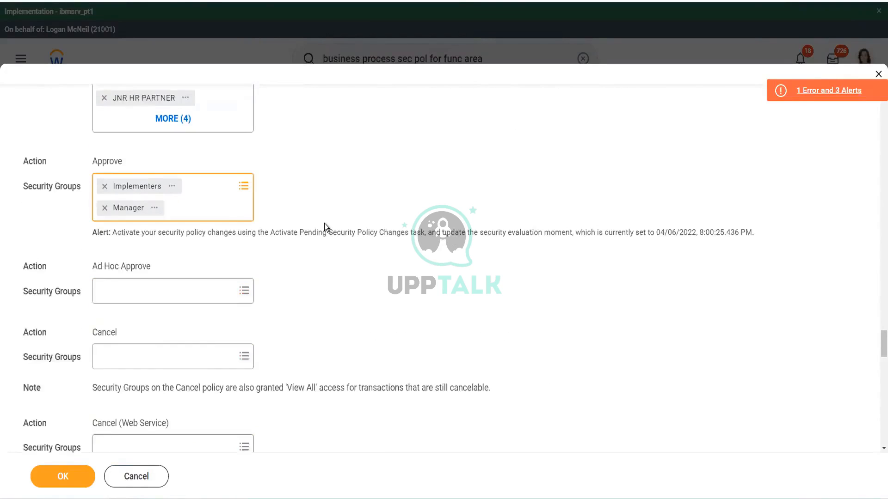
scroll(down, 3)
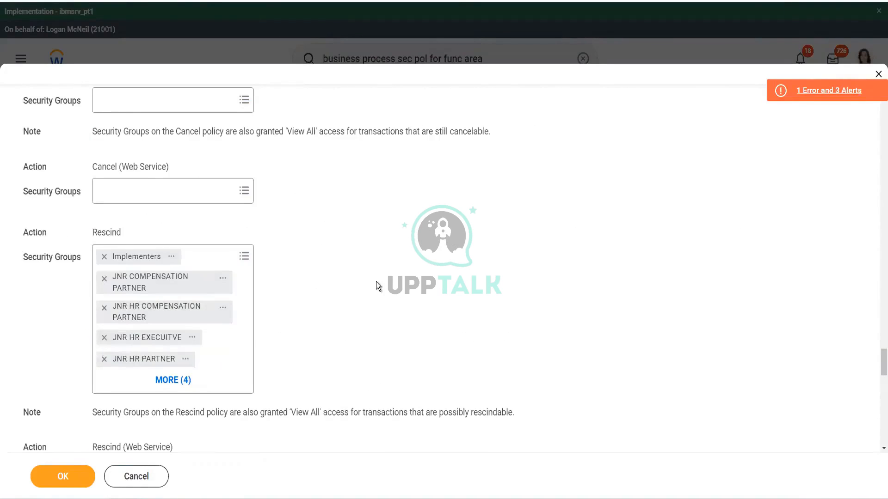
scroll(up, 3)
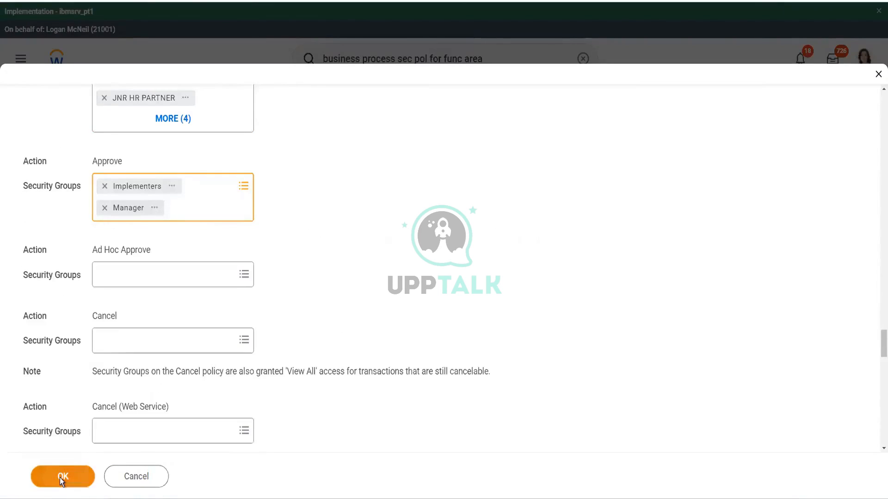
click(62, 476)
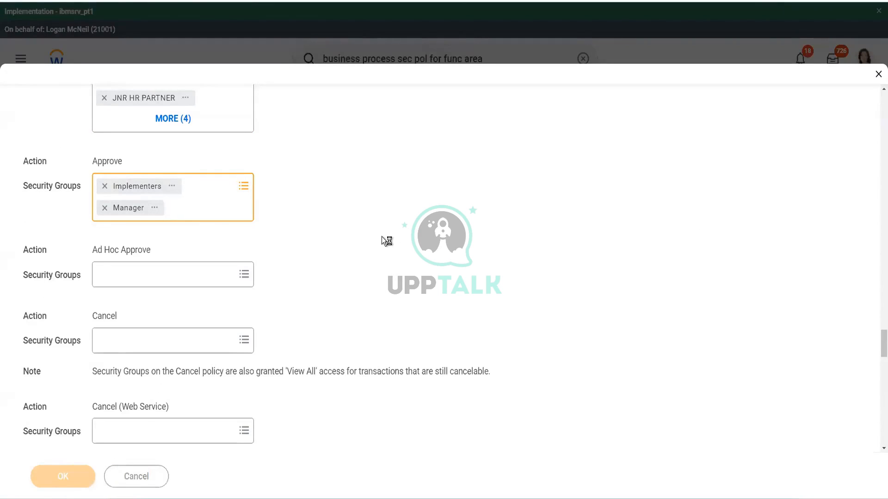
mouse_move(382, 222)
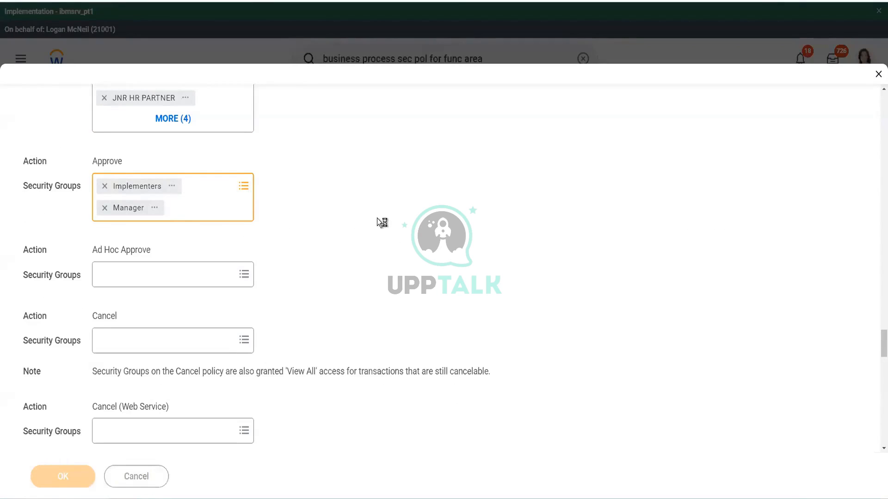
mouse_move(367, 212)
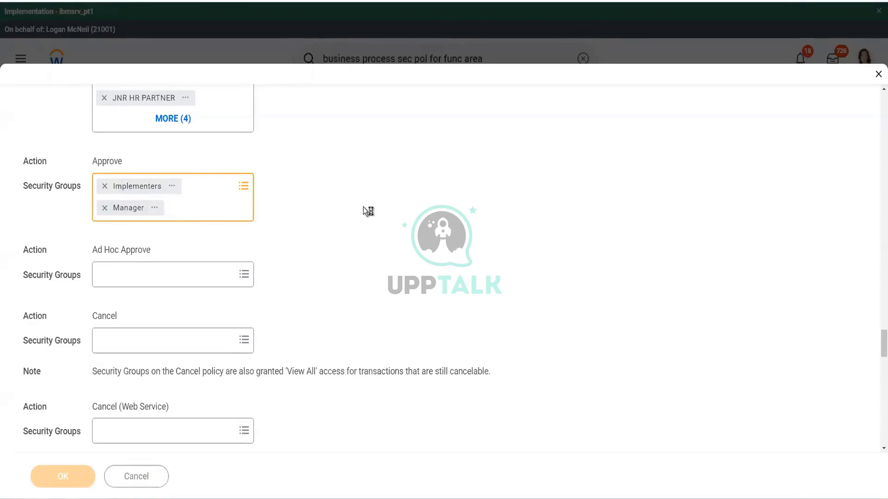
mouse_move(345, 169)
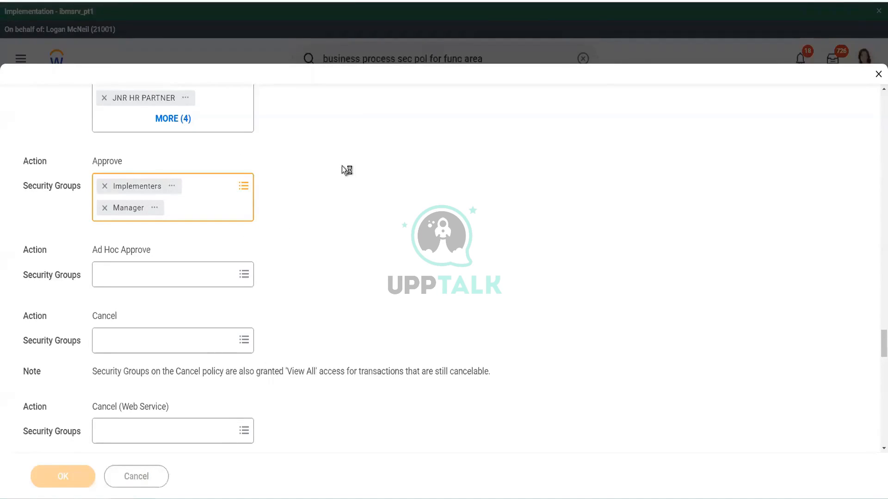
mouse_move(348, 164)
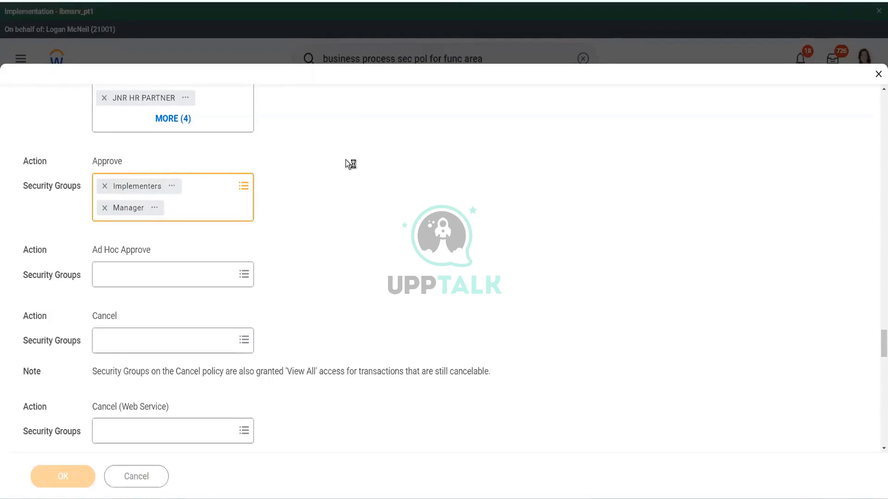
click(62, 477)
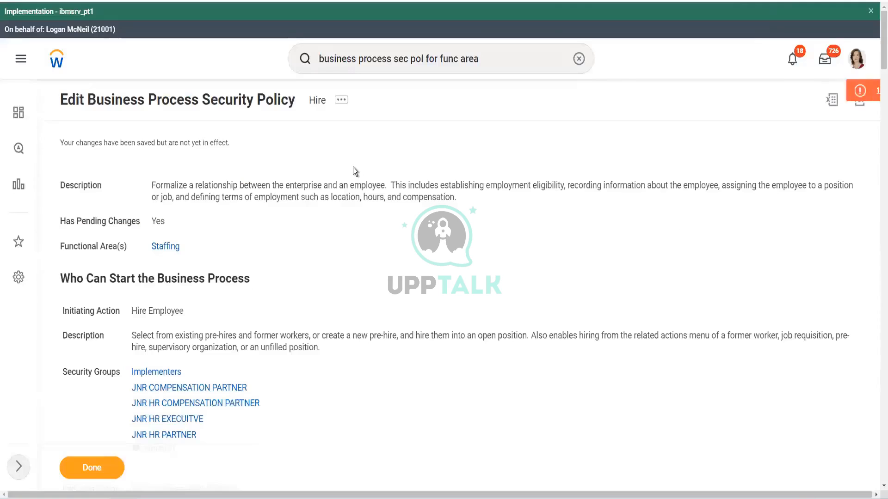
- Search 'activate pend' and open the Activate Pending Security Policy Changes task
click(861, 91)
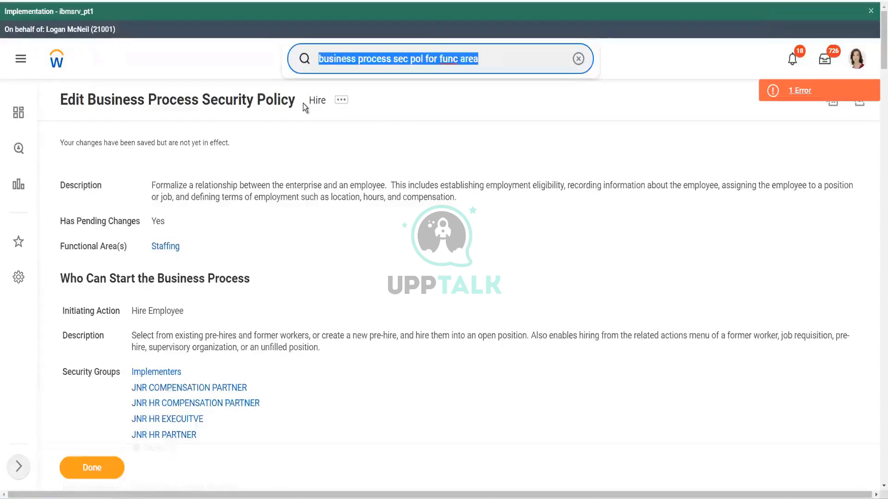
text(activate)
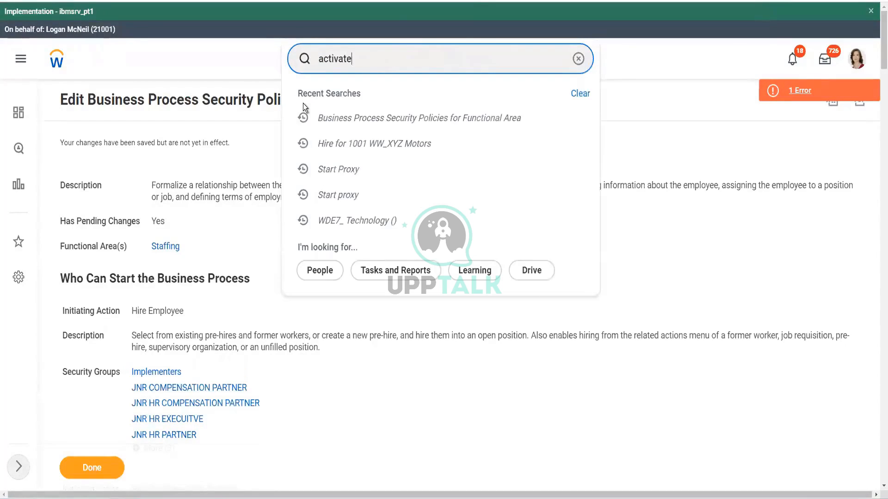
text(pen)
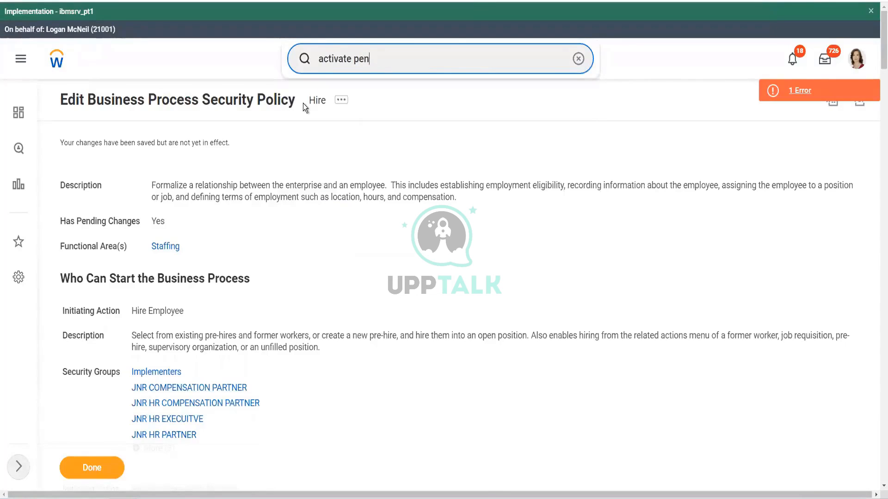
text(d)
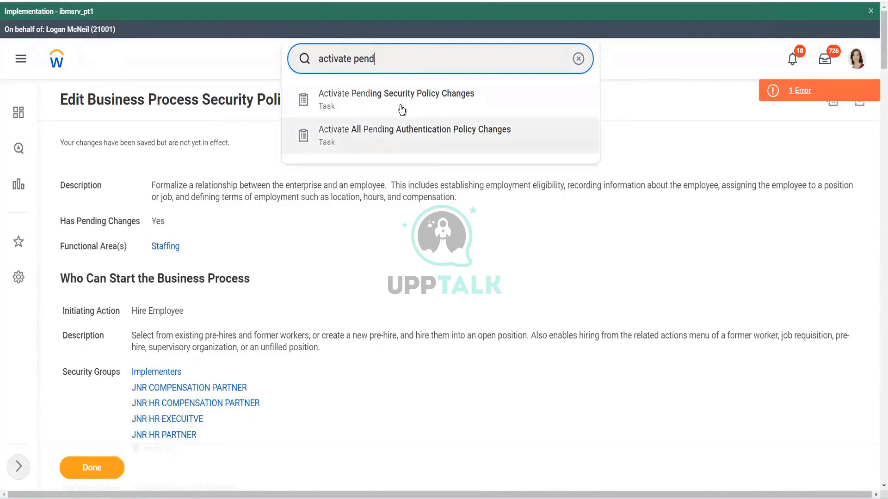
mouse_move(402, 99)
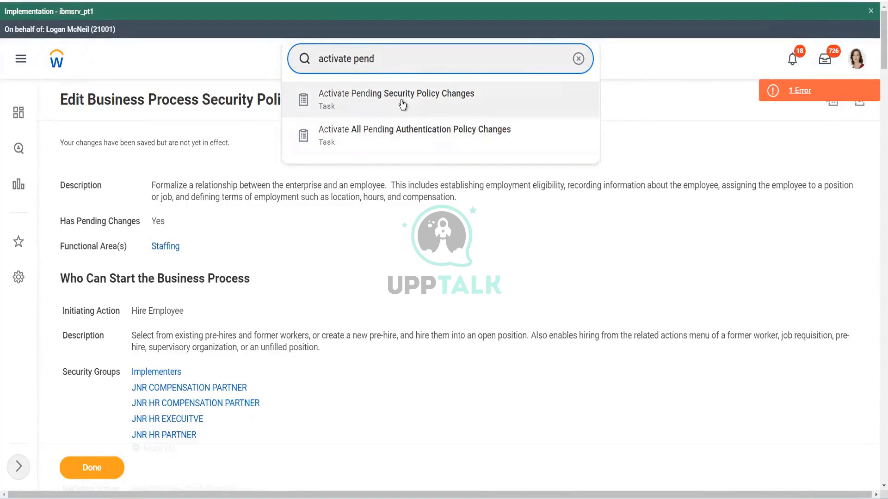
click(396, 99)
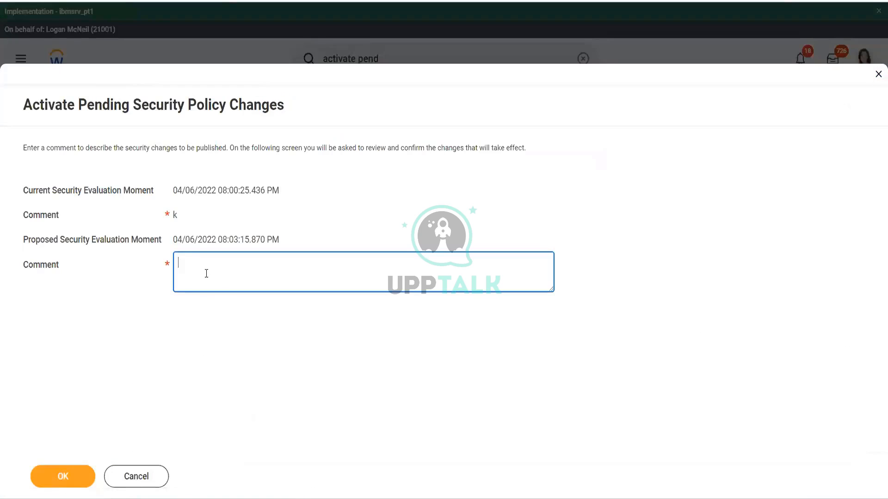
- Enter the comment 'test' and continue to the pending Hire policy change review
text(test)
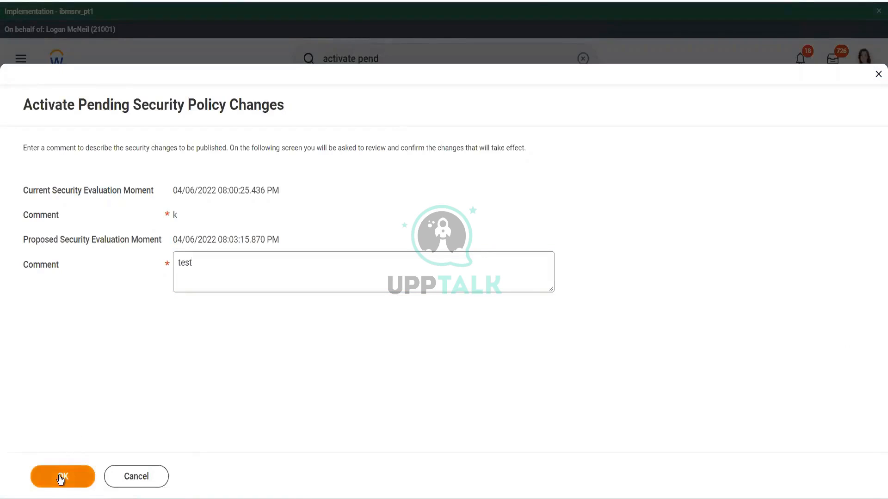
click(62, 476)
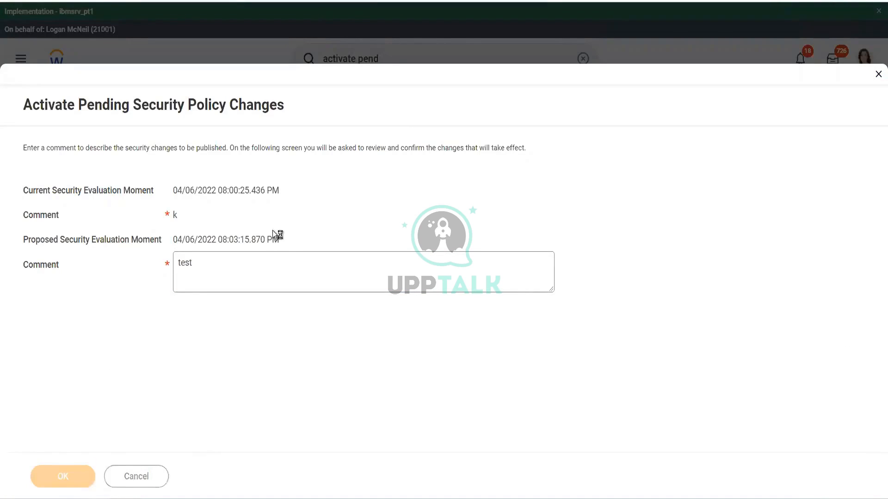
mouse_move(237, 253)
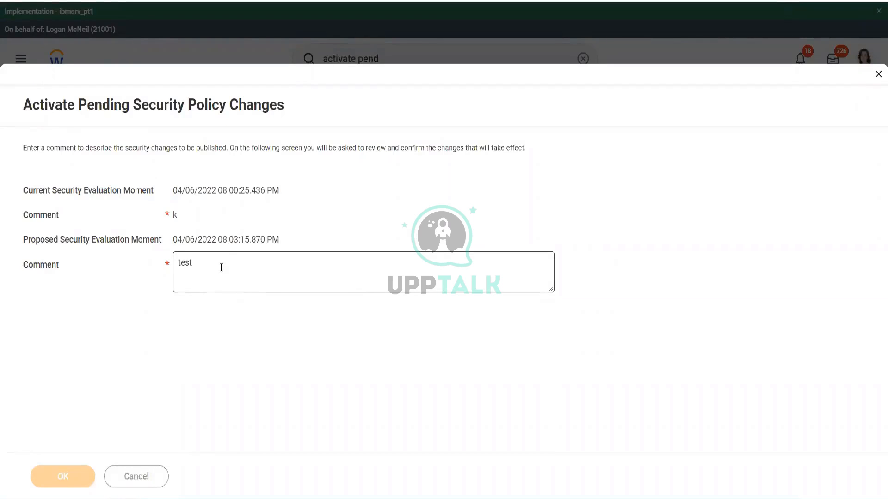
click(62, 477)
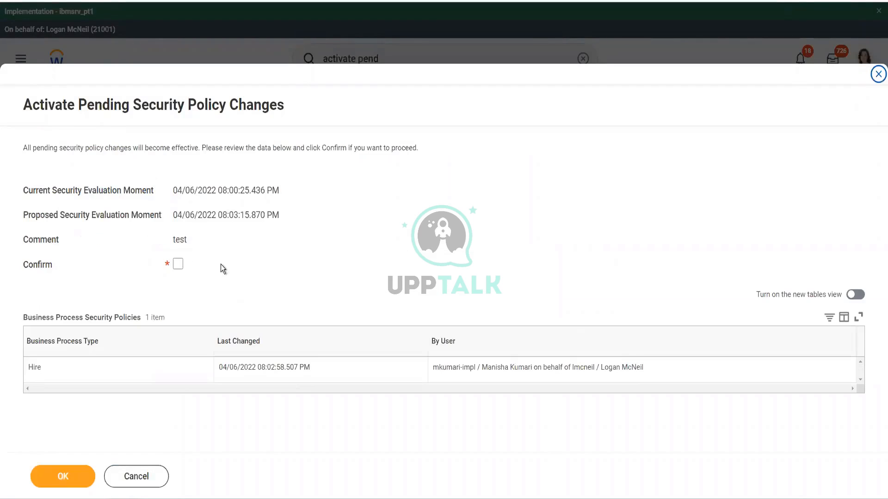
- Confirm the pending Hire policy activation and open Hire for 1001 WW_XYZ Motors for editing
click(62, 366)
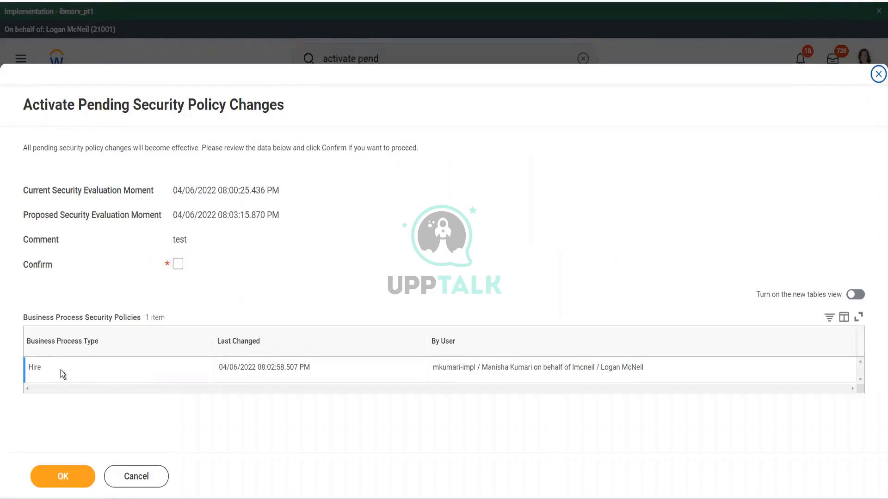
click(177, 264)
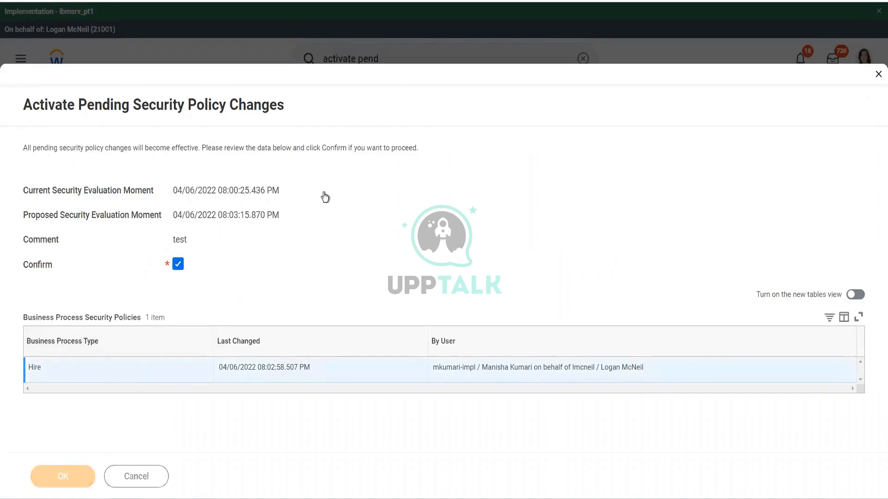
mouse_move(352, 173)
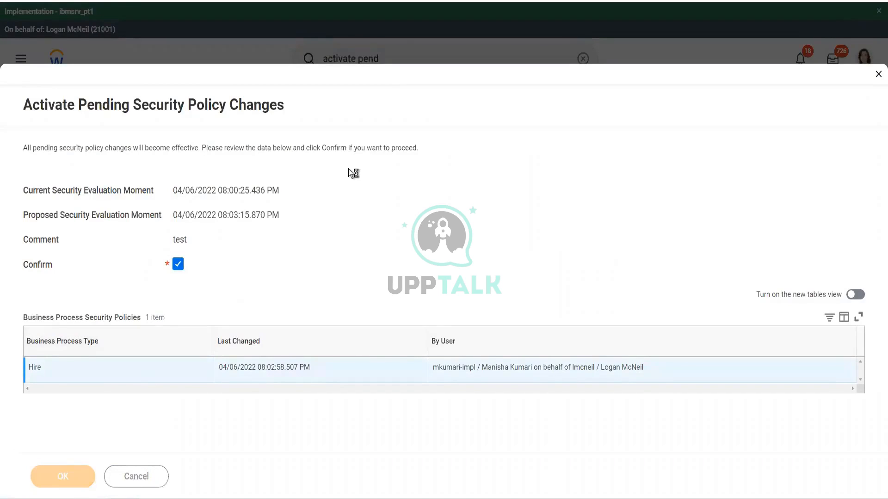
mouse_move(411, 203)
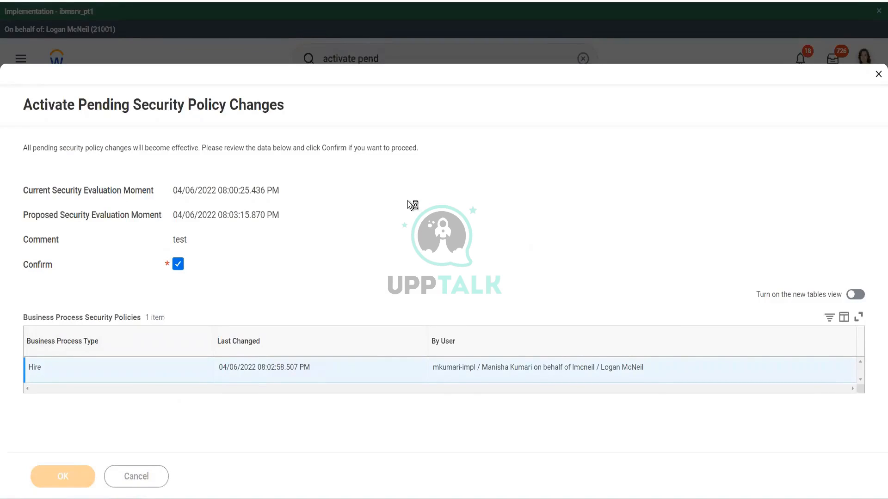
click(63, 476)
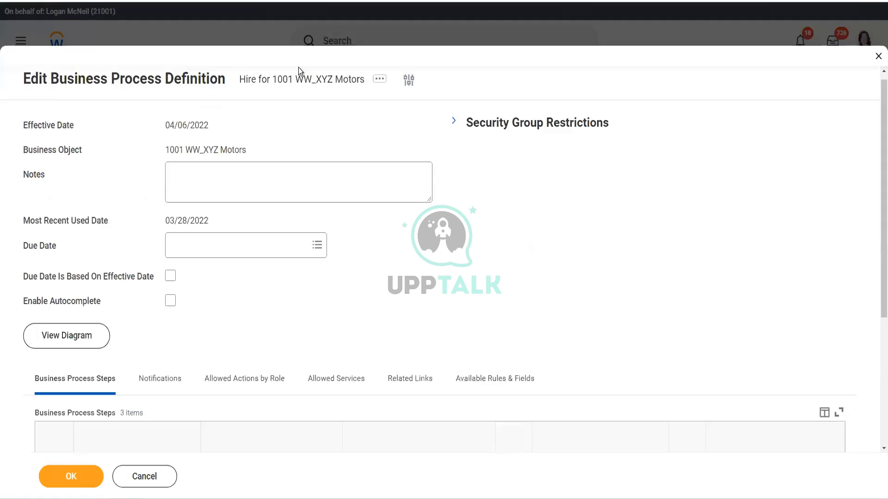
- Enter Manager as the Approval row's group and proceed to the edit prompt
scroll(down, 3)
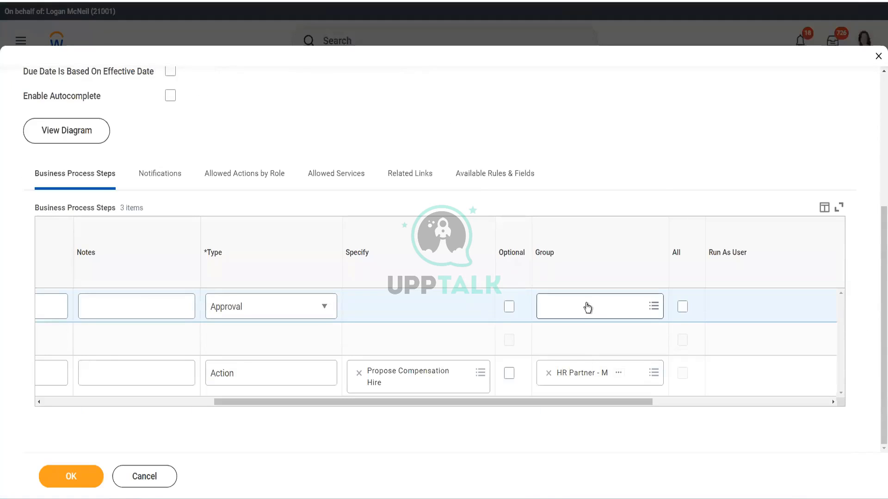
text(Ma)
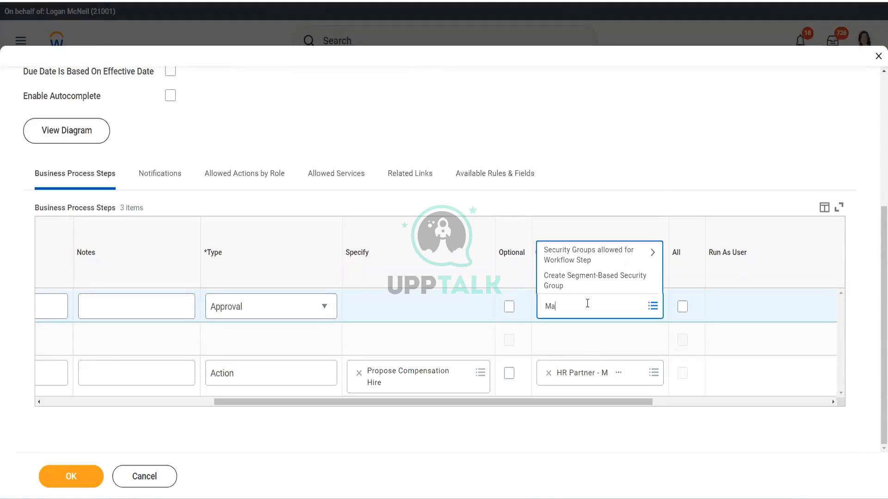
text(nager)
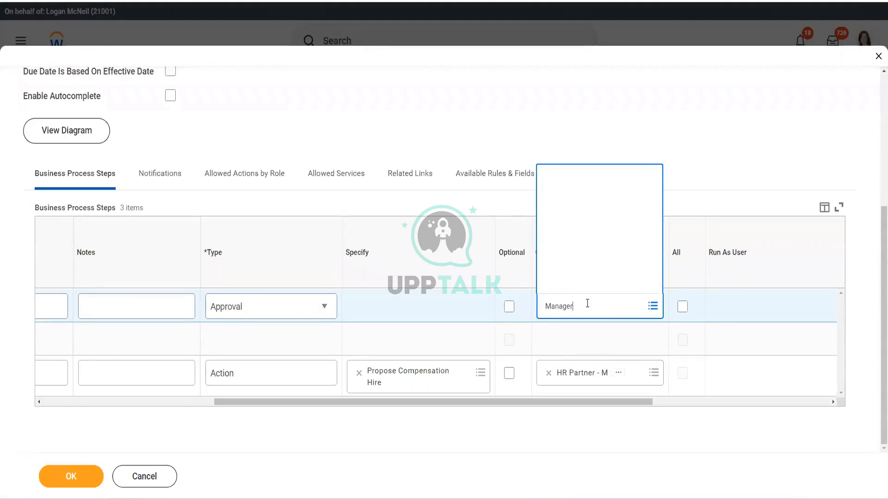
click(572, 283)
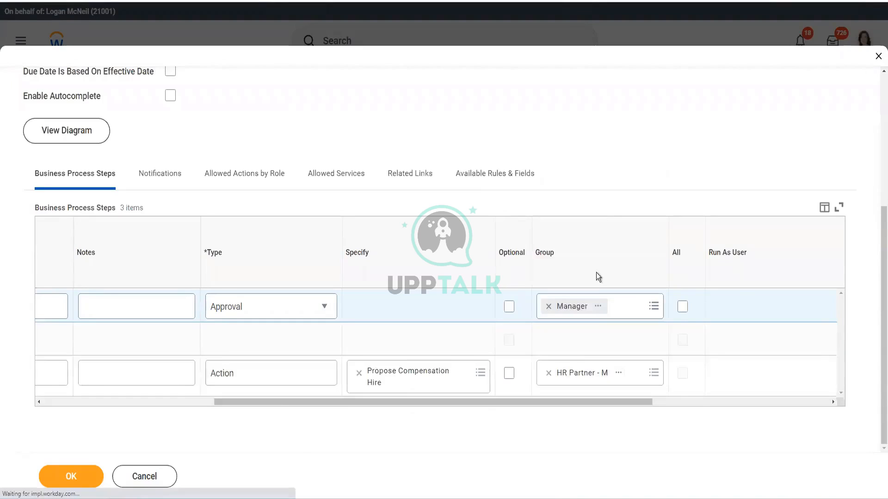
click(70, 476)
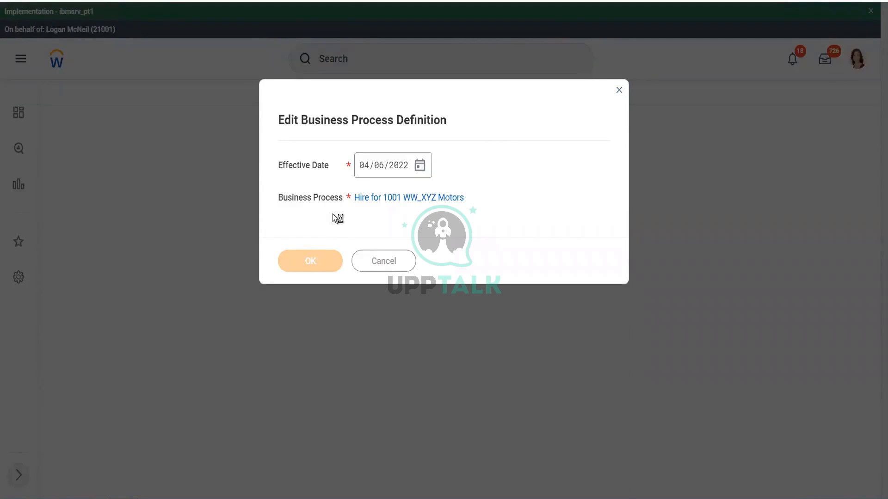
mouse_move(360, 214)
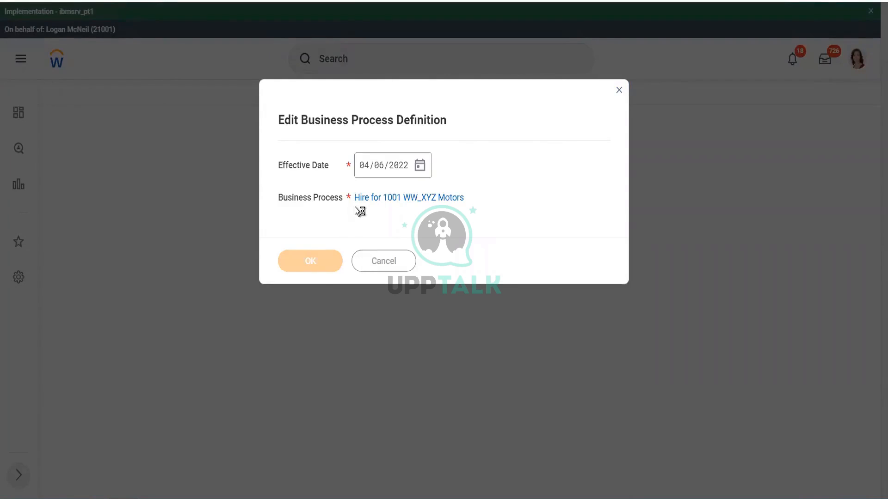
mouse_move(335, 203)
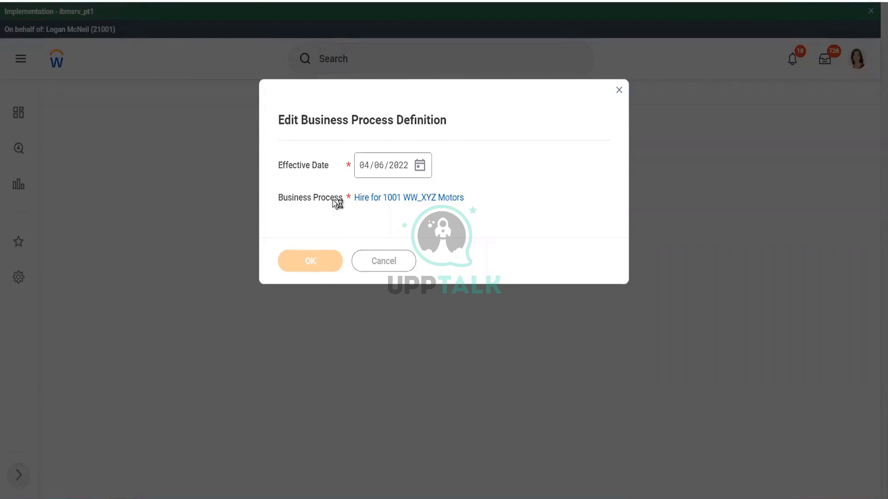
- Add a new Hire process step ordered aa with type Approval
click(309, 260)
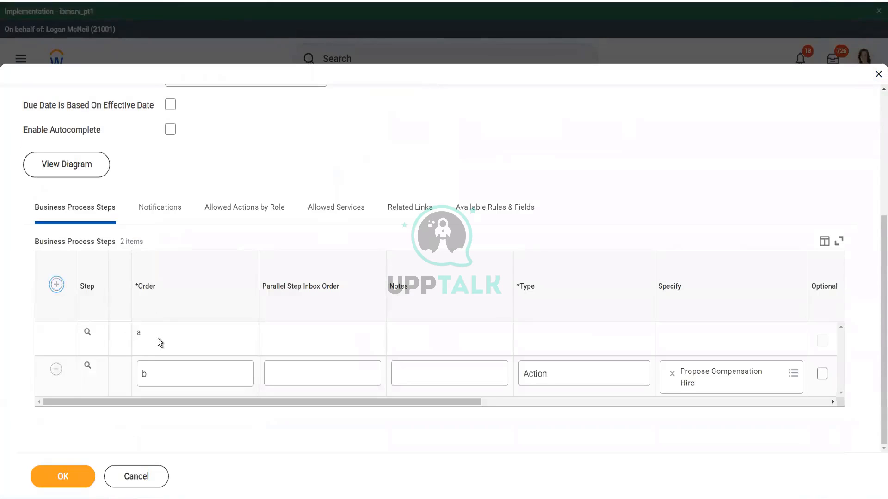
click(56, 285)
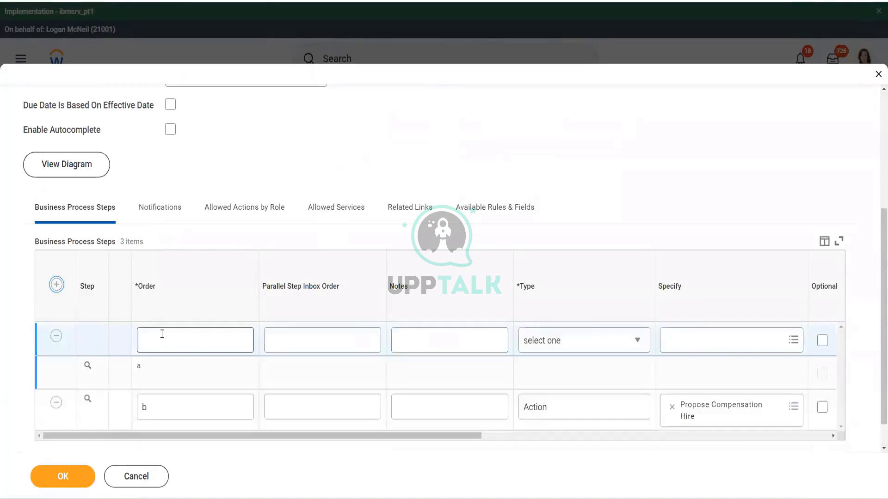
click(195, 340)
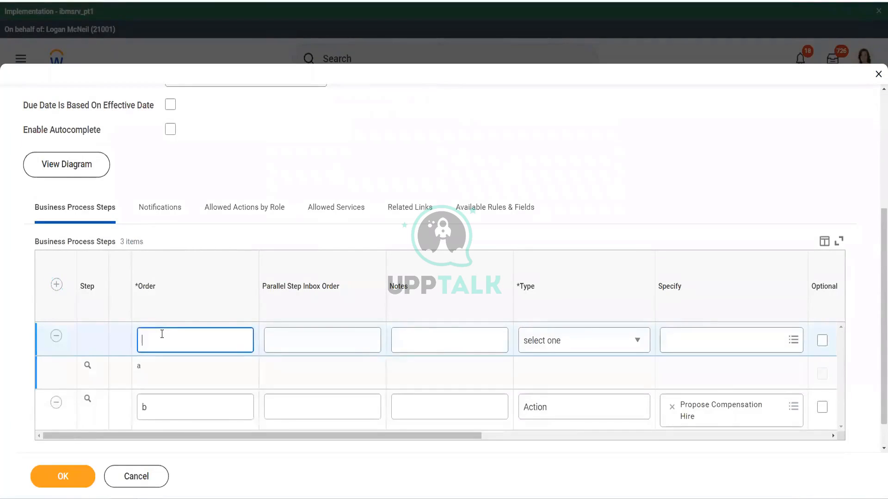
click(583, 340)
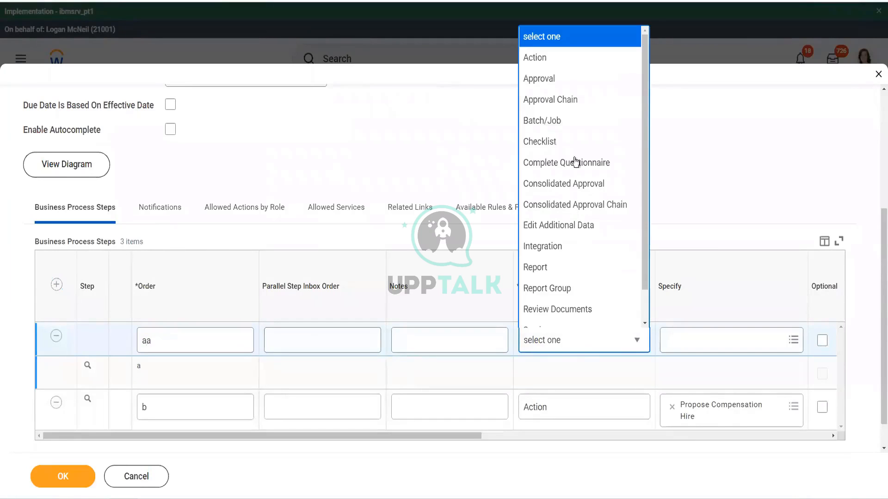
click(538, 79)
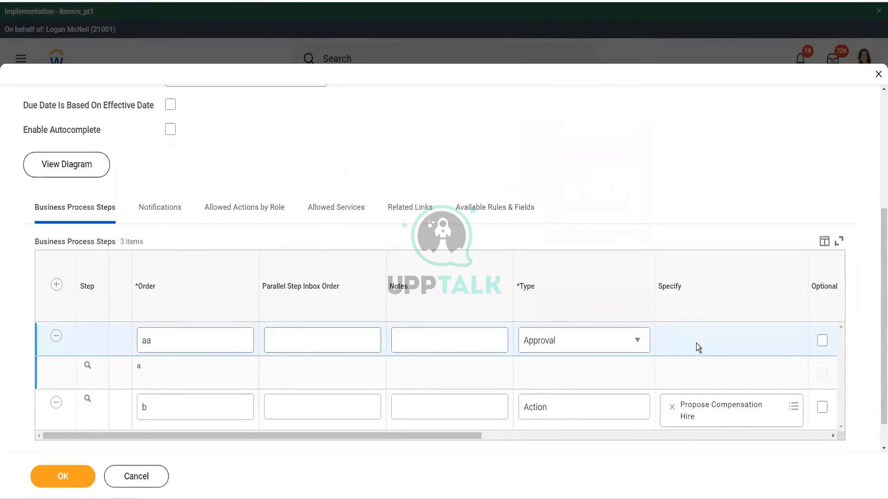
- Assign the Manager group from Security Groups allowed for Workflow Step to the Approval step
scroll(right, 3)
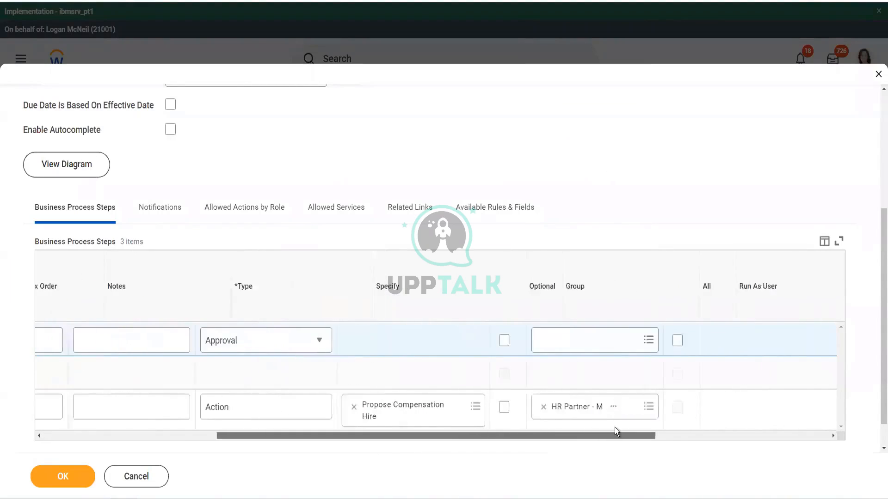
click(648, 340)
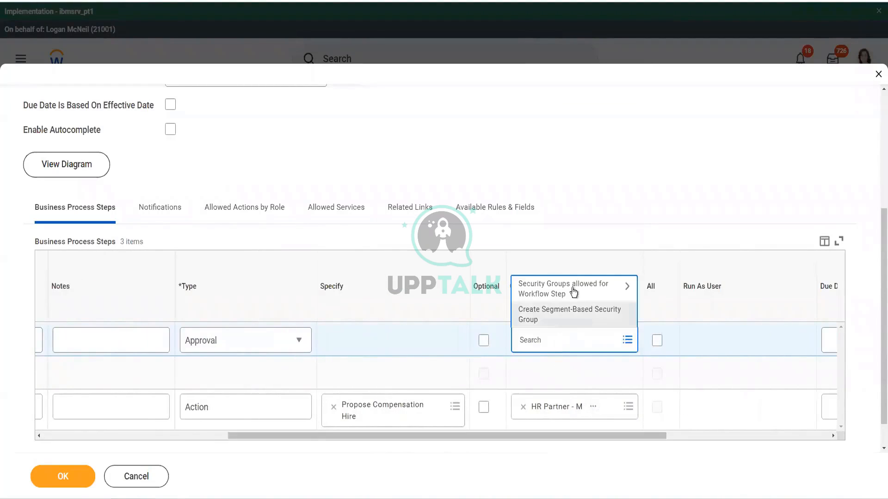
mouse_move(573, 288)
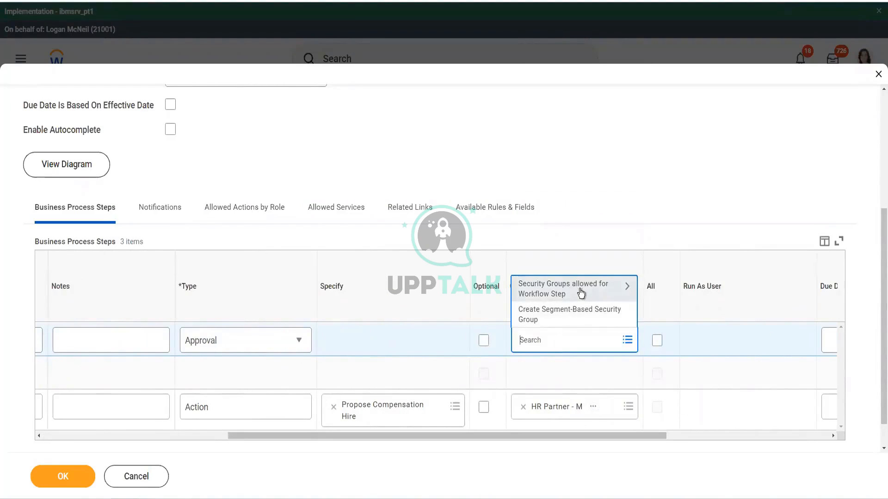
click(566, 289)
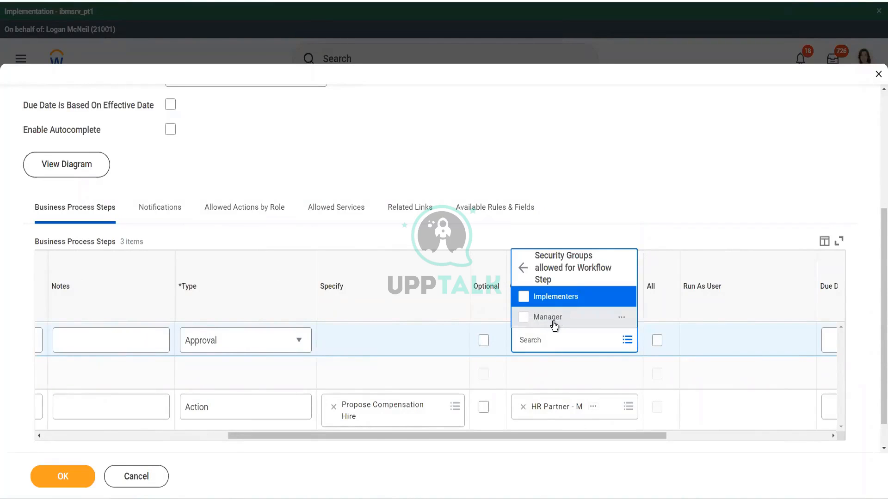
click(546, 317)
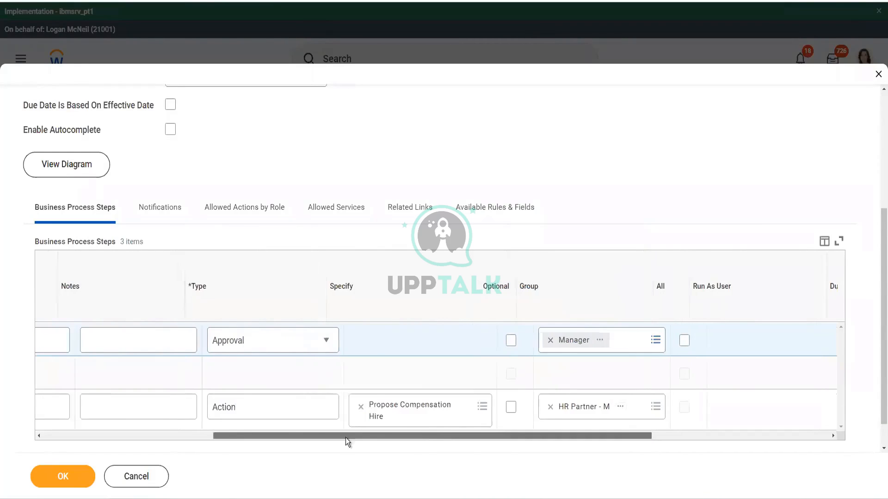
scroll(left, 3)
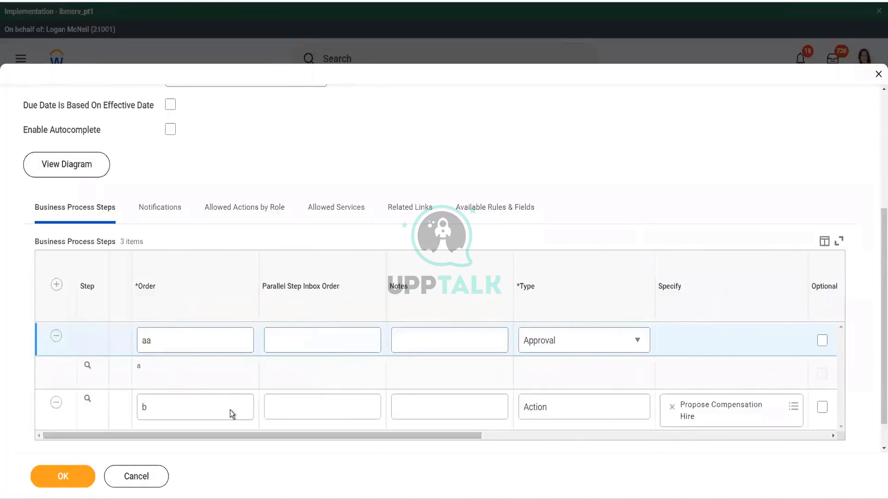
mouse_move(340, 189)
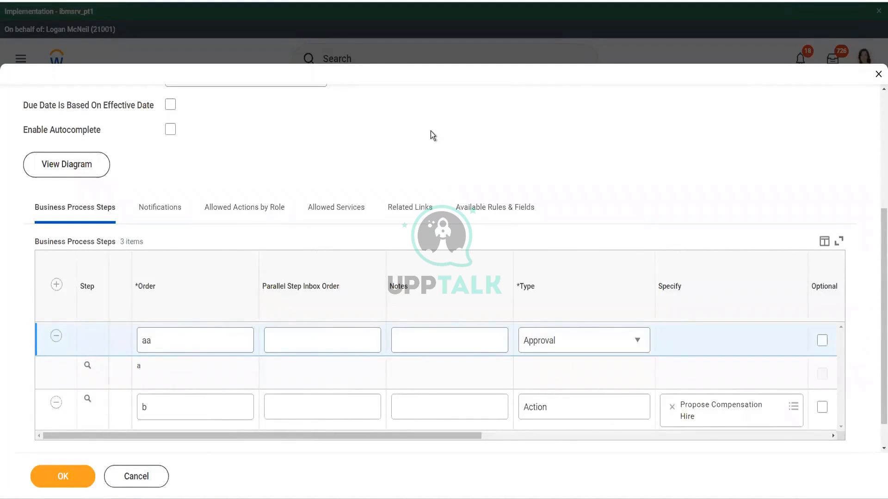
mouse_move(208, 253)
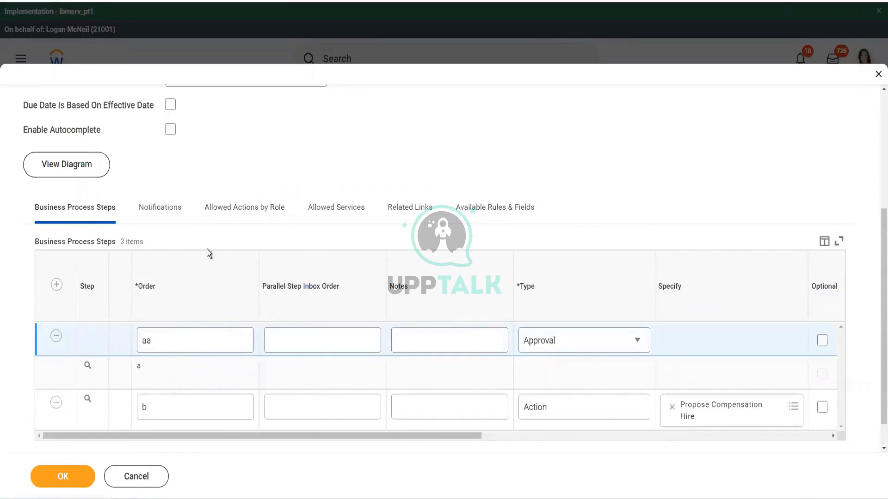
mouse_move(194, 297)
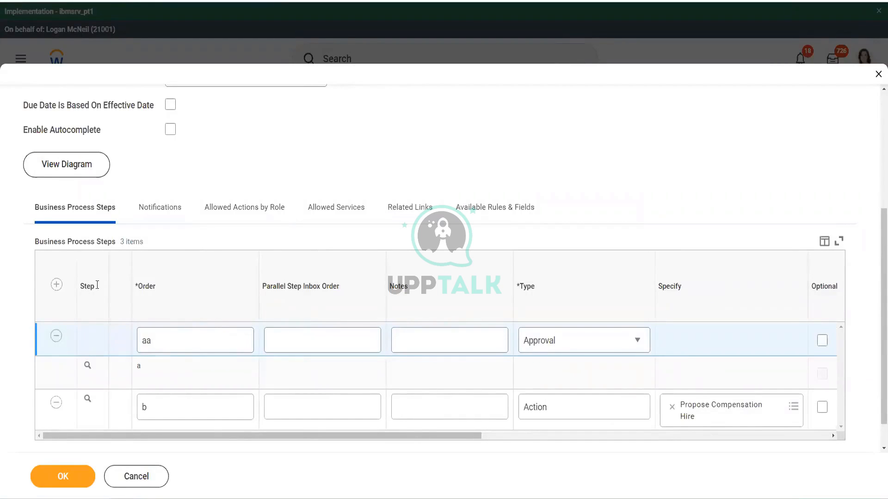
mouse_move(199, 270)
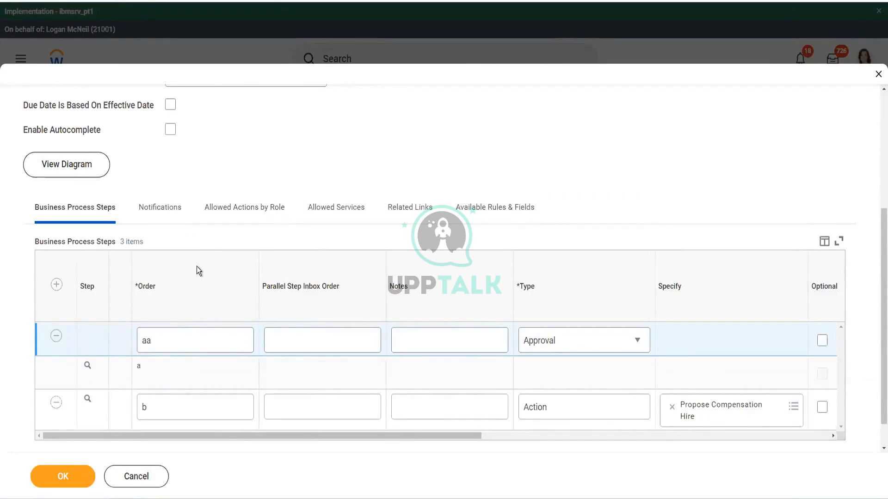
mouse_move(56, 285)
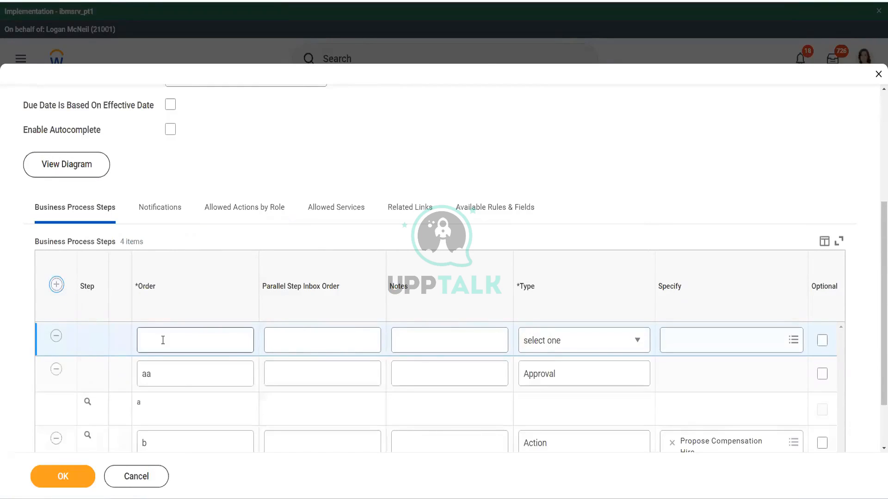
- Make the newest step an Action step and scroll its action list to Propose Compensation Hire
click(194, 340)
text(b)
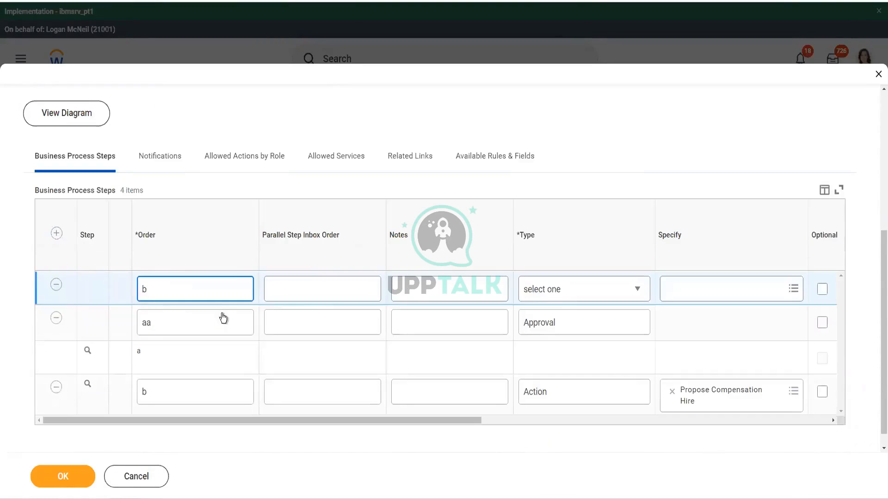
mouse_move(237, 421)
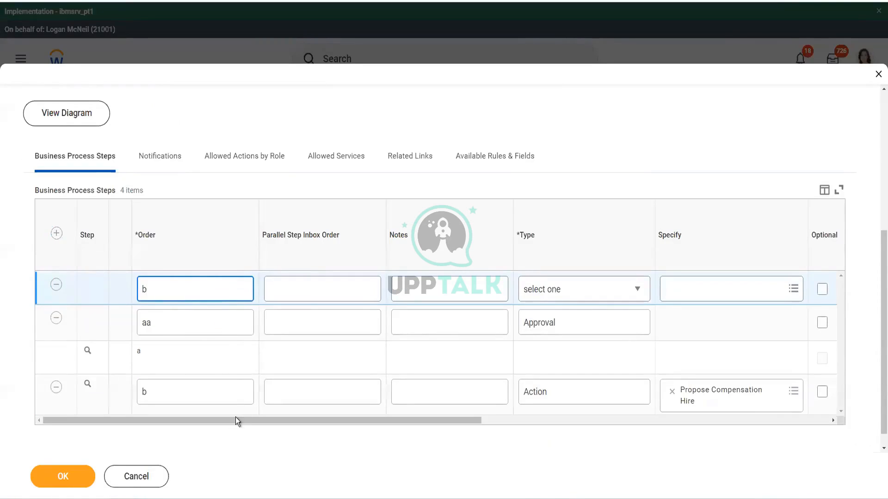
click(582, 289)
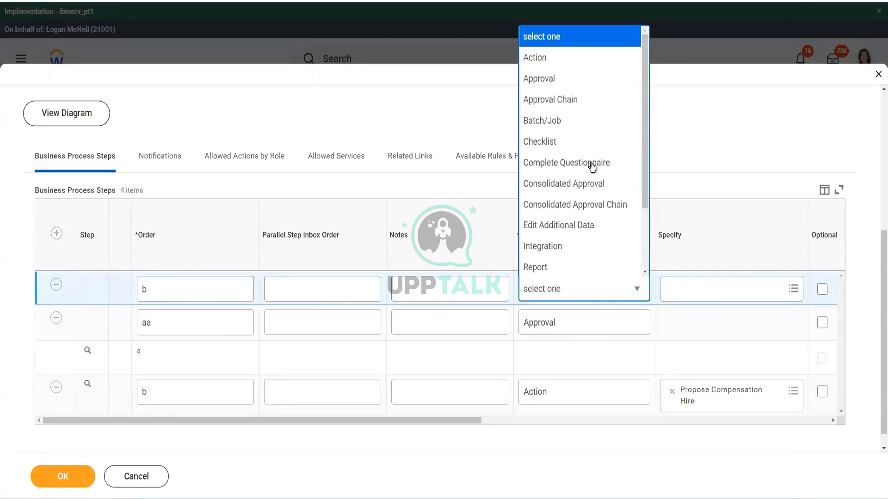
click(533, 57)
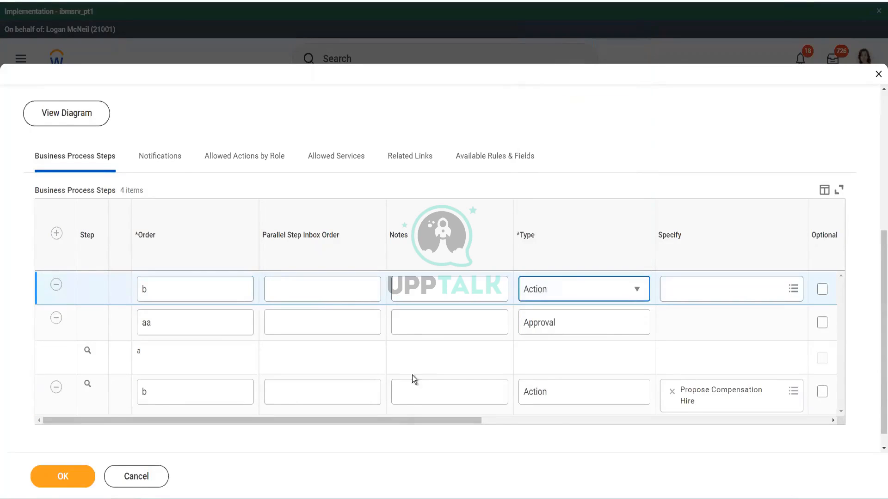
scroll(right, 3)
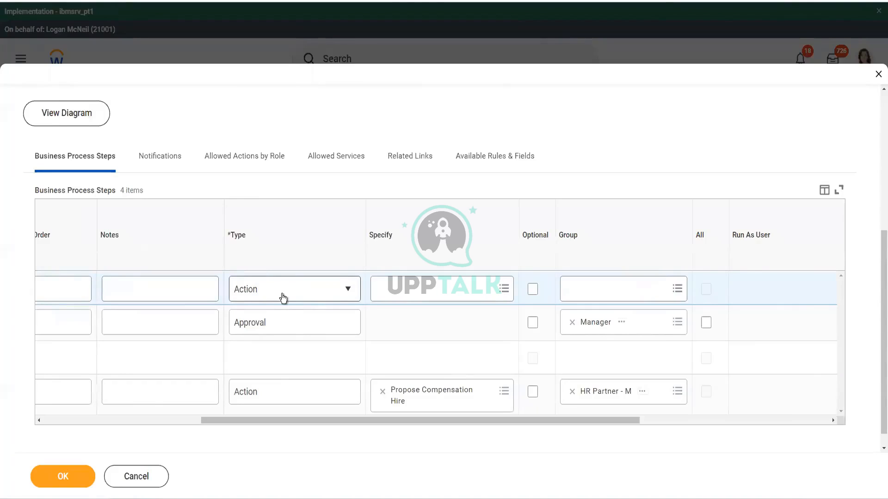
mouse_move(654, 302)
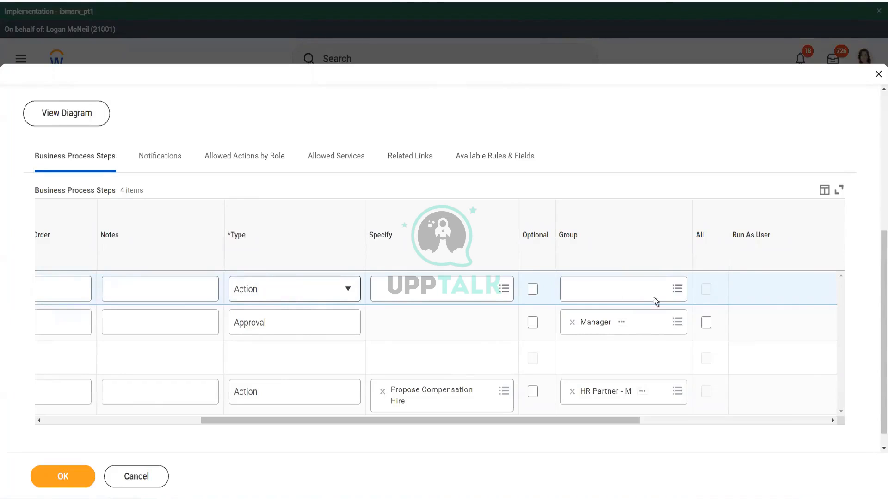
mouse_move(619, 292)
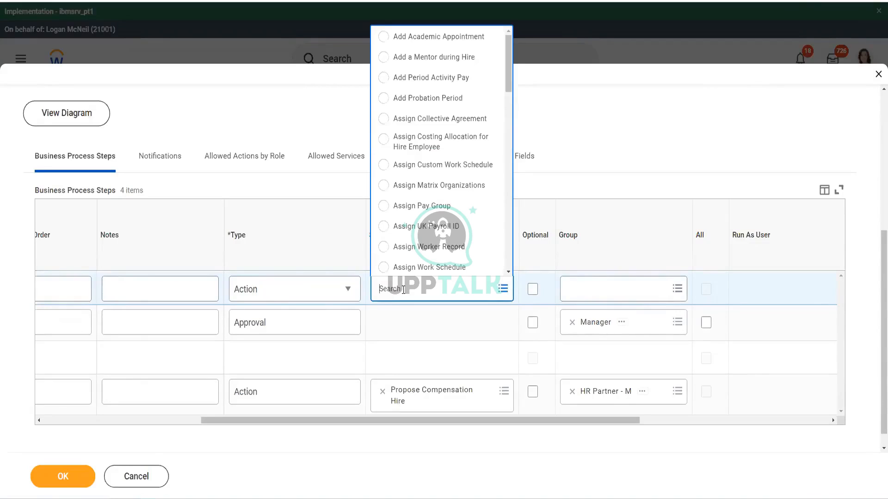
mouse_move(470, 98)
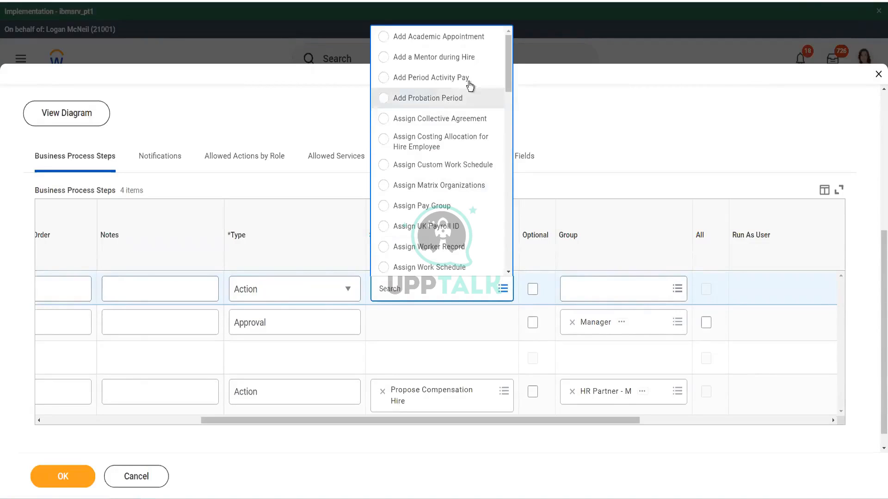
mouse_move(506, 73)
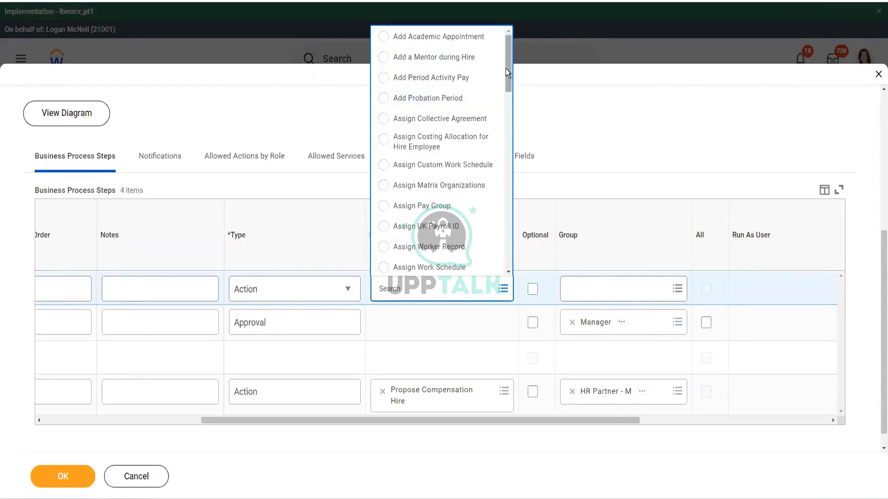
scroll(down, 3)
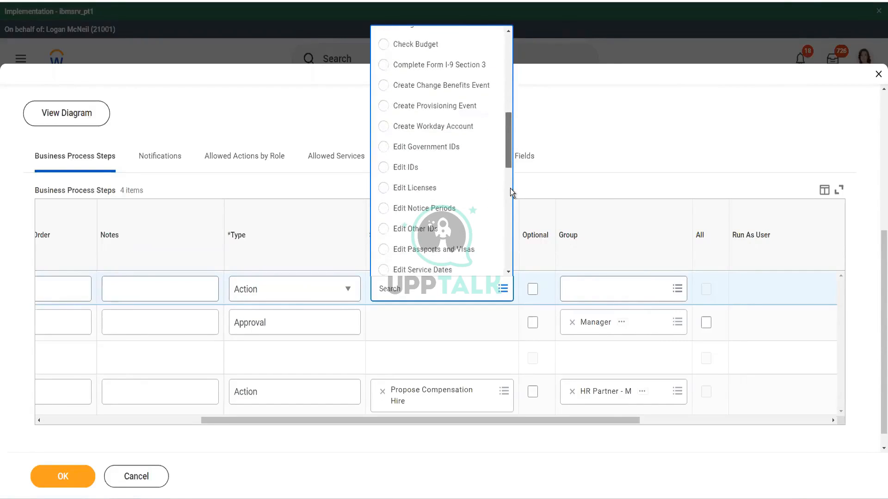
scroll(down, 3)
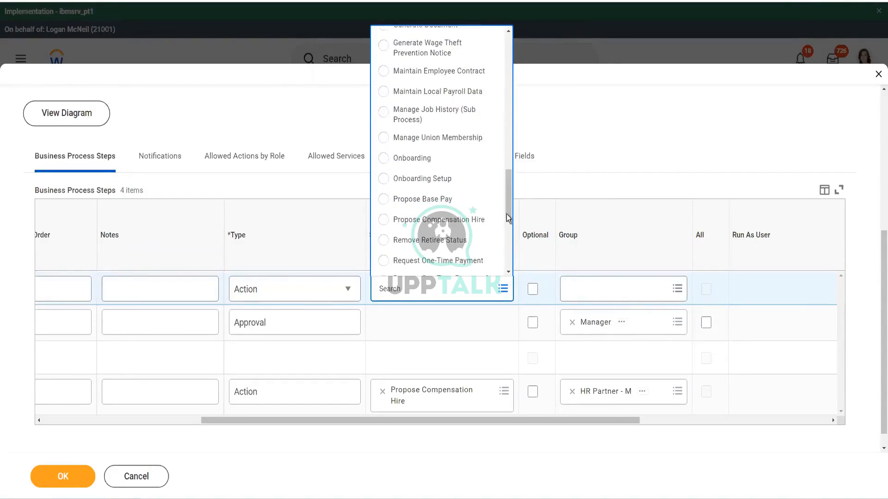
scroll(down, 3)
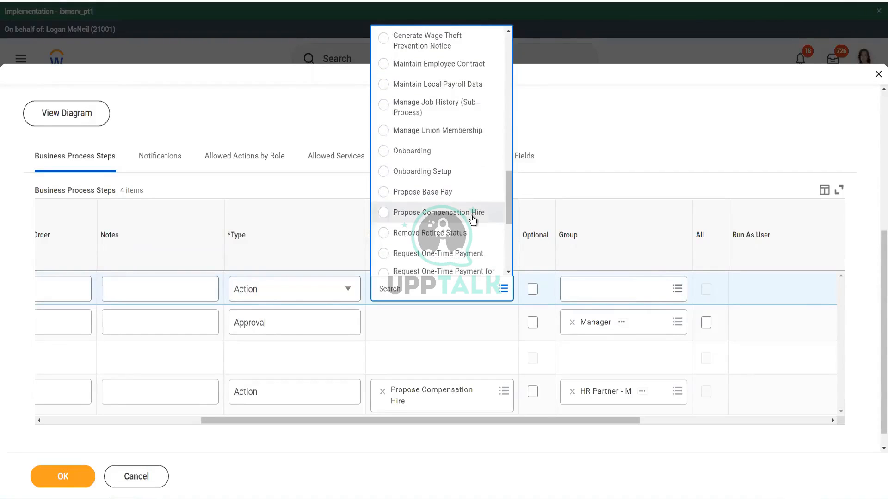
- Select Propose Compensation Hire as the newest Action step's specified action
click(438, 212)
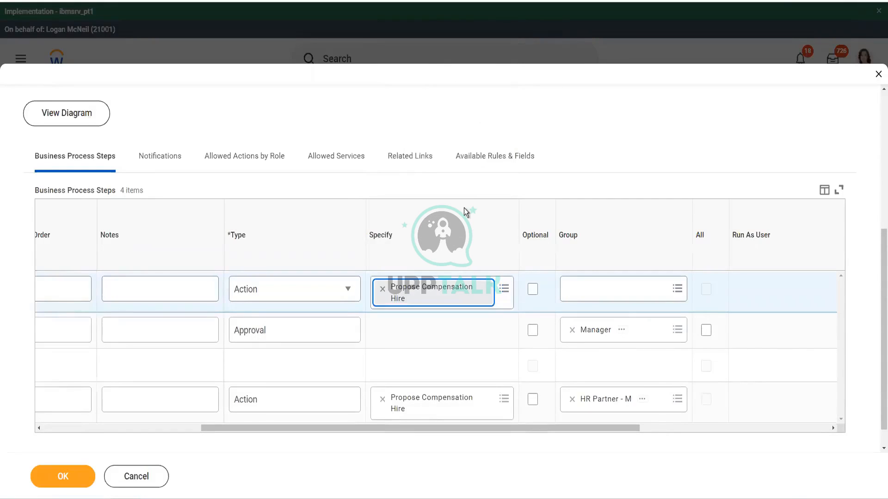
mouse_move(436, 273)
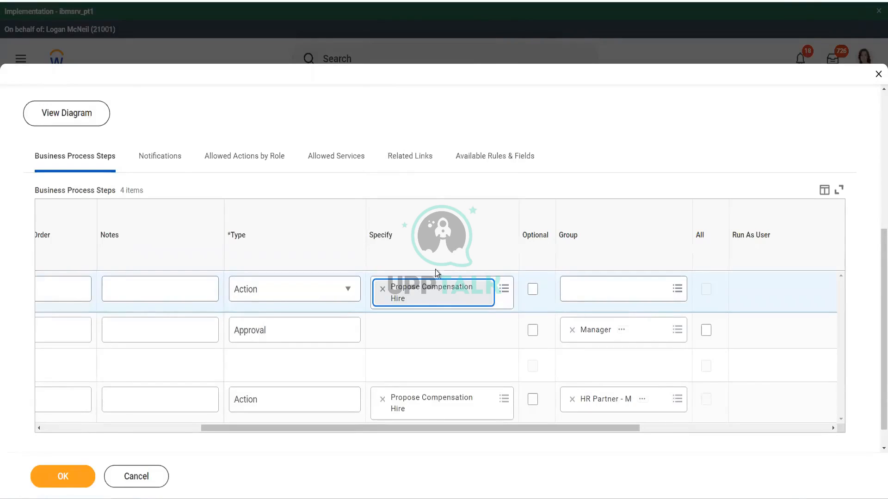
mouse_move(322, 428)
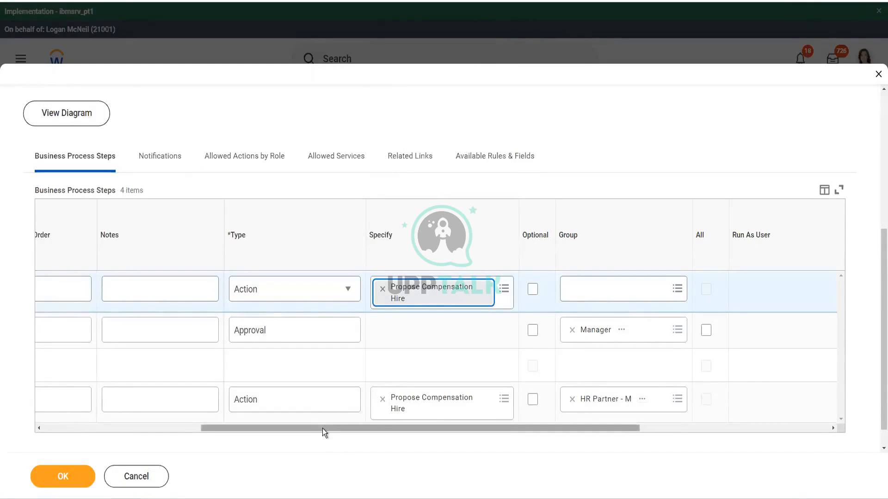
scroll(left, 3)
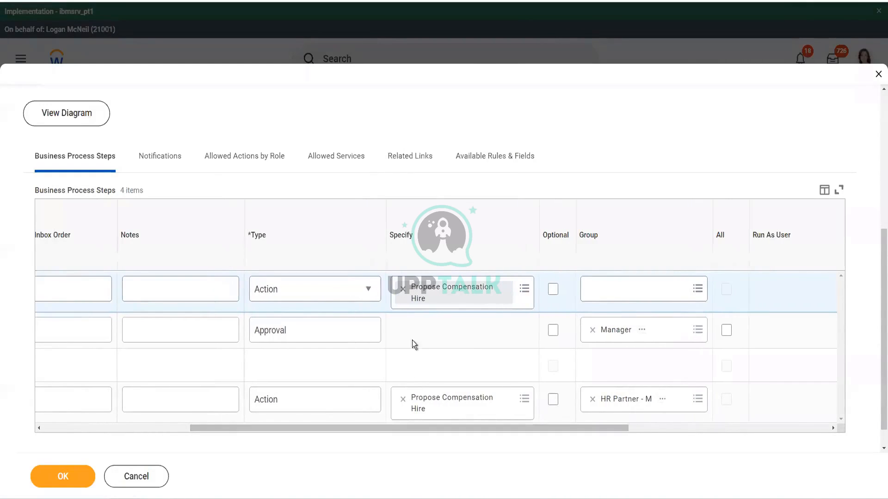
mouse_move(632, 414)
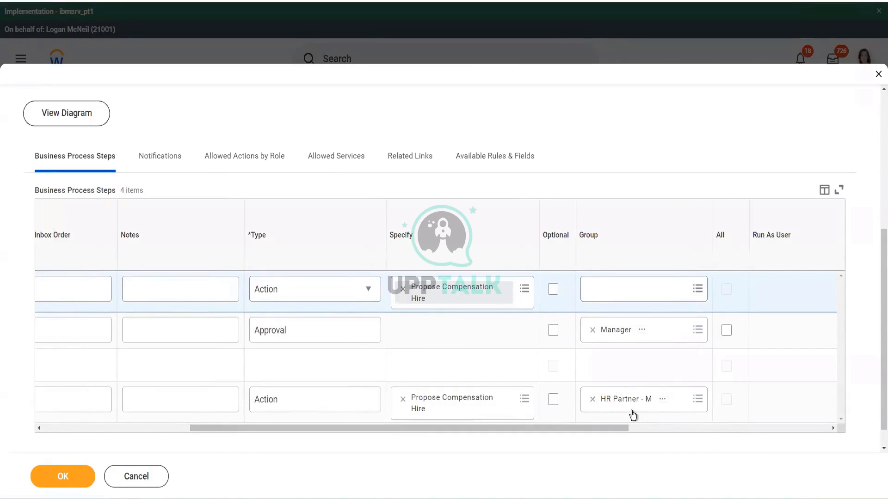
mouse_move(633, 408)
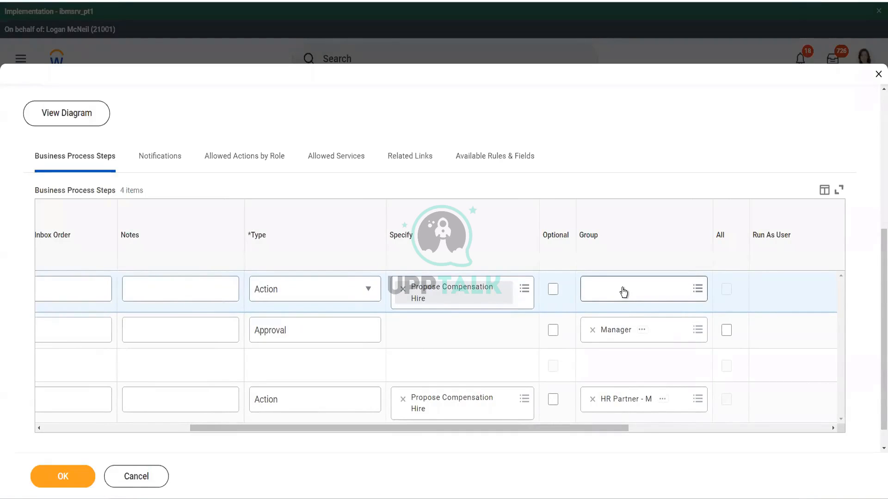
- Open Security Groups allowed for Workflow Step and search for Compensation groups
click(634, 288)
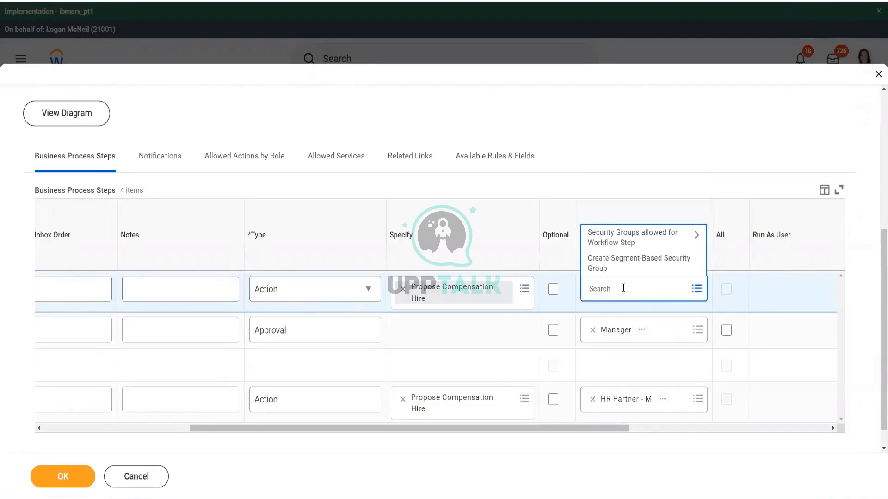
mouse_move(632, 240)
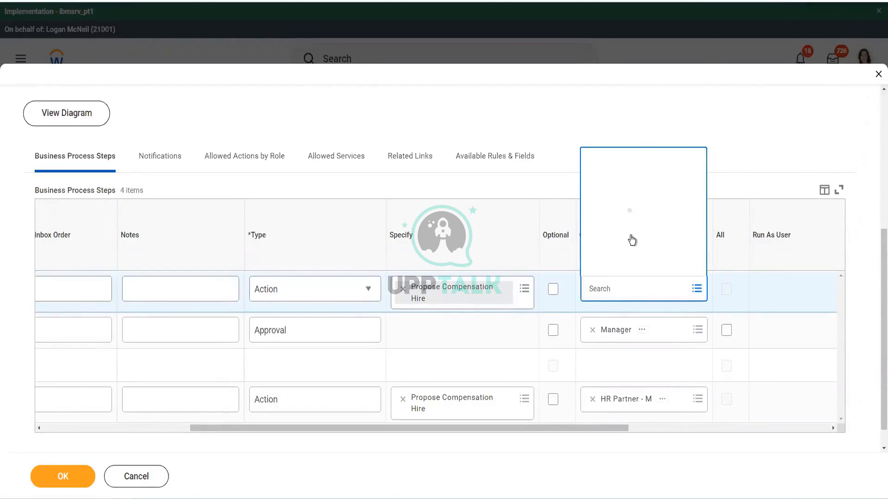
click(698, 289)
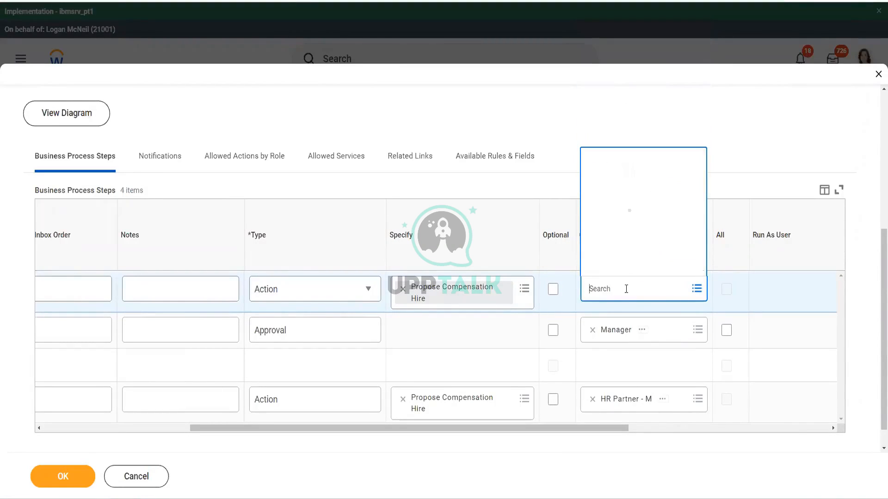
text(Compensation Part)
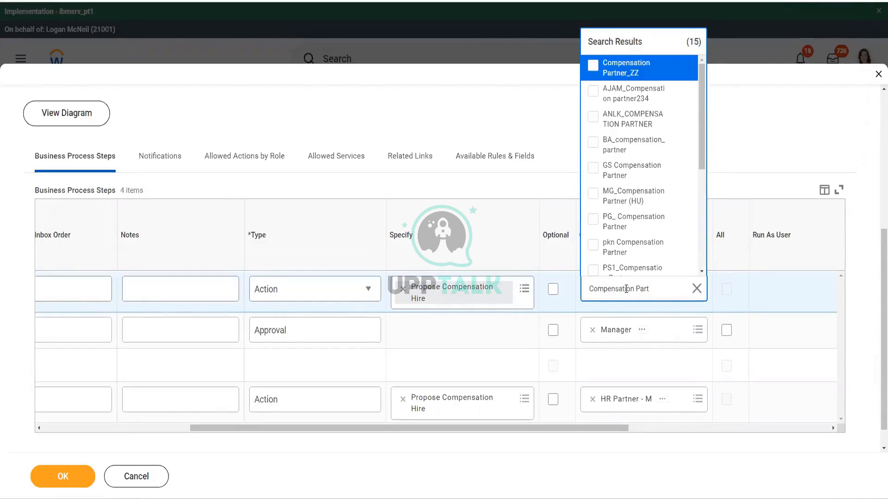
mouse_move(686, 235)
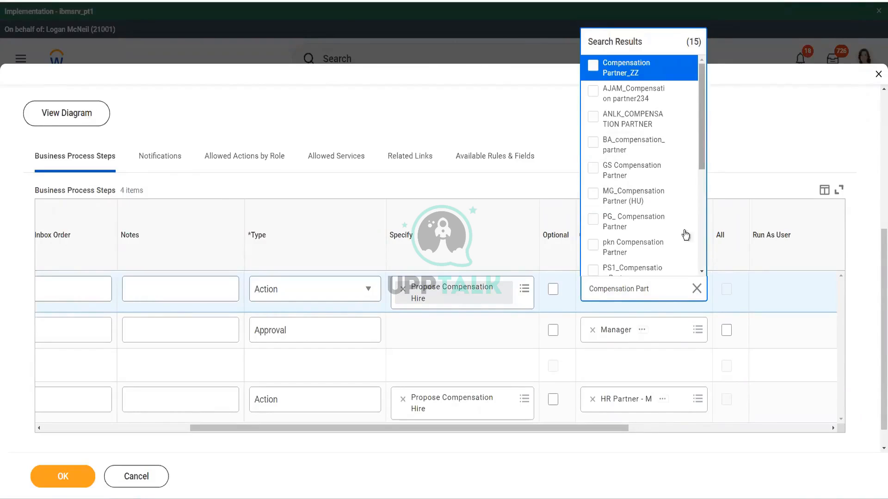
text(M)
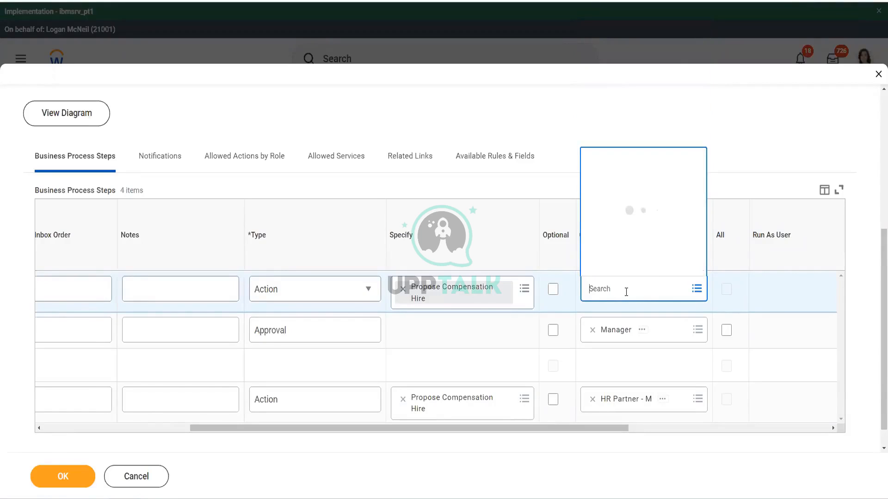
- Browse the Compensation group results and close the Compensation Administrator details
text(Compensat)
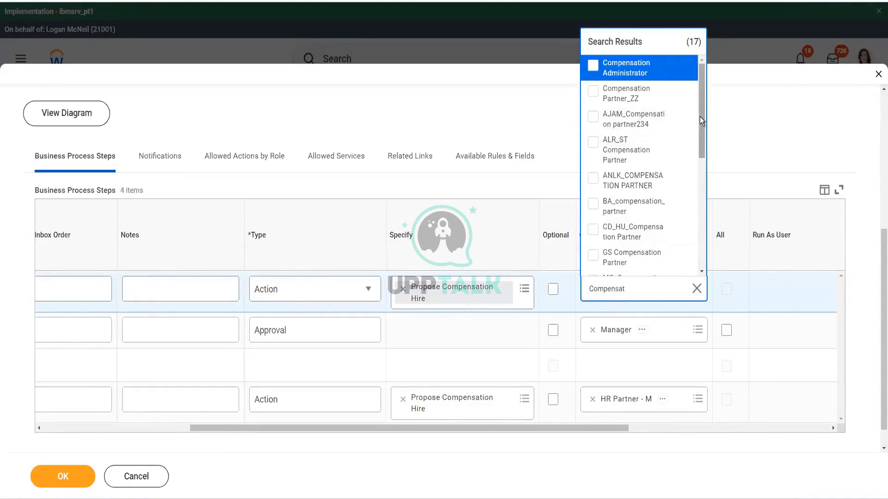
scroll(down, 3)
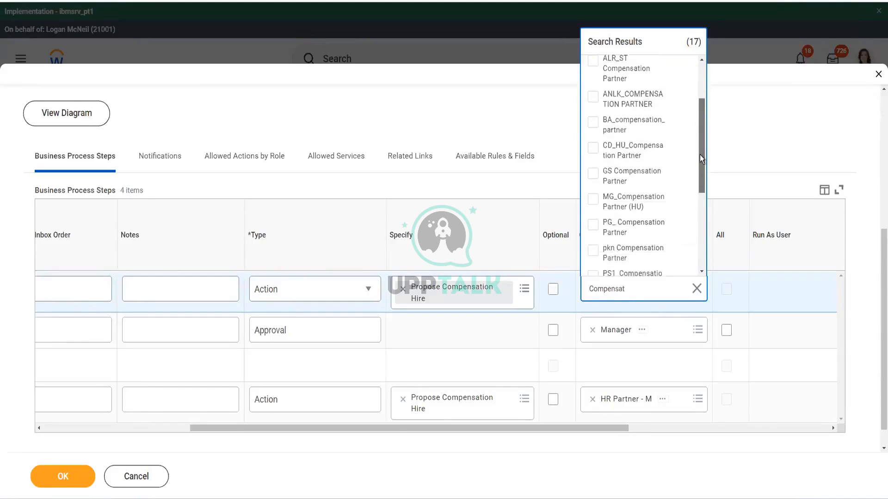
scroll(down, 3)
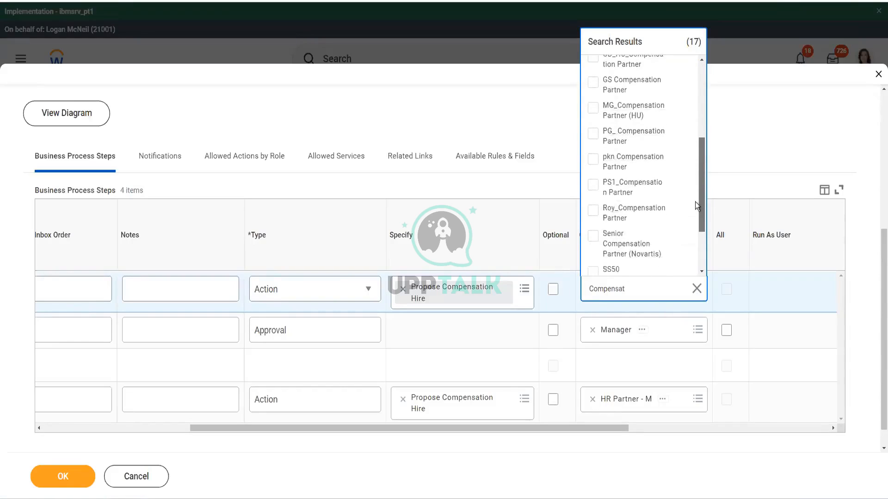
scroll(down, 3)
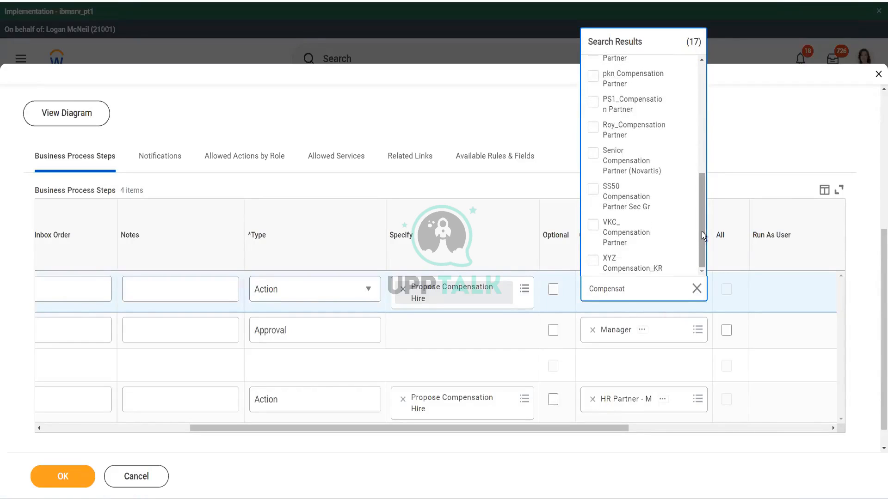
scroll(up, 3)
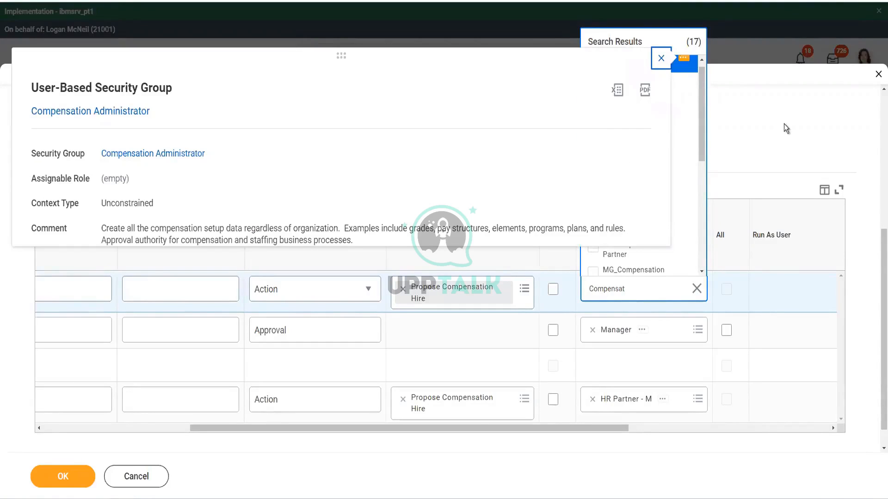
click(661, 58)
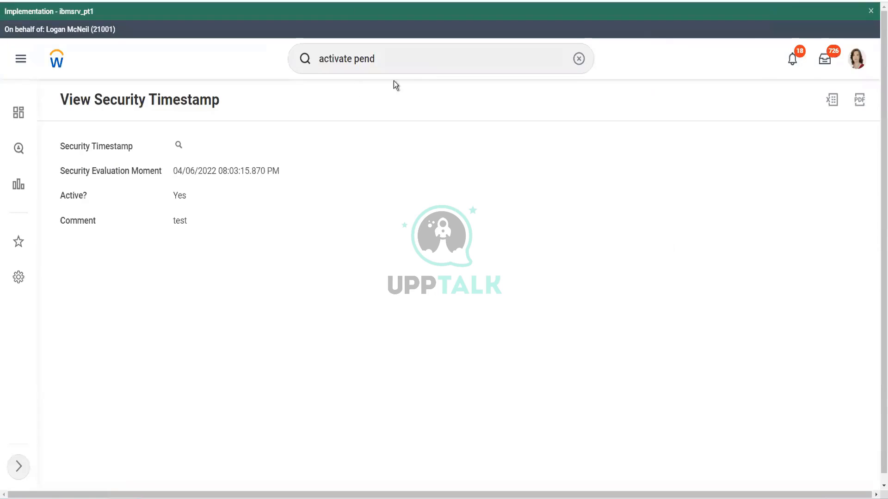